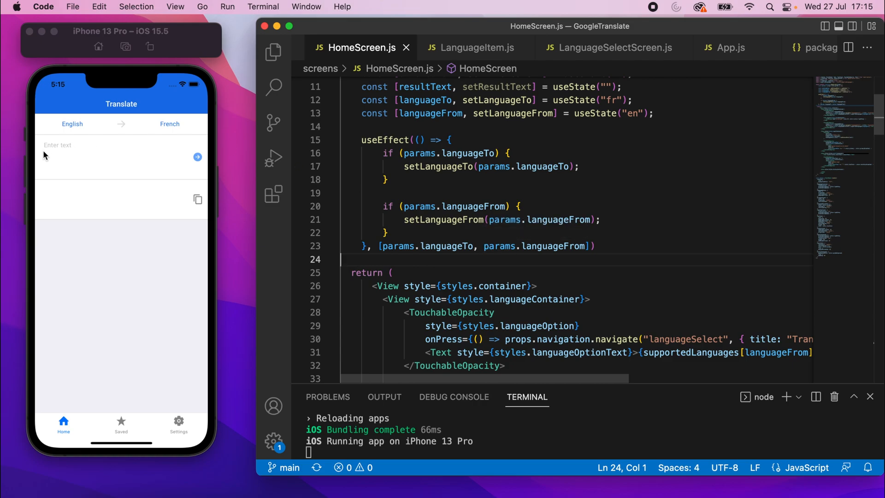
{"action": "mouse_move", "coordinate": [111, 125]}
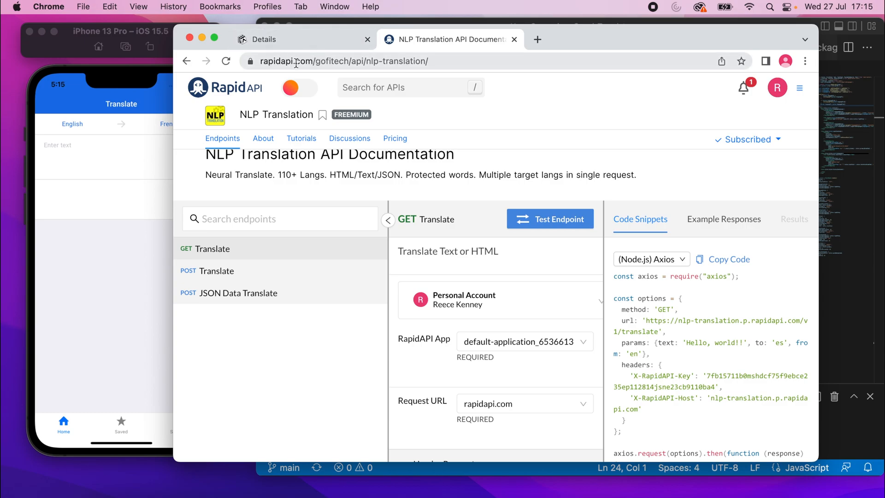
Review the RapidAPI code snippet and keep the JavaScript Axios variant selected.
{"action": "left_click", "coordinate": [280, 219]}
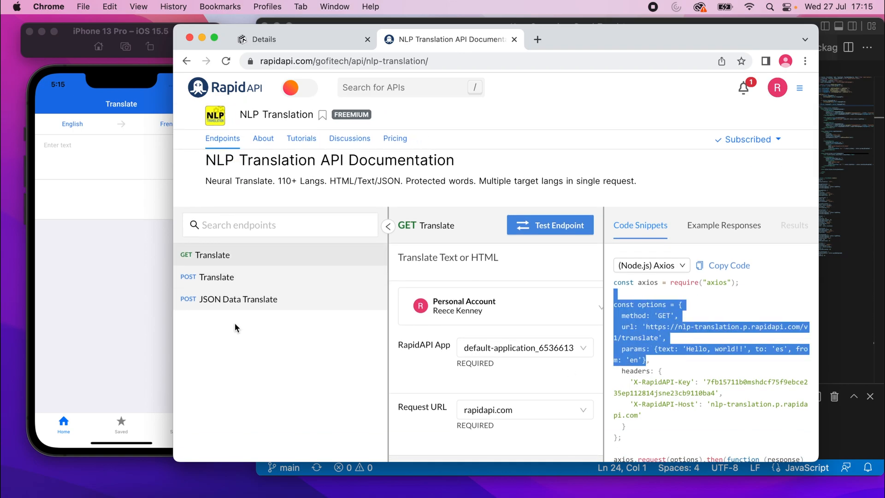
{"action": "left_click", "coordinate": [726, 306]}
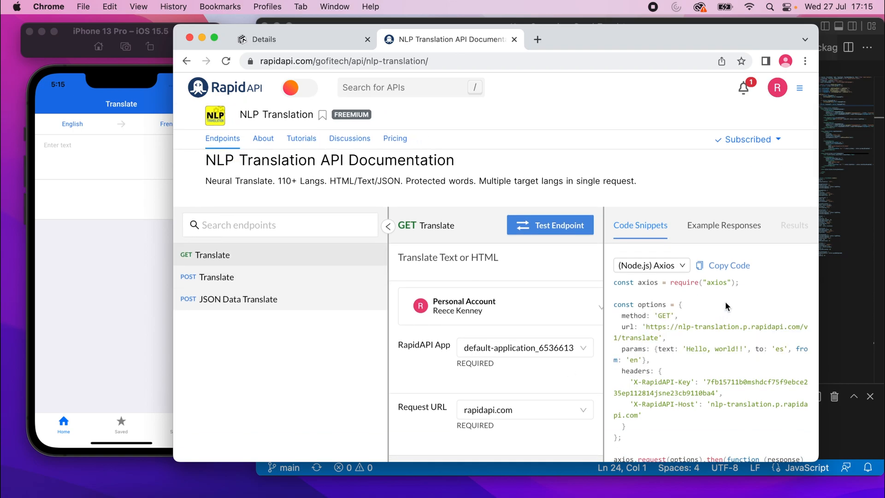
{"action": "scroll", "scroll_direction": "down", "scroll_amount": 3}
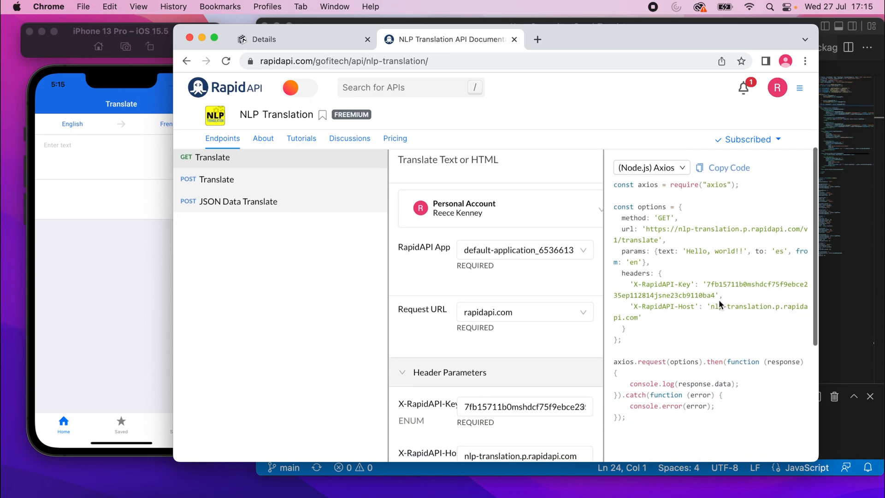
{"action": "mouse_move", "coordinate": [718, 183]}
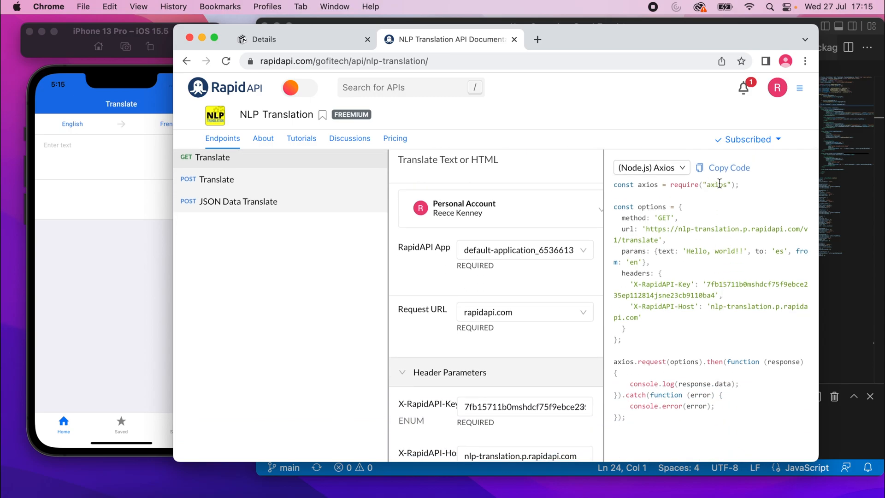
{"action": "left_click", "coordinate": [650, 167]}
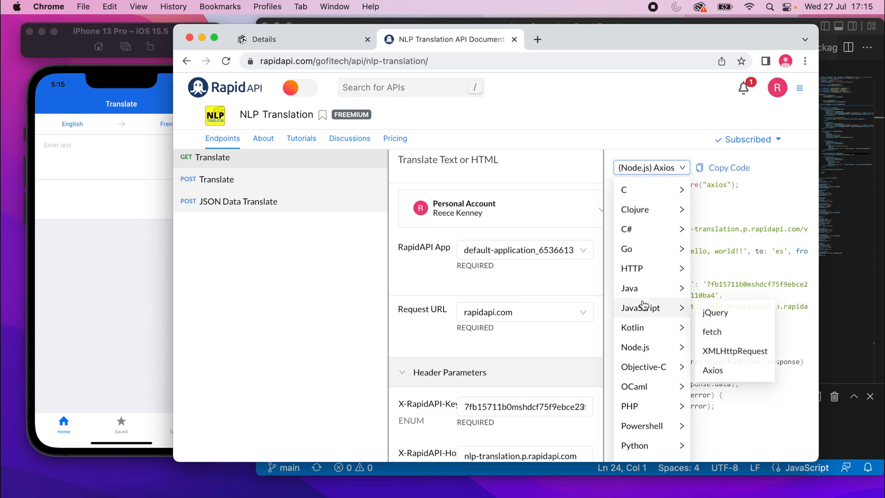
{"action": "mouse_move", "coordinate": [736, 352]}
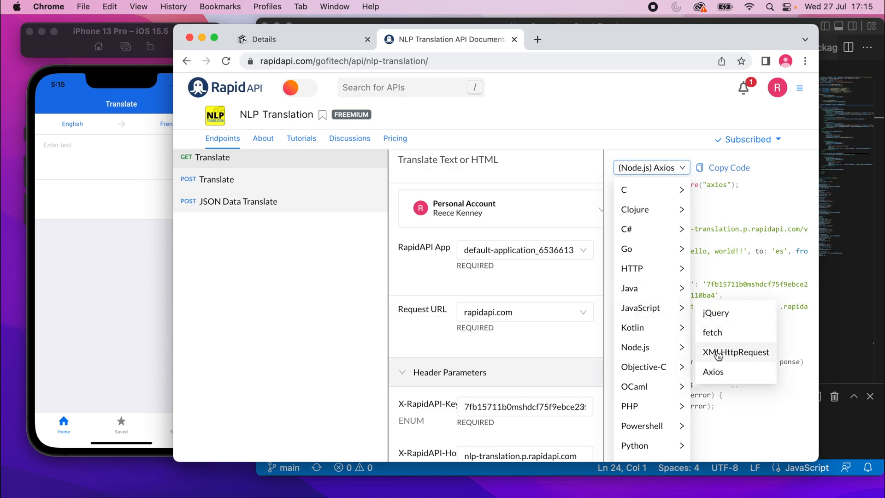
{"action": "left_click", "coordinate": [713, 372]}
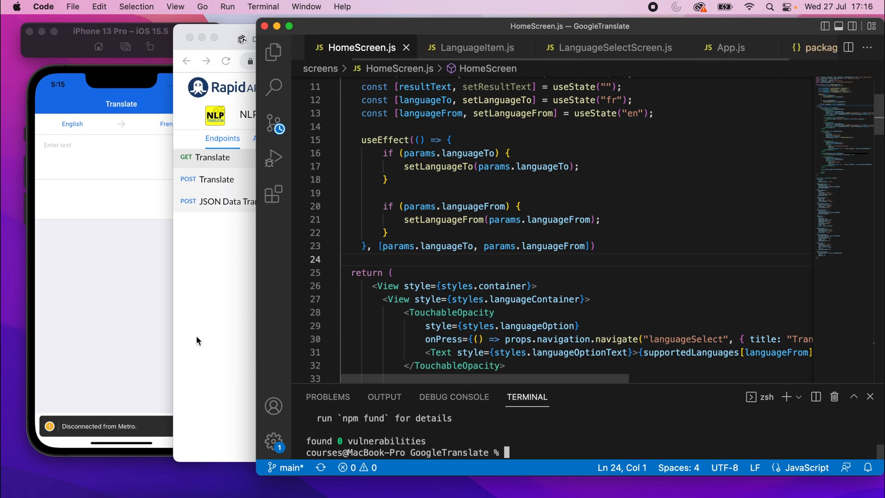
Below the collapsed useEffect, begin declaring const onSubmit = useCallback.
{"action": "left_click", "coordinate": [386, 232]}
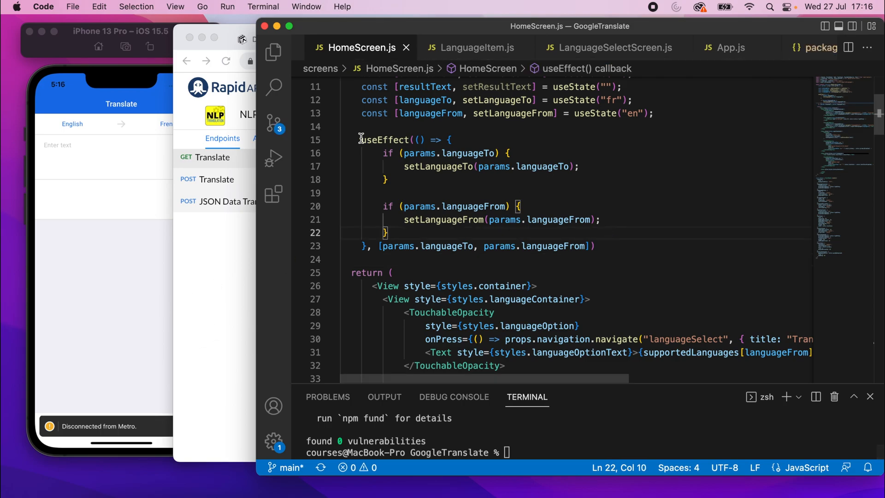
{"action": "left_click", "coordinate": [333, 140]}
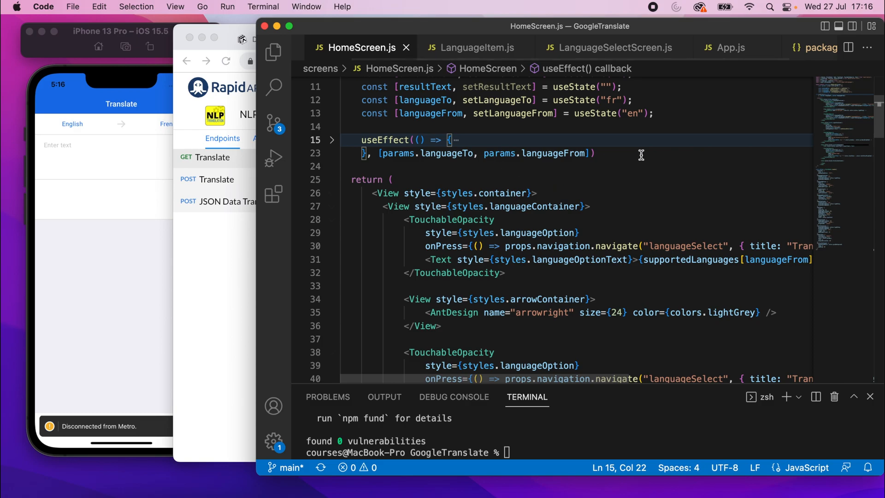
{"action": "left_click", "coordinate": [331, 140]}
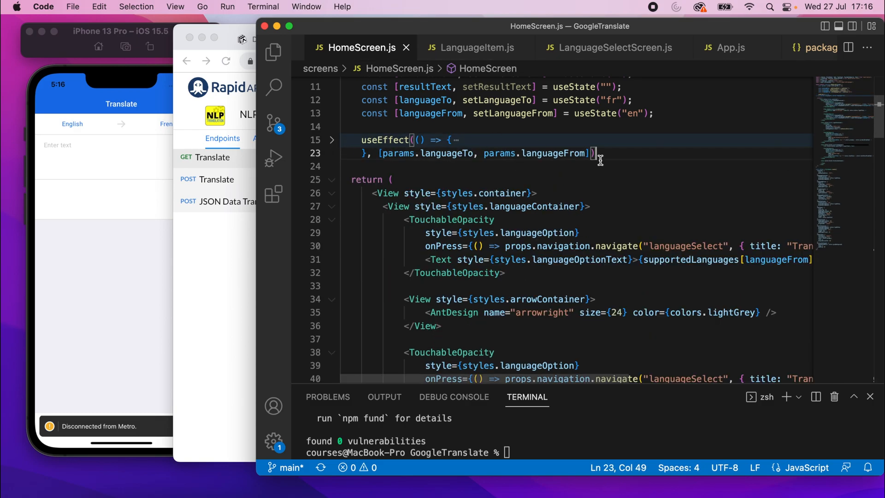
{"action": "type", "text": "cp"}
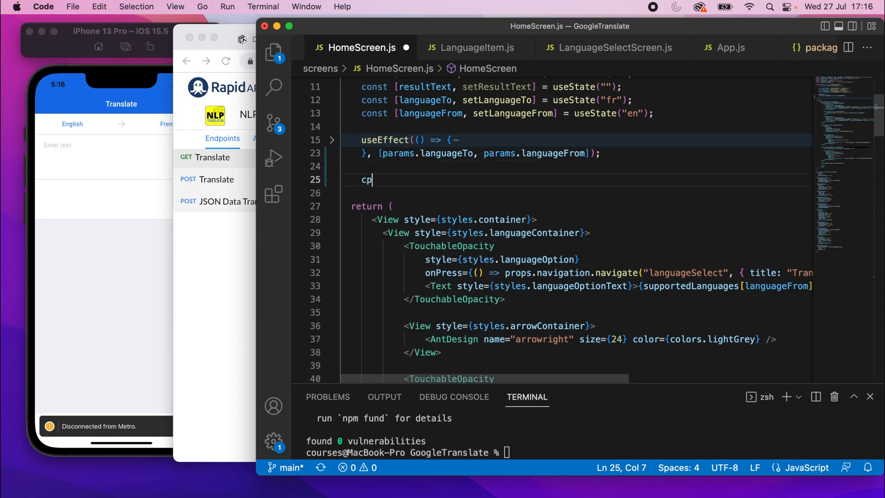
{"action": "type", "text": "onst"}
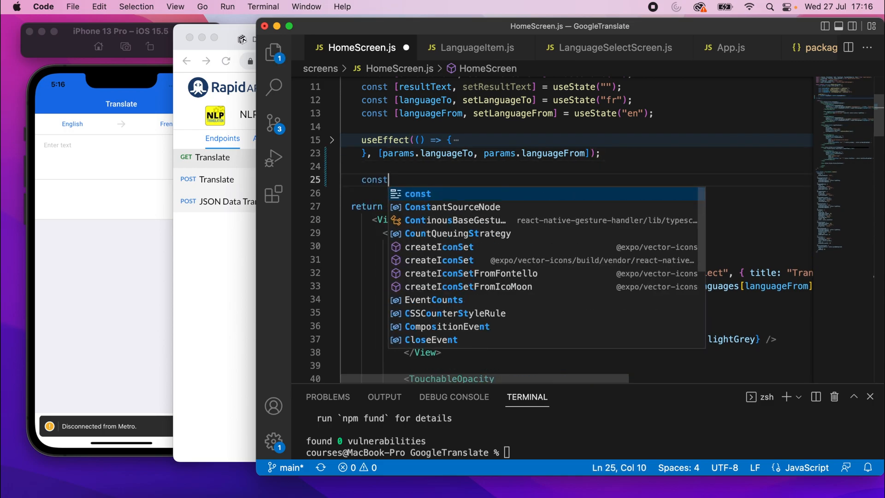
{"action": "type", "text": "onsu"}
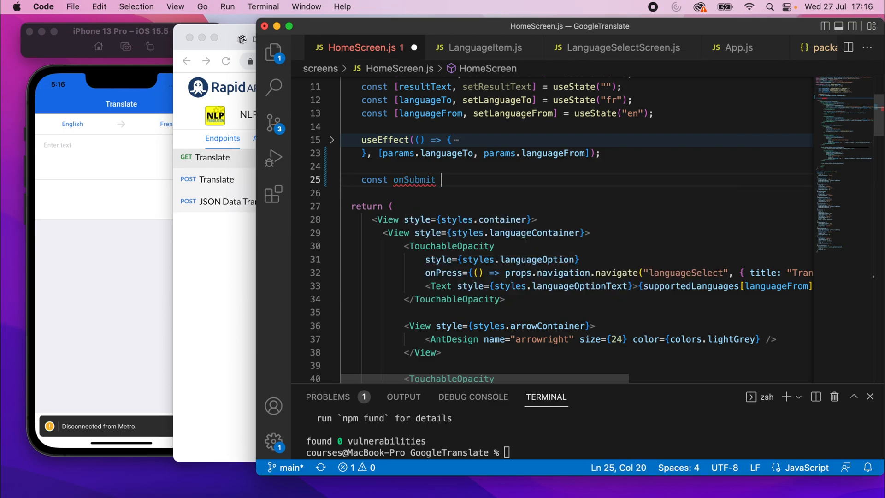
{"action": "type", "text": "= useCallback"}
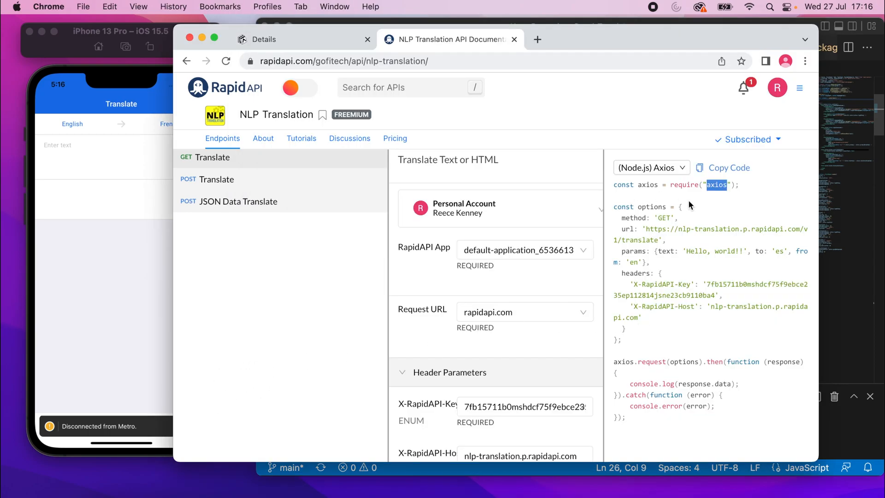
{"action": "mouse_move", "coordinate": [734, 173]}
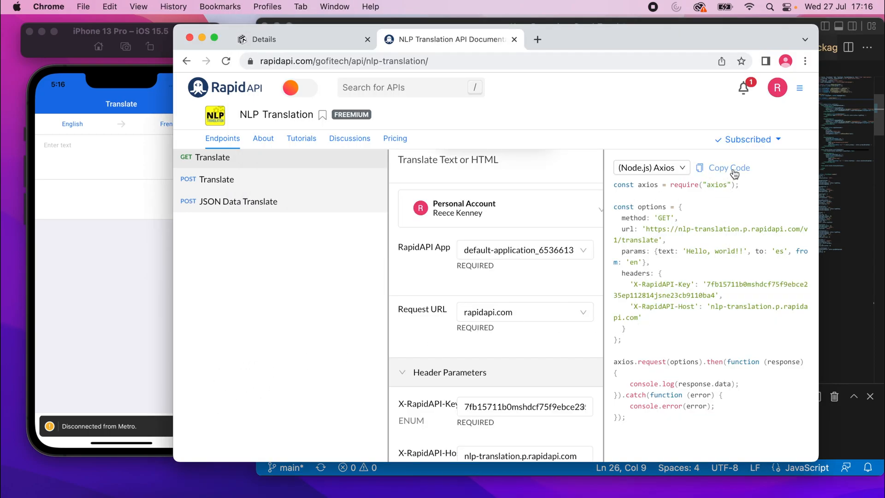
Copy the Node.js Axios translate request snippet from RapidAPI.
{"action": "left_click", "coordinate": [729, 168]}
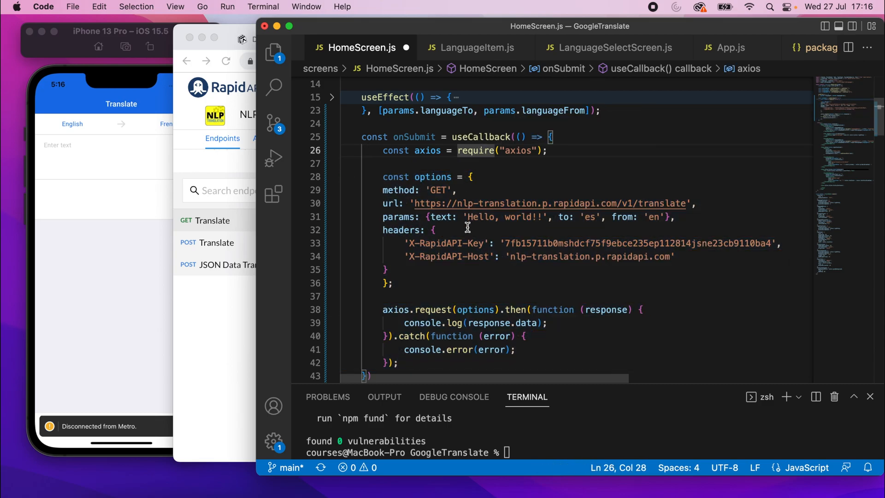
Review the pasted axios GET request params and response logging inside onSubmit.
{"action": "left_click", "coordinate": [431, 216]}
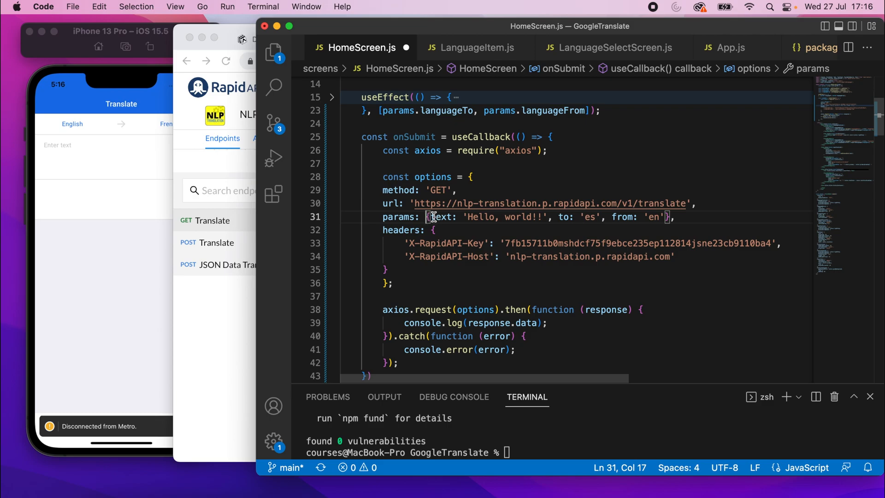
{"action": "left_click", "coordinate": [559, 217]}
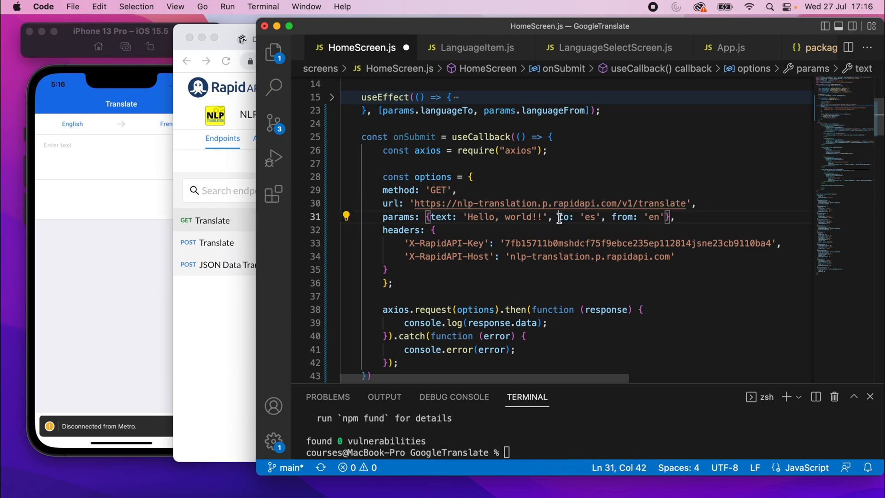
{"action": "left_click", "coordinate": [678, 216]}
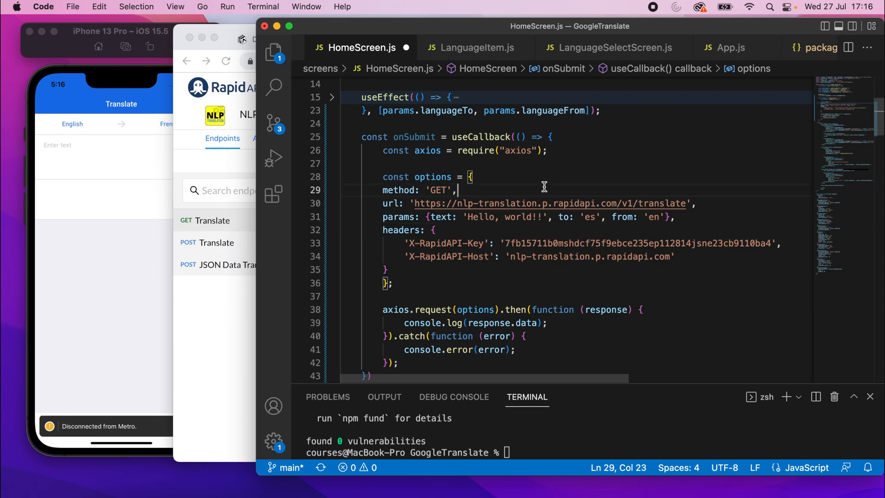
{"action": "scroll", "scroll_direction": "down", "scroll_amount": 3}
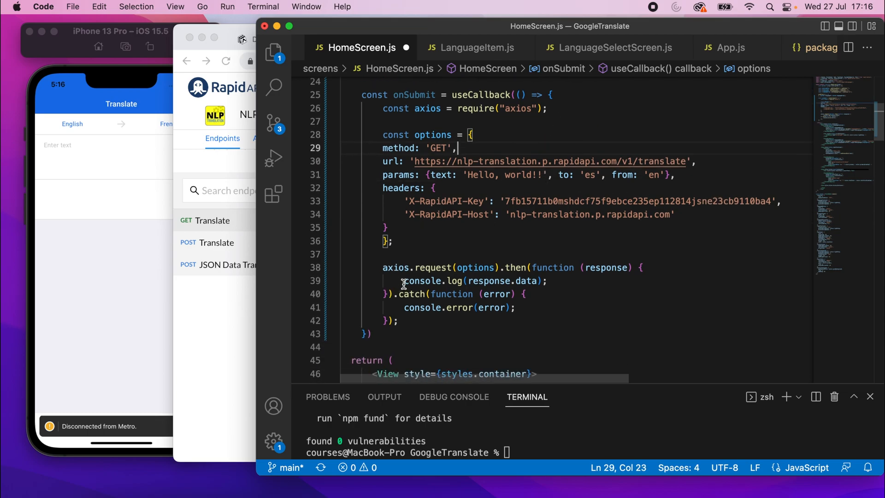
{"action": "left_click", "coordinate": [569, 281]}
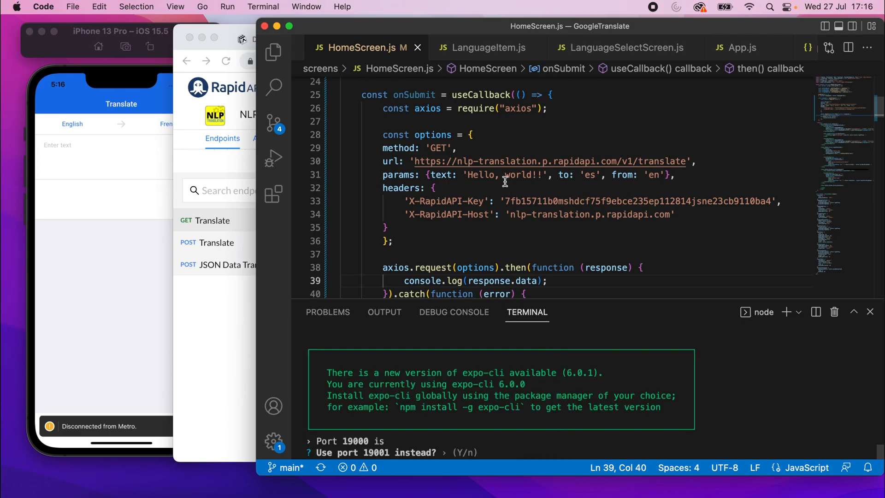
Wire the submit button's onPress to onSubmit using the copied callback name.
{"action": "double_click", "coordinate": [414, 96]}
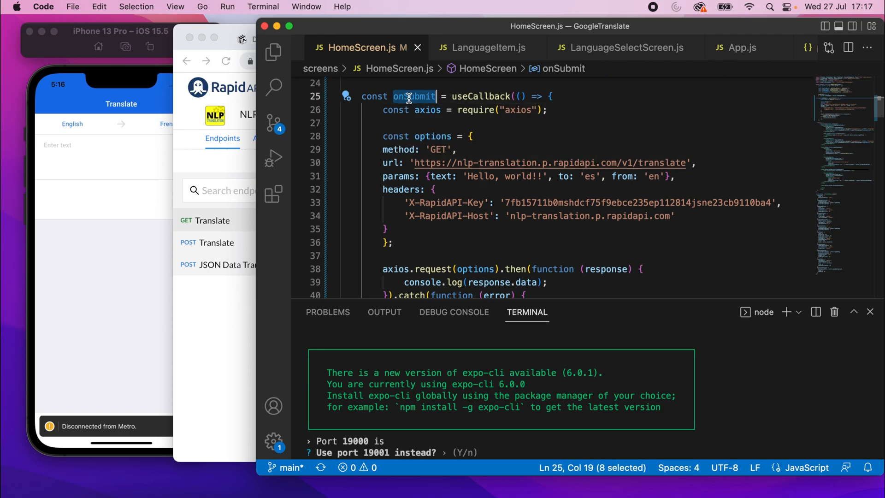
{"action": "scroll", "scroll_direction": "down", "scroll_amount": 3}
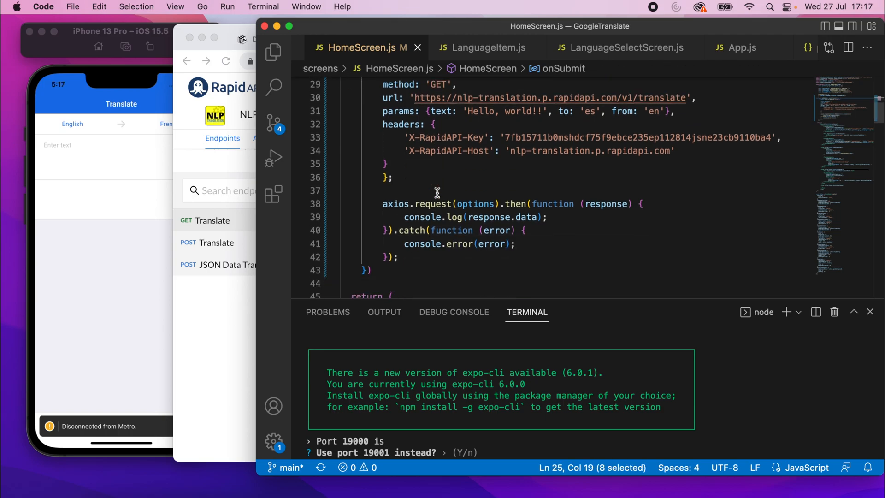
{"action": "scroll", "scroll_direction": "down", "scroll_amount": 3}
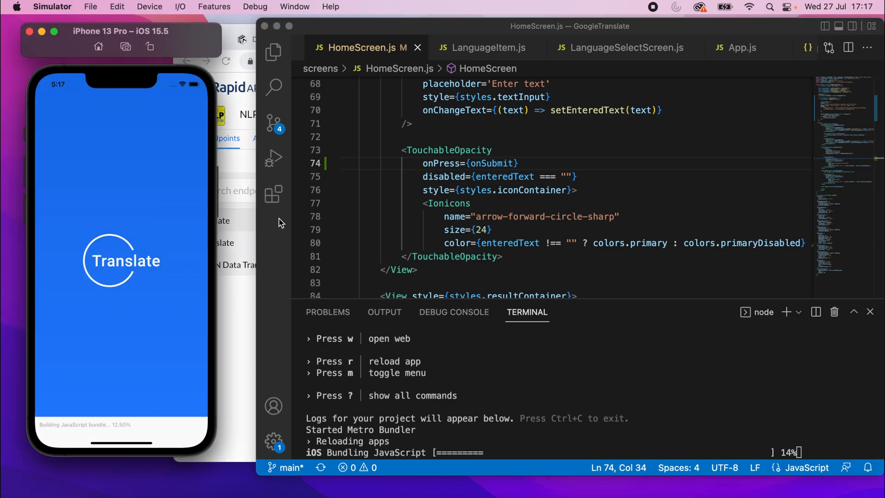
Add useCallback to the react import in HomeScreen.js to fix the undefined variable error.
{"action": "scroll", "scroll_direction": "up", "scroll_amount": 3}
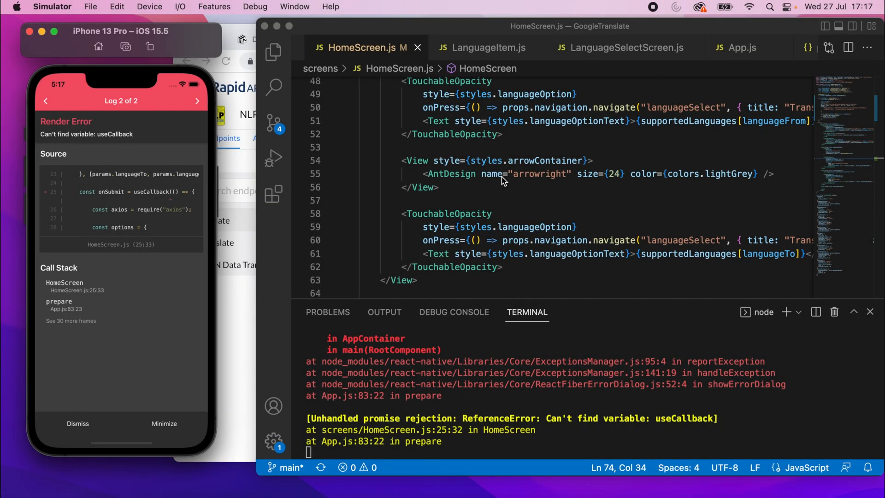
{"action": "scroll", "scroll_direction": "up", "scroll_amount": 3}
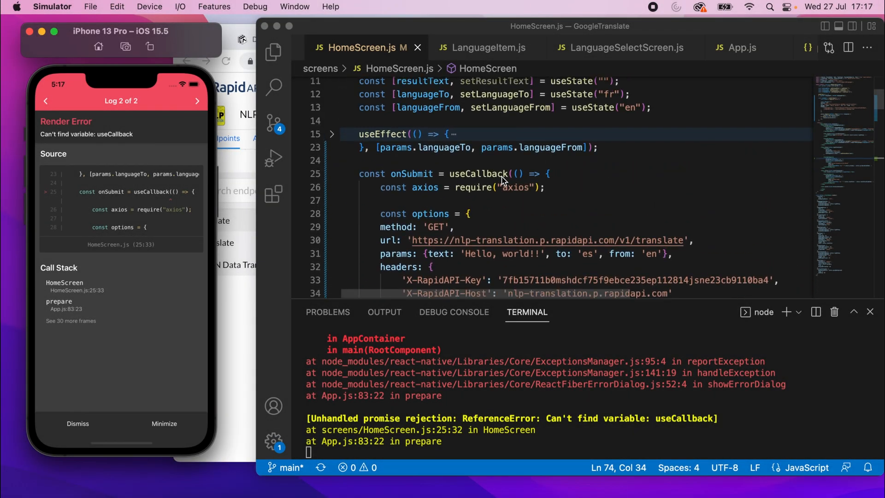
{"action": "left_click", "coordinate": [508, 174]}
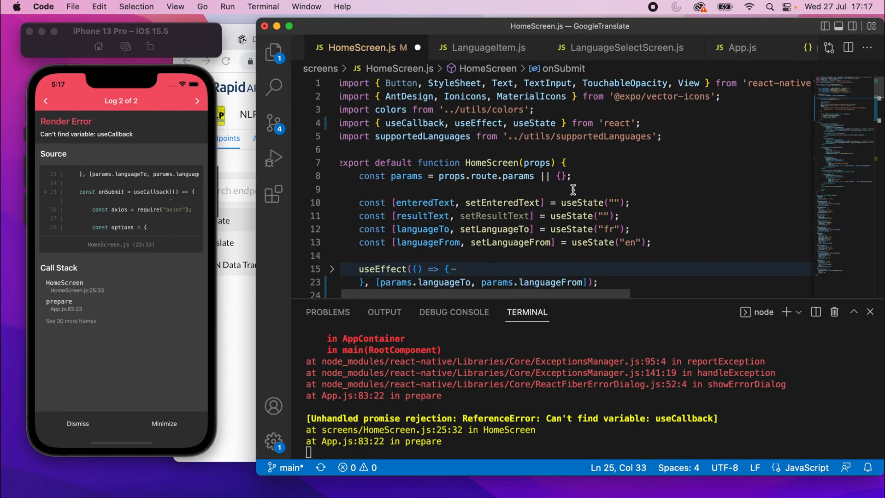
{"action": "double_click", "coordinate": [416, 123]}
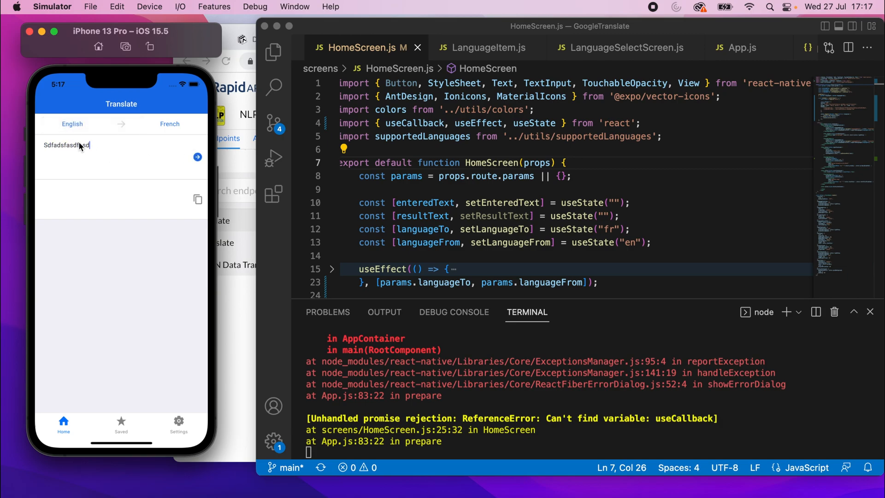
Submit sample text in the app and inspect the logged Spanish ¡Hola Mundo!! response.
{"action": "type", "text": "asd"}
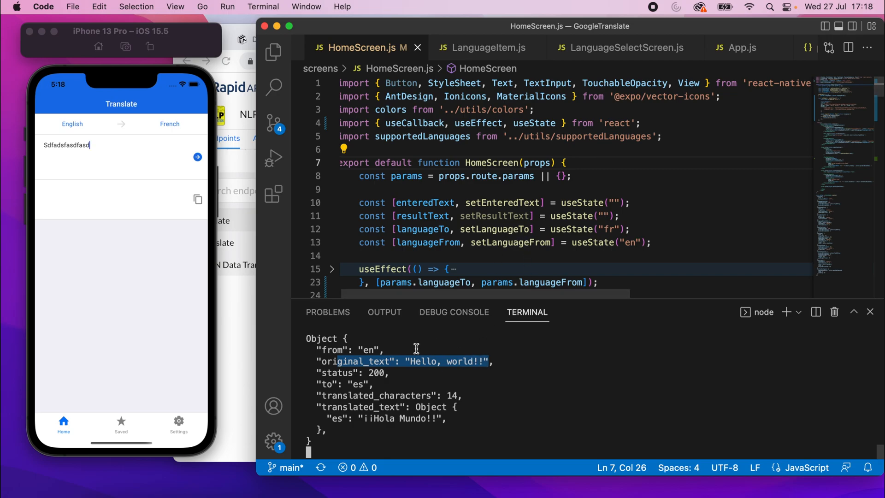
{"action": "mouse_move", "coordinate": [320, 385]}
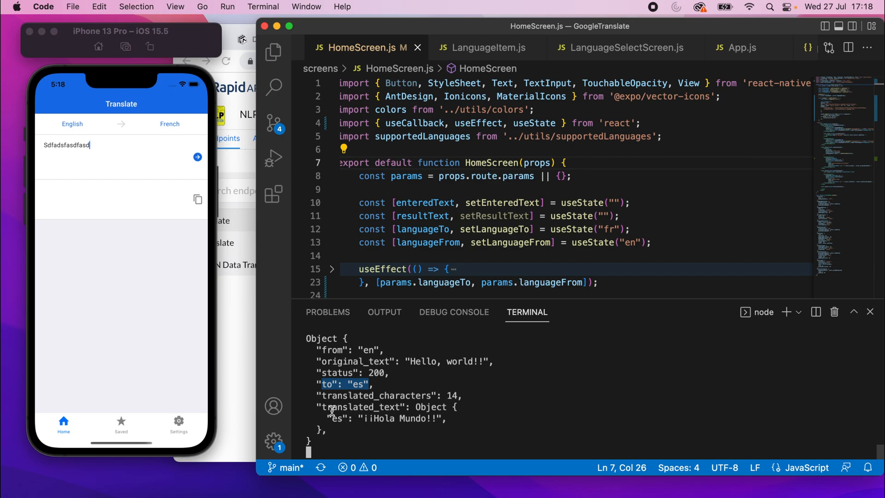
{"action": "double_click", "coordinate": [364, 406]}
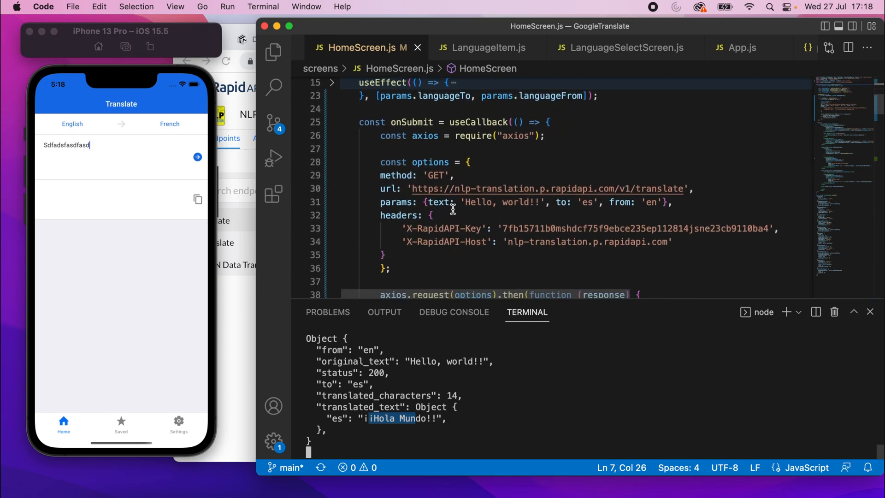
Replace the hard-coded params with enteredText, languageTo and languageFrom.
{"action": "left_click", "coordinate": [463, 202]}
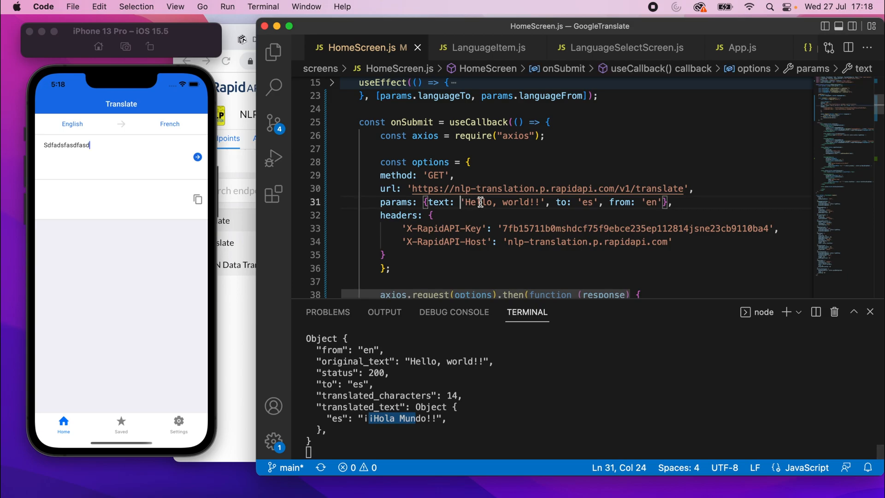
{"action": "key", "text": "Backspace"}
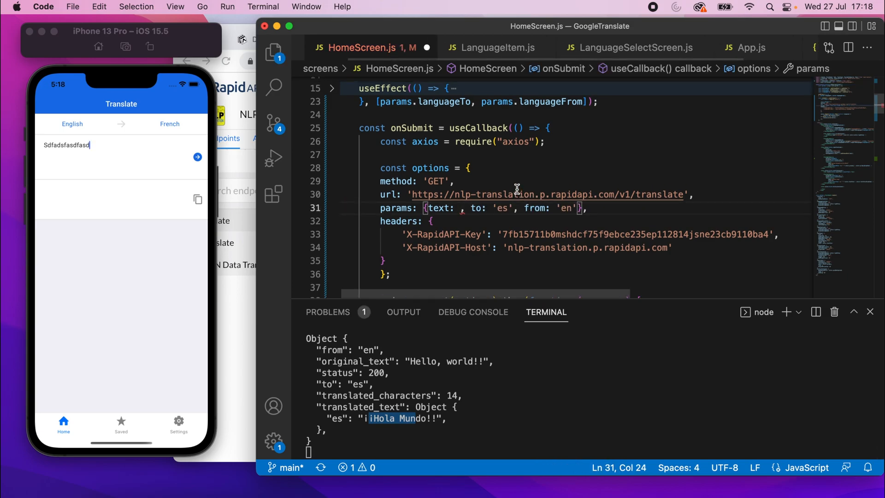
{"action": "double_click", "coordinate": [426, 120]}
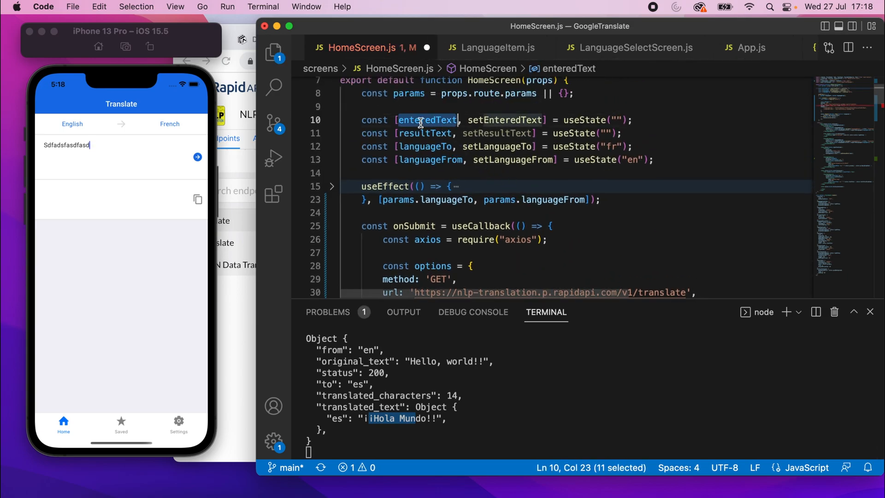
{"action": "left_click", "coordinate": [463, 188]}
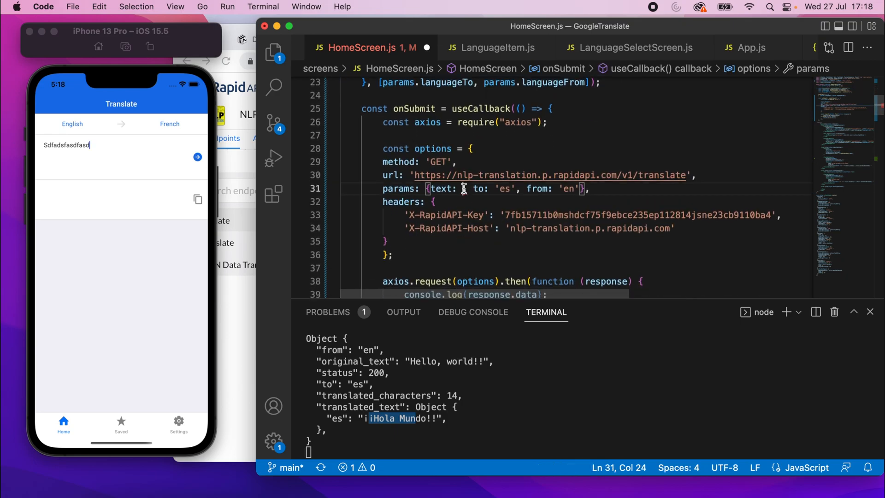
{"action": "type", "text": "enteredText,"}
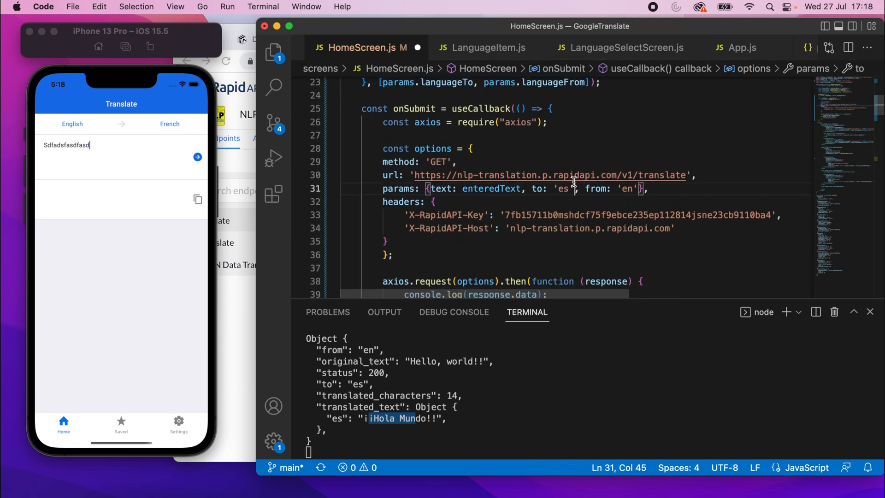
{"action": "type", "text": "languageTo"}
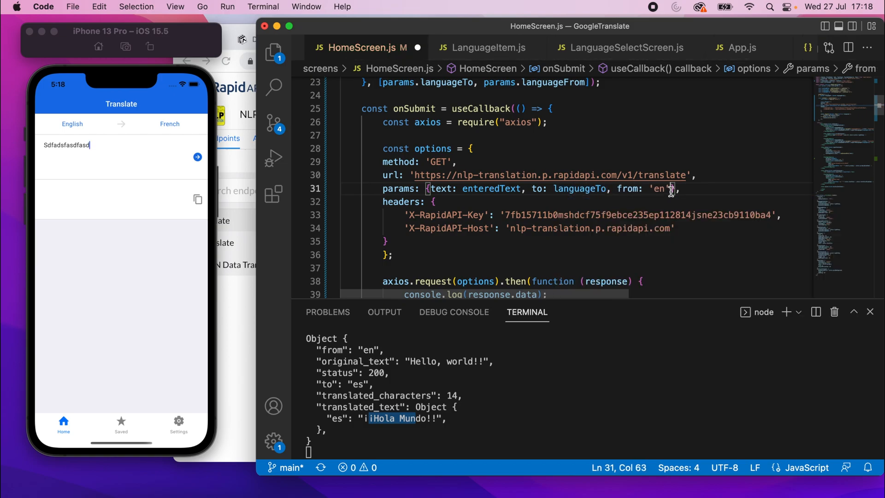
{"action": "type", "text": "languageFrom"}
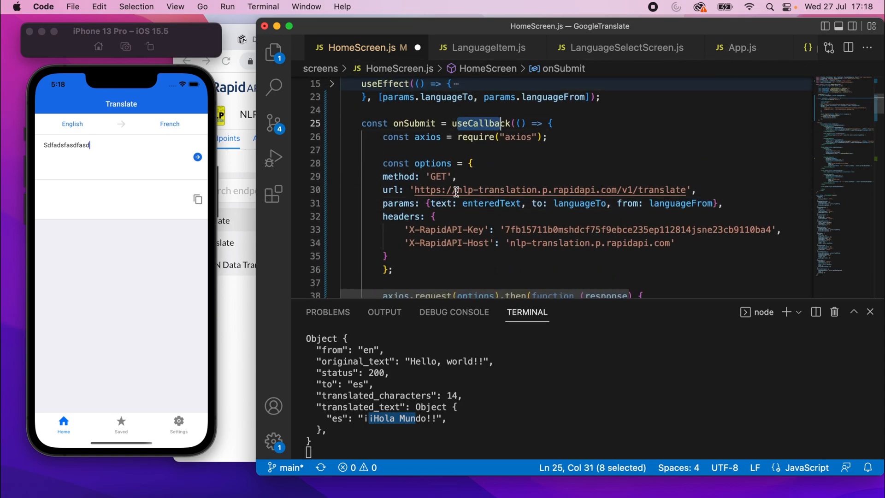
Add [enteredText, languageTo, languageFrom] as onSubmit's useCallback dependency array.
{"action": "scroll", "scroll_direction": "down", "scroll_amount": 3}
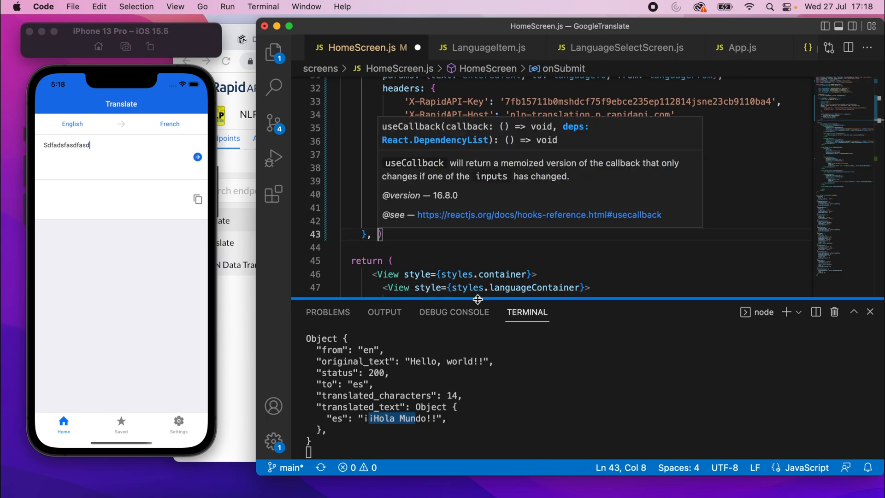
{"action": "scroll", "scroll_direction": "up", "scroll_amount": 3}
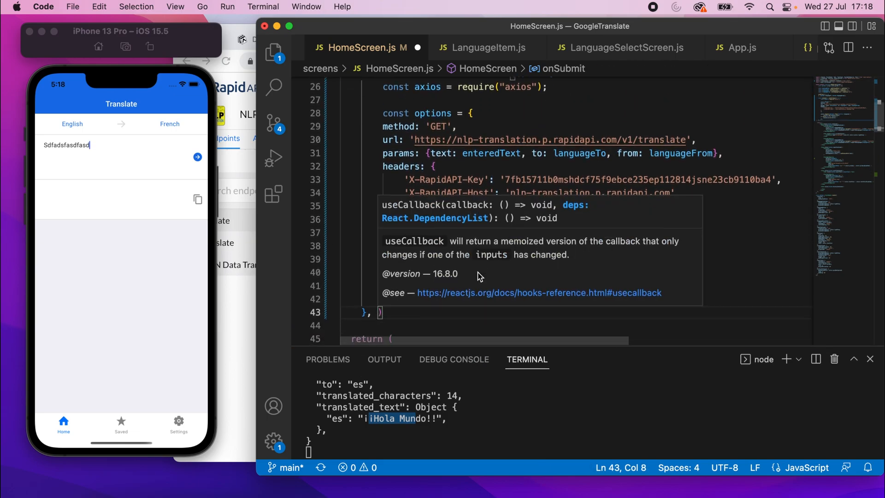
{"action": "scroll", "scroll_direction": "up", "scroll_amount": 3}
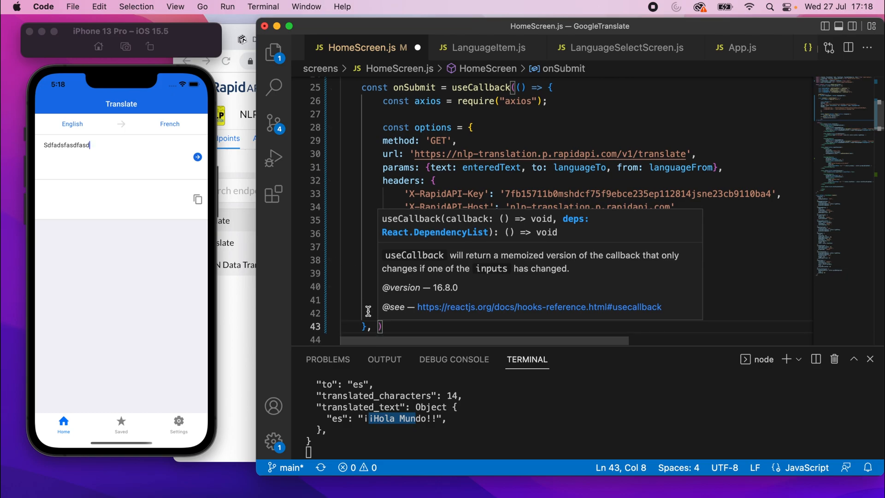
{"action": "type", "text": "[]"}
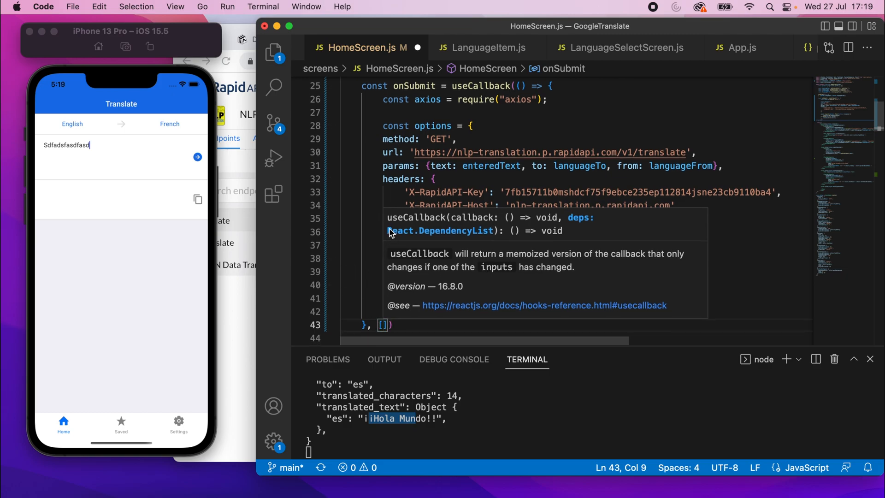
{"action": "double_click", "coordinate": [492, 166]}
{"action": "type", "text": "enteredText, "}
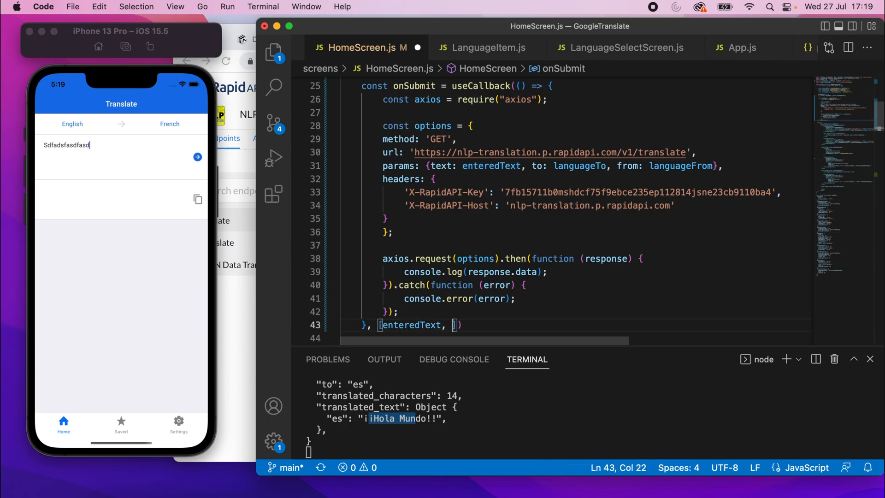
{"action": "type", "text": "languageTo"}
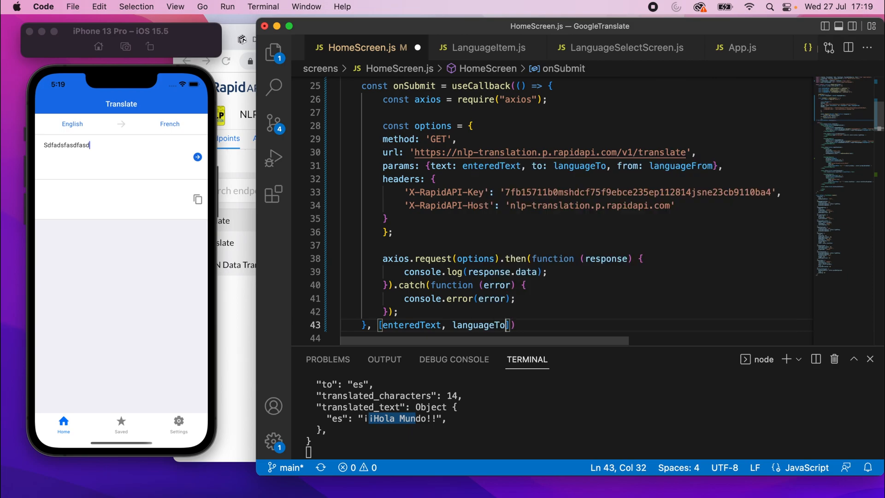
{"action": "type", "text": ", languageFrom"}
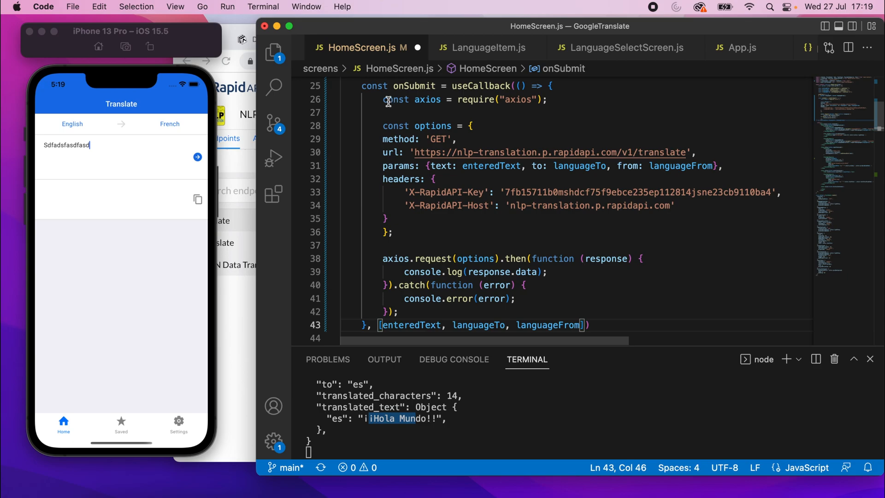
Enter "What time is it?" into the Translate app's text field.
{"action": "left_click", "coordinate": [569, 297]}
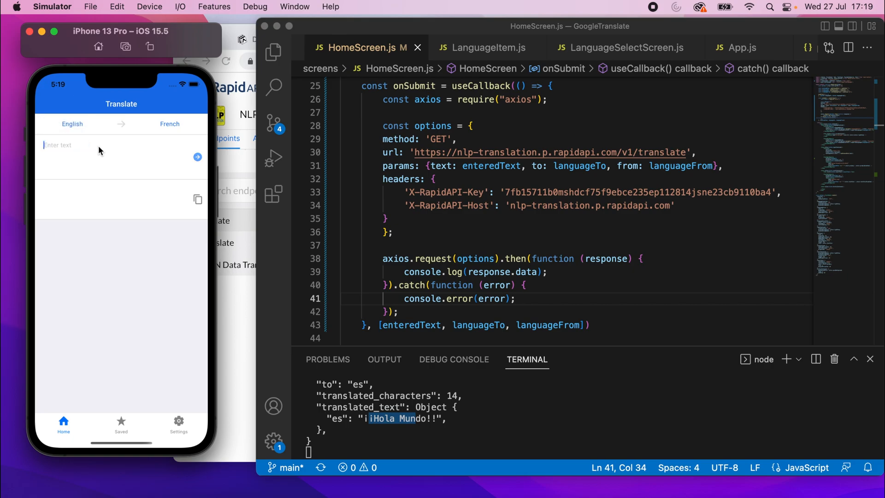
{"action": "type", "text": "What ti"}
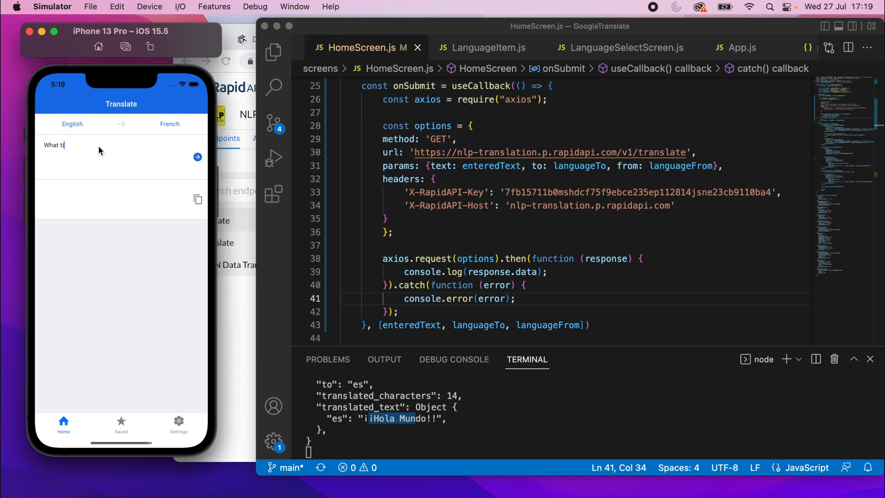
{"action": "type", "text": "me is it?"}
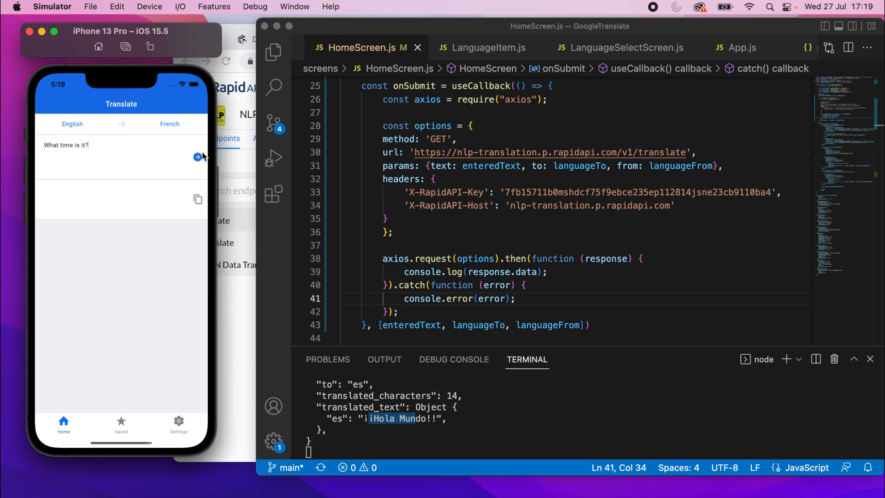
{"action": "mouse_move", "coordinate": [450, 416]}
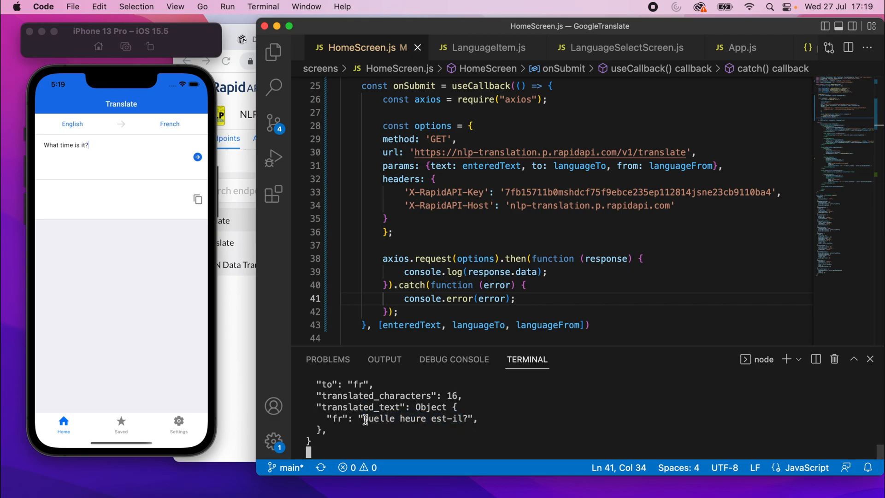
{"action": "mouse_move", "coordinate": [418, 419]}
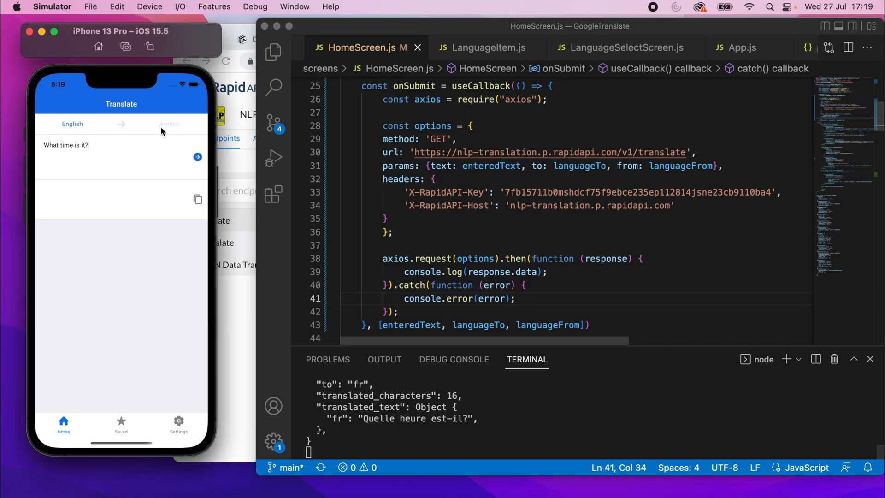
Pick German from the target language list and check the Wie spät ist es? result.
{"action": "left_click", "coordinate": [170, 123]}
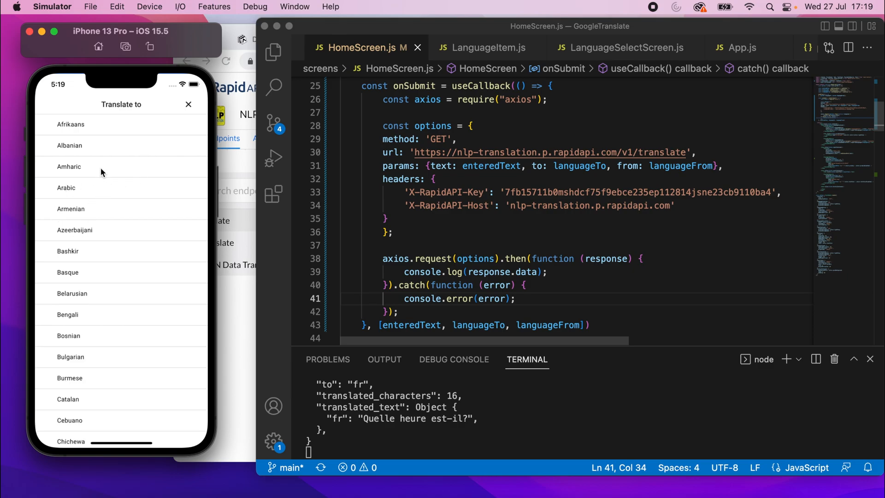
{"action": "scroll", "scroll_direction": "down", "scroll_amount": 3}
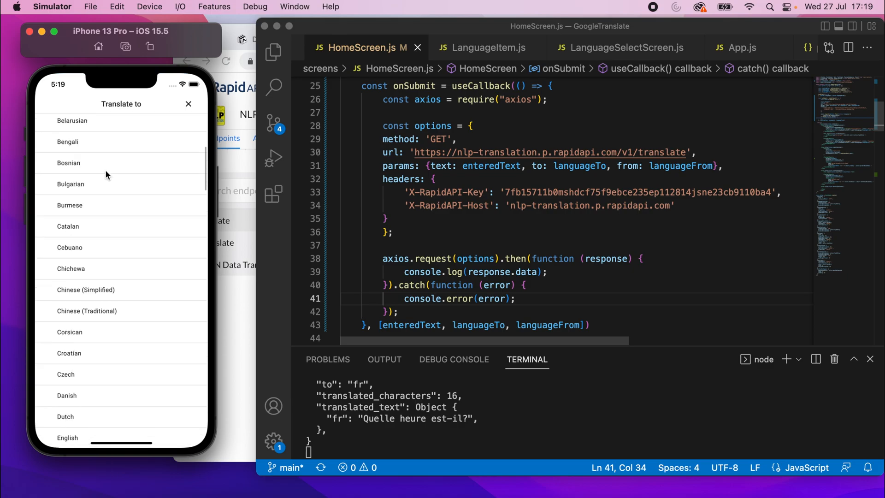
{"action": "scroll", "scroll_direction": "down", "scroll_amount": 3}
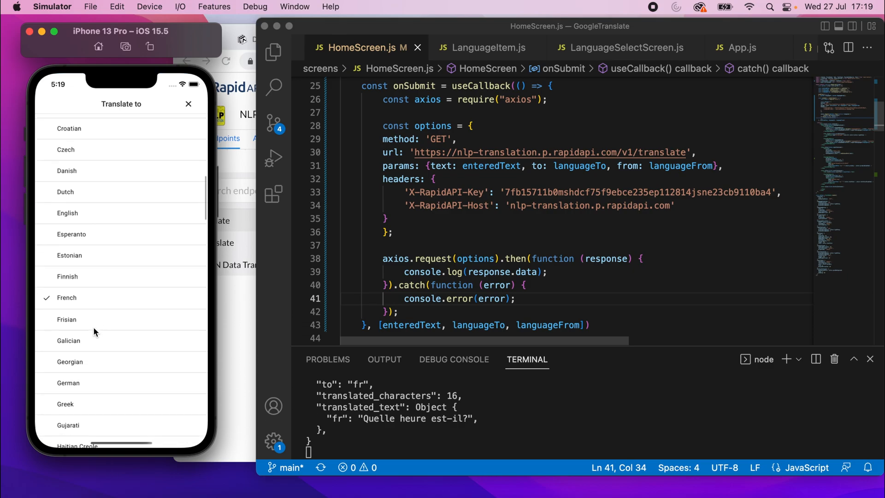
{"action": "scroll", "scroll_direction": "down", "scroll_amount": 3}
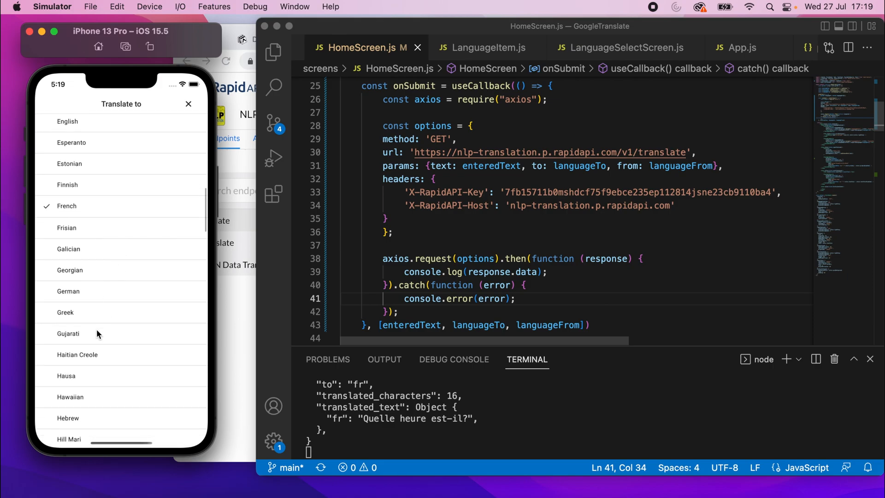
{"action": "left_click", "coordinate": [67, 290]}
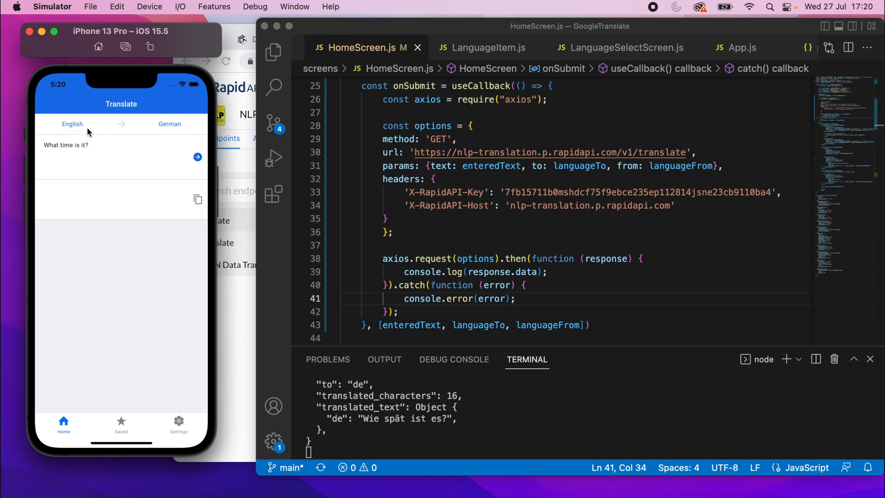
{"action": "mouse_move", "coordinate": [157, 134]}
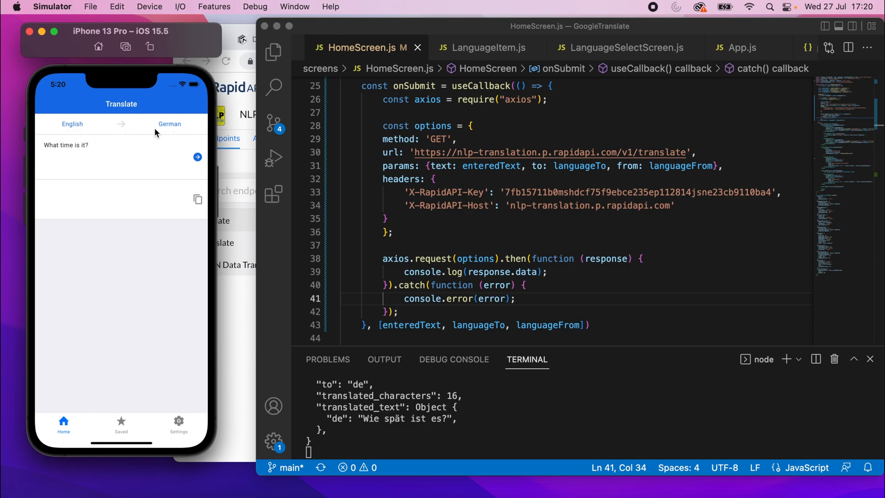
{"action": "left_click", "coordinate": [384, 100]}
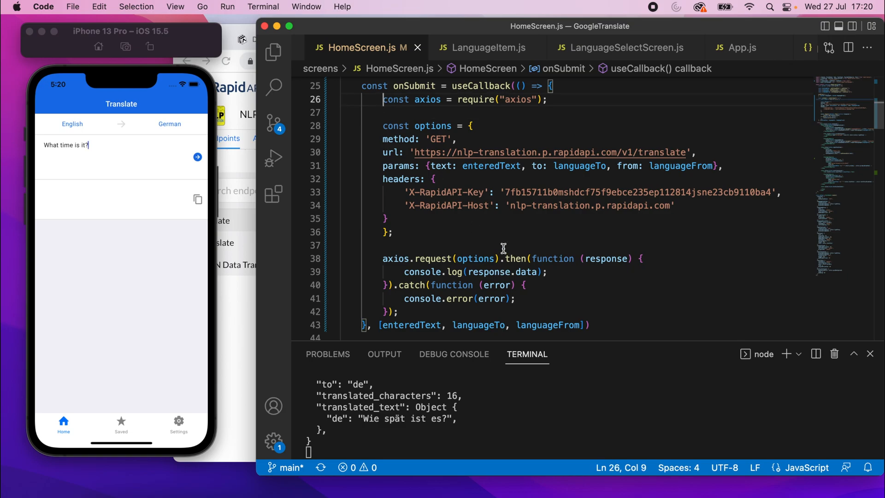
{"action": "mouse_move", "coordinate": [246, 141]}
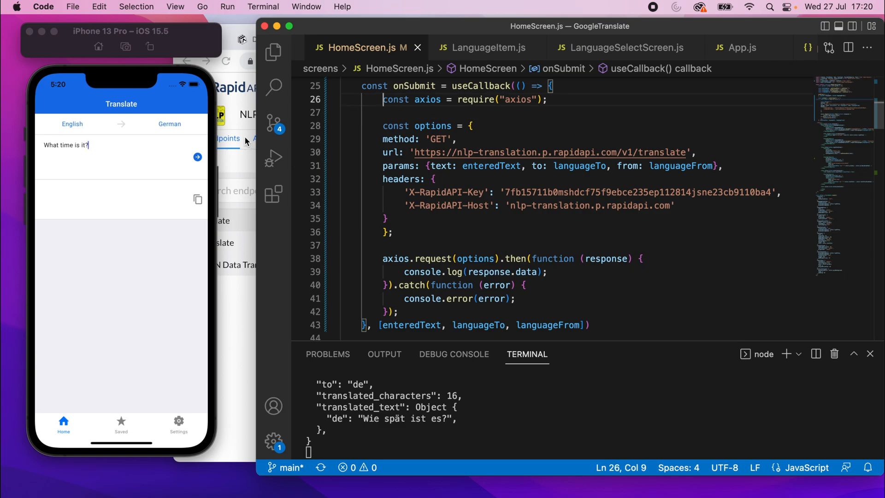
Create an empty translate.js file in the utils folder and bring it up in the editor.
{"action": "left_click", "coordinate": [273, 51]}
{"action": "type", "text": "t"}
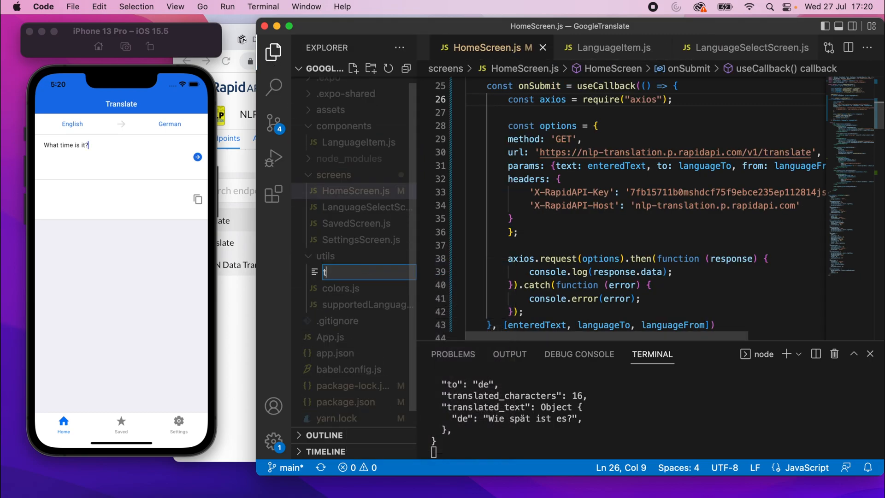
{"action": "type", "text": "ranslate.js"}
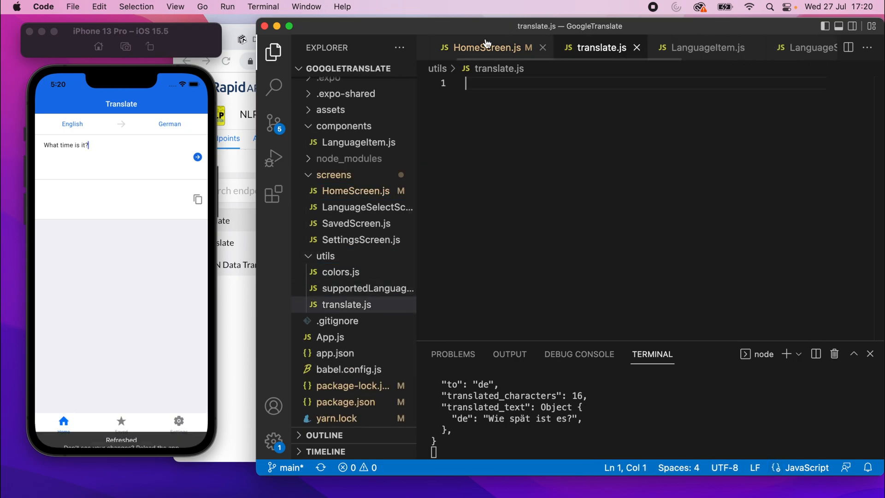
{"action": "left_click", "coordinate": [487, 47]}
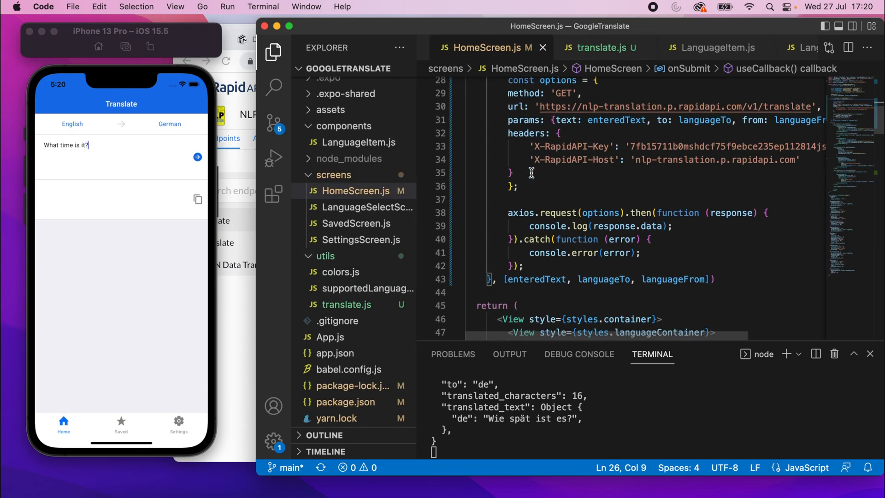
{"action": "scroll", "scroll_direction": "up", "scroll_amount": 3}
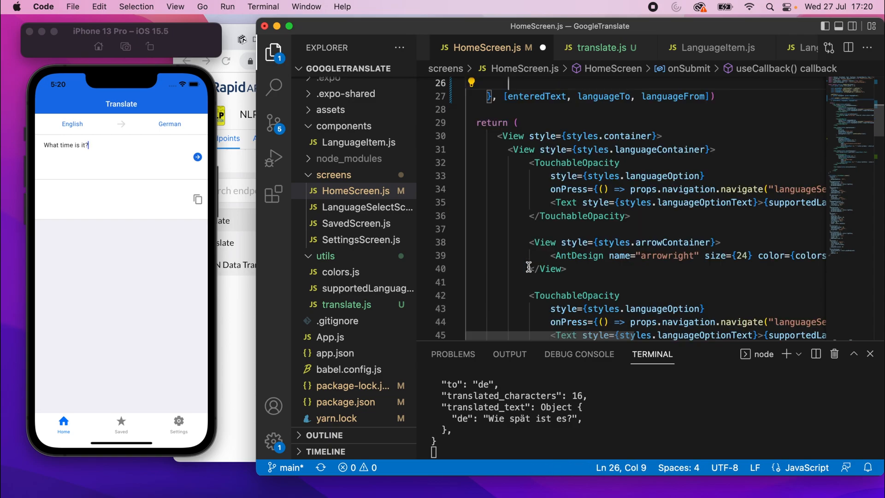
{"action": "left_click", "coordinate": [602, 47]}
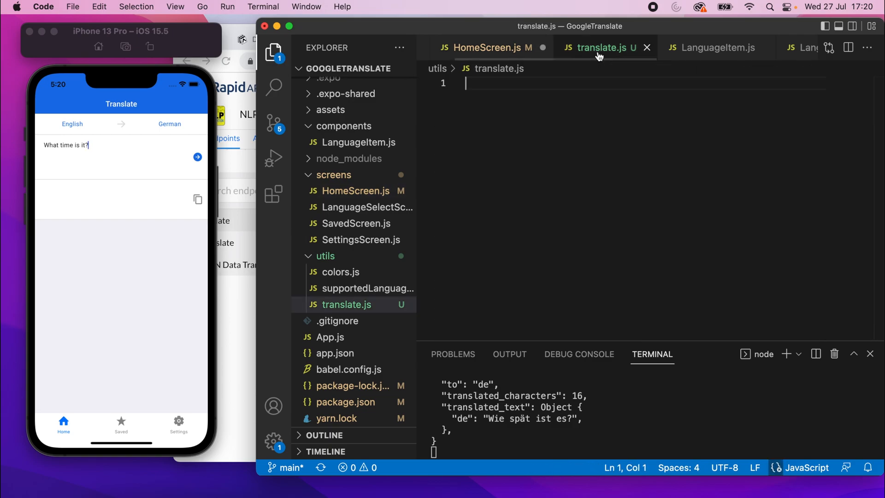
{"action": "mouse_move", "coordinate": [578, 104]}
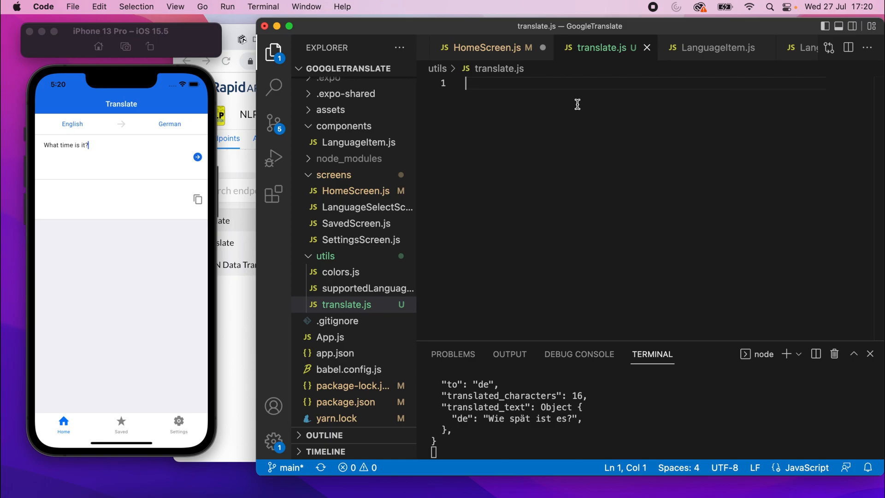
Write export const translate = (text, languageFrom, languageTo) => { around the axios request code.
{"action": "type", "text": "export const"}
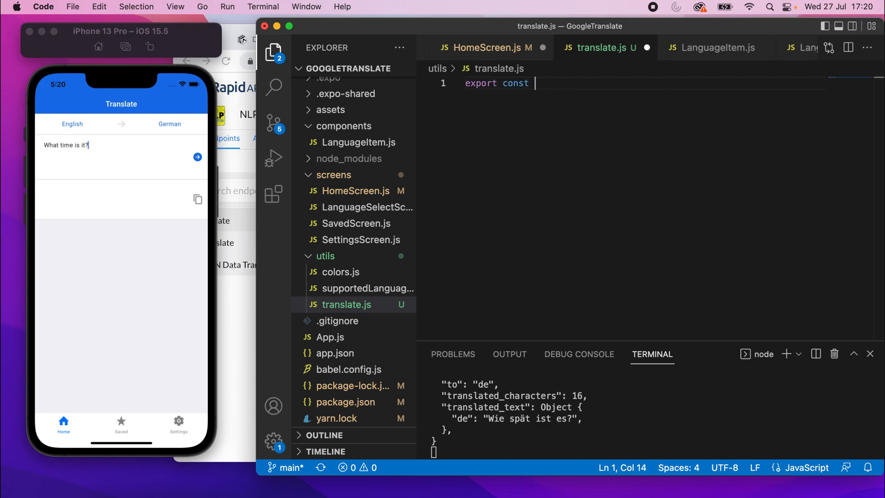
{"action": "type", "text": "translate = ("}
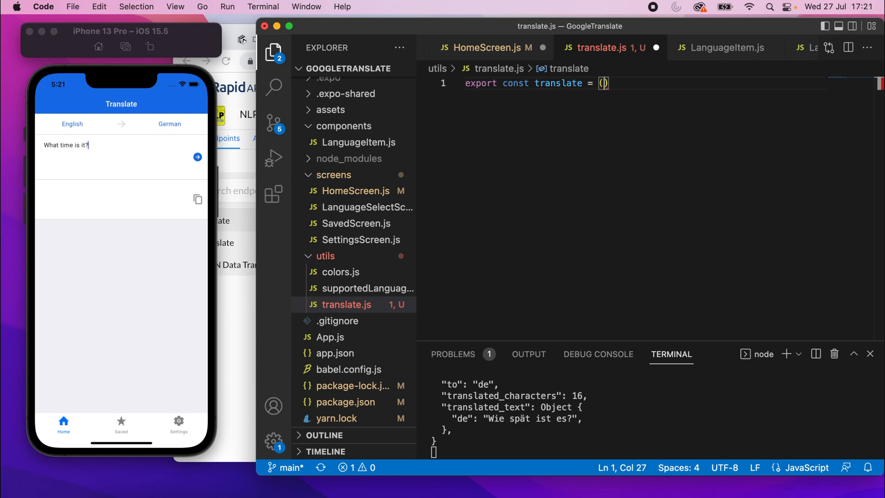
{"action": "type", "text": "text, languageFro"}
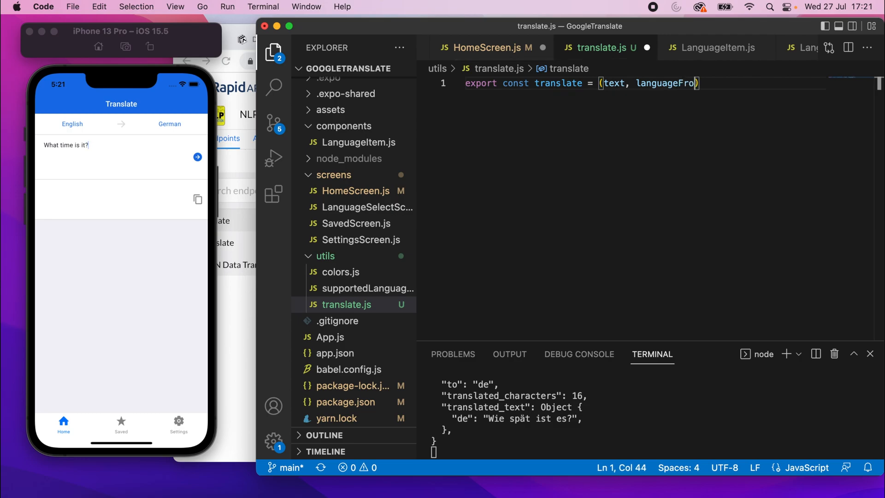
{"action": "type", "text": ", languageTo"}
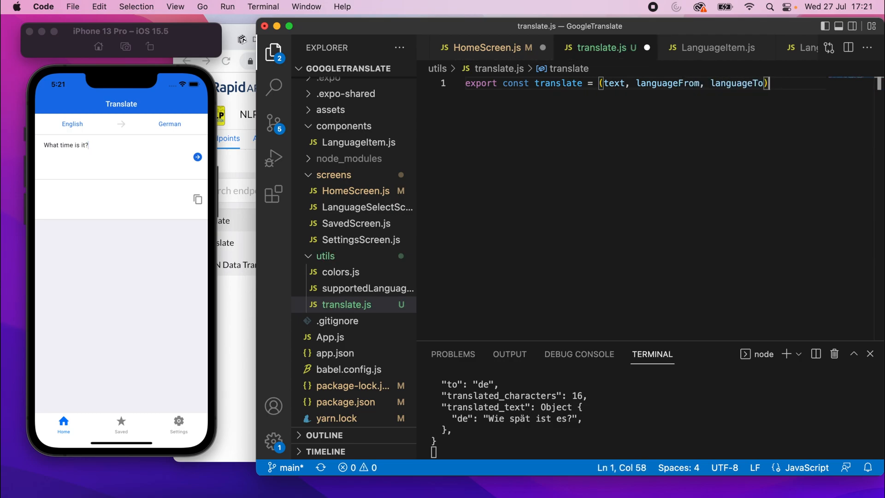
{"action": "type", "text": "=> {"}
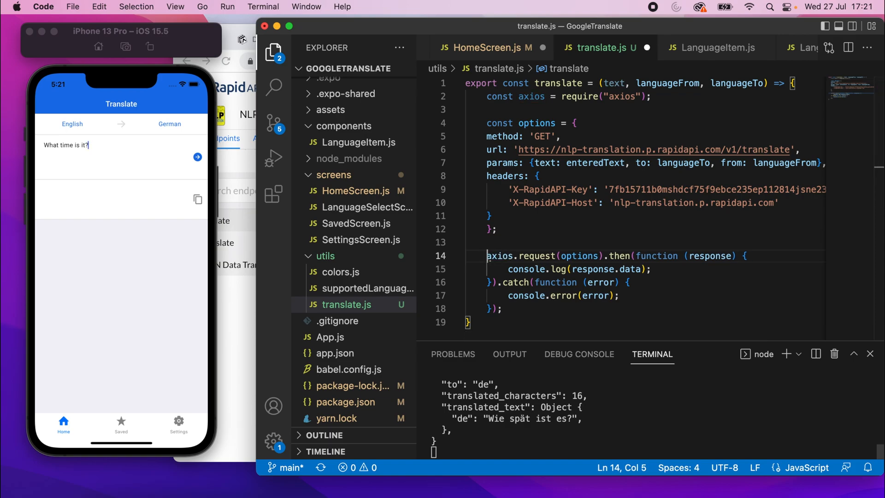
Mark translate async, assign const response = await axios.request(options), and remove the .then callback.
{"action": "left_click", "coordinate": [495, 230]}
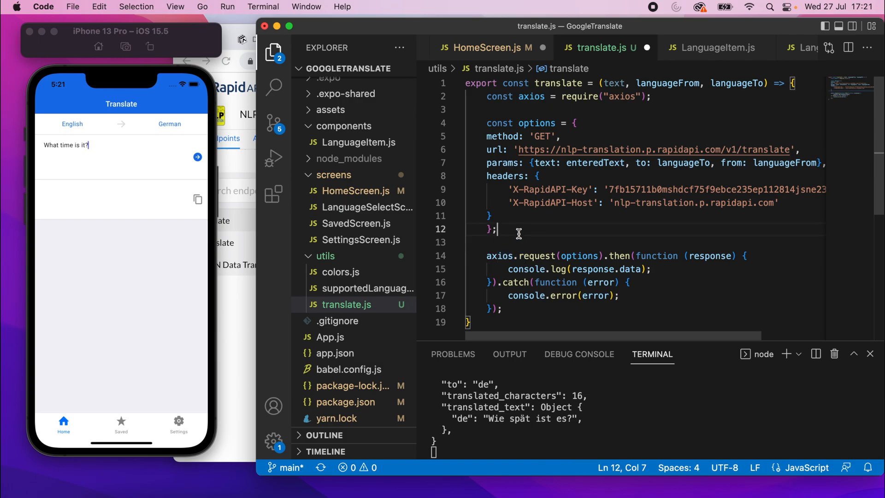
{"action": "left_click", "coordinate": [488, 256]}
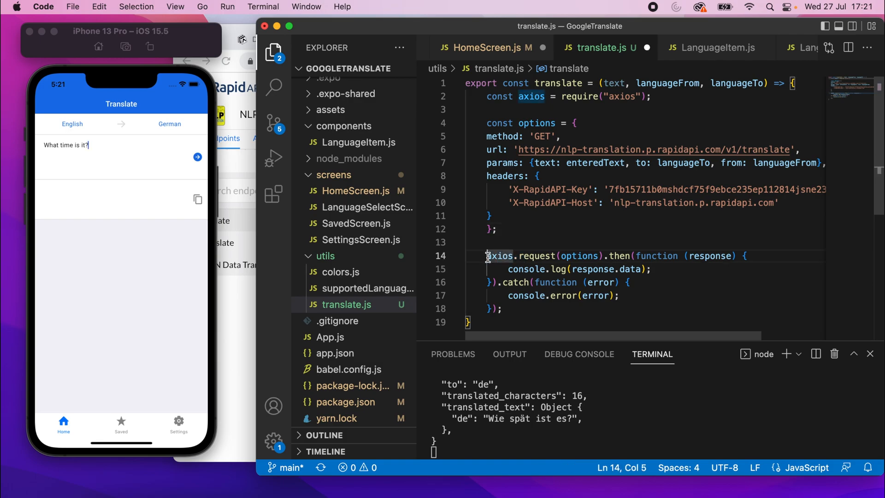
{"action": "type", "text": "const response = await"}
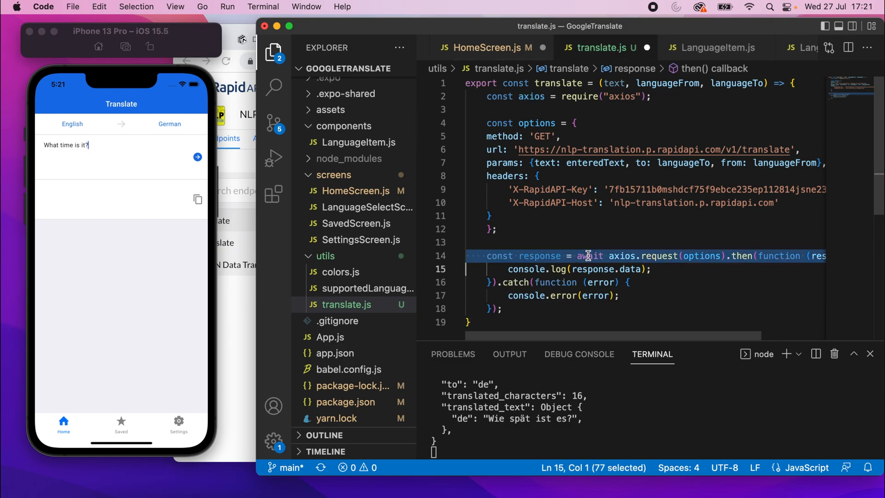
{"action": "left_click", "coordinate": [604, 83]}
{"action": "type", "text": " async"}
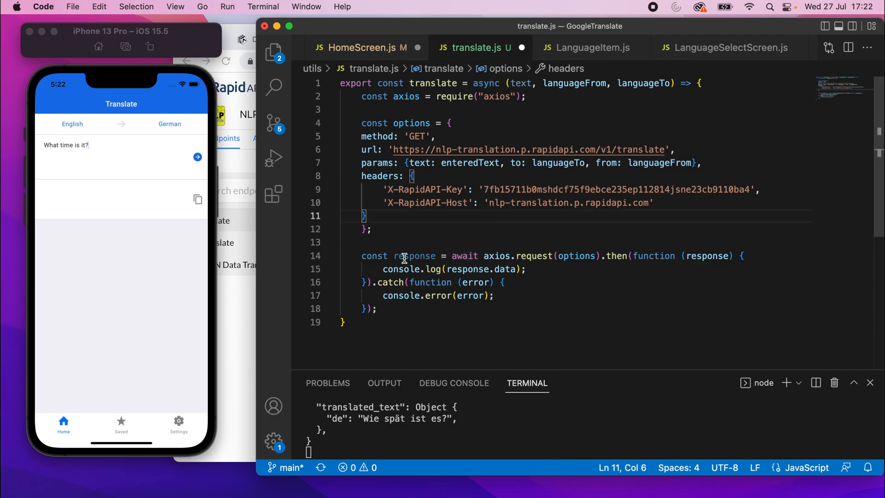
{"action": "double_click", "coordinate": [414, 255]}
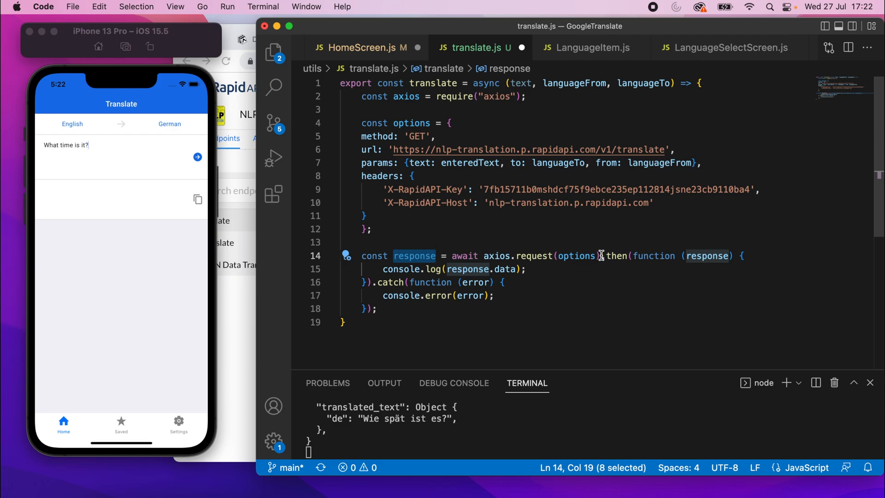
{"action": "left_click", "coordinate": [601, 256]}
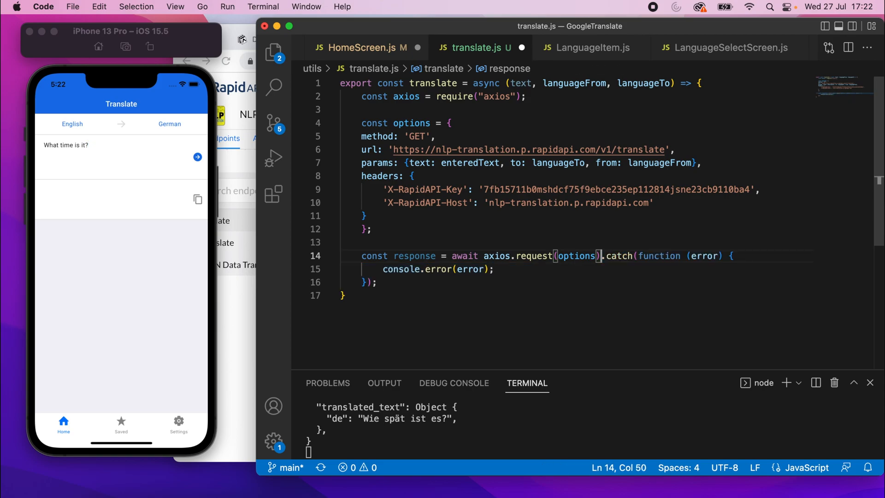
{"action": "mouse_move", "coordinate": [535, 263]}
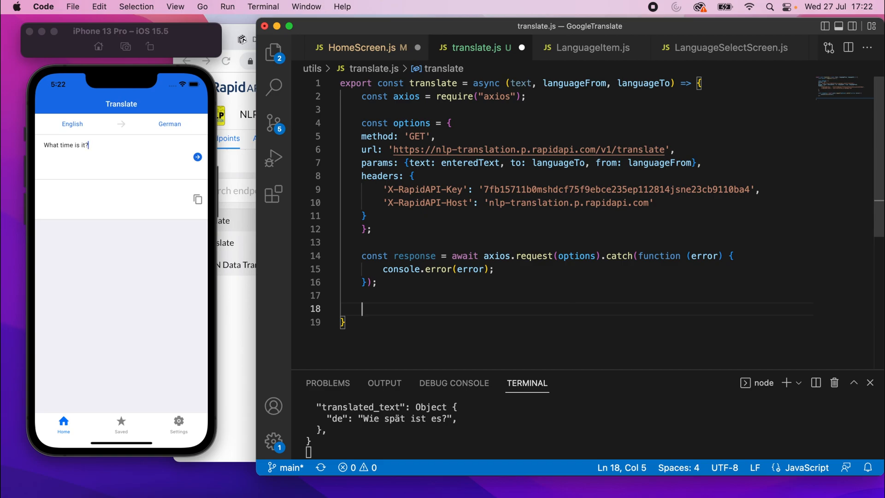
Throw 'Translate call failed. Response' plus the status when response.status !== 200.
{"action": "type", "text": "if (respons"}
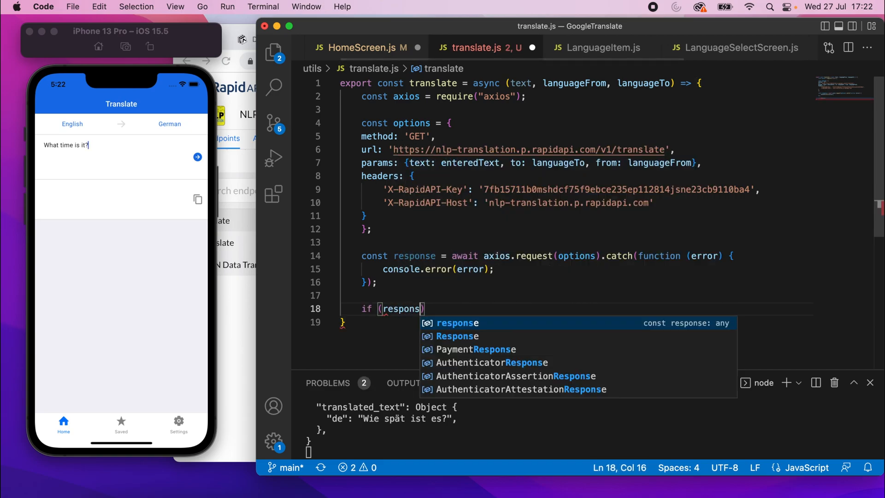
{"action": "type", "text": "e.sta"}
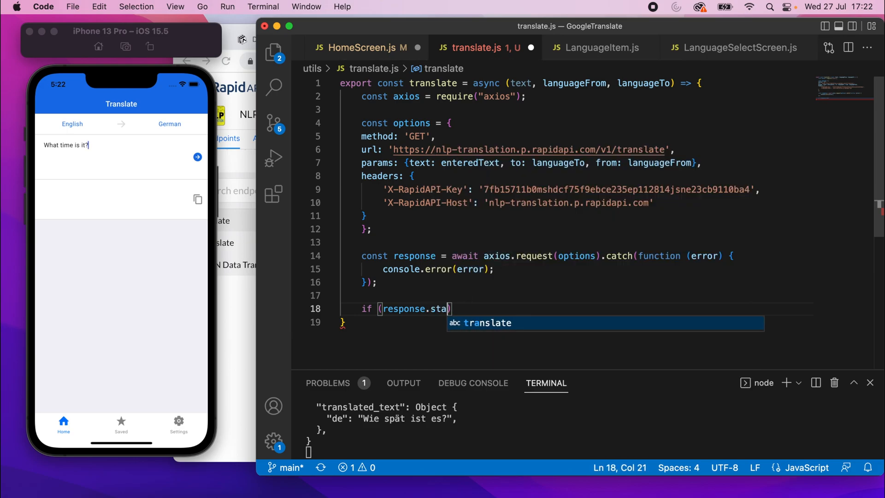
{"action": "type", "text": "tus"}
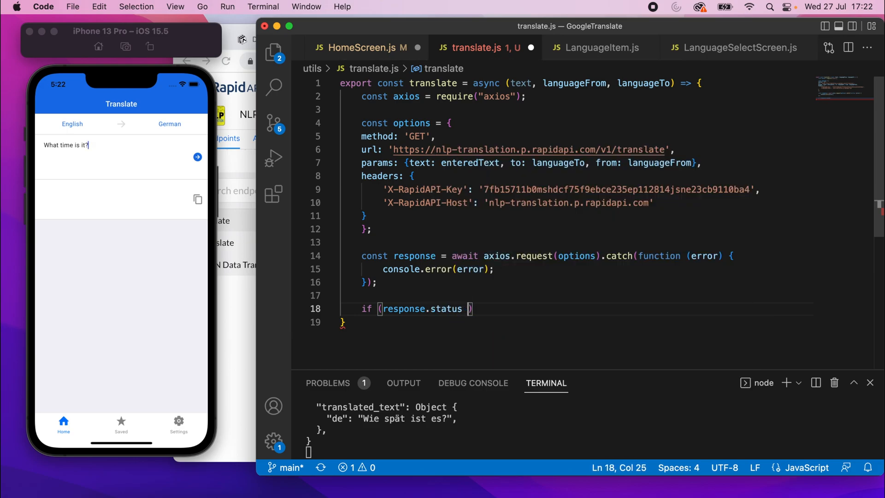
{"action": "type", "text": "!== 200"}
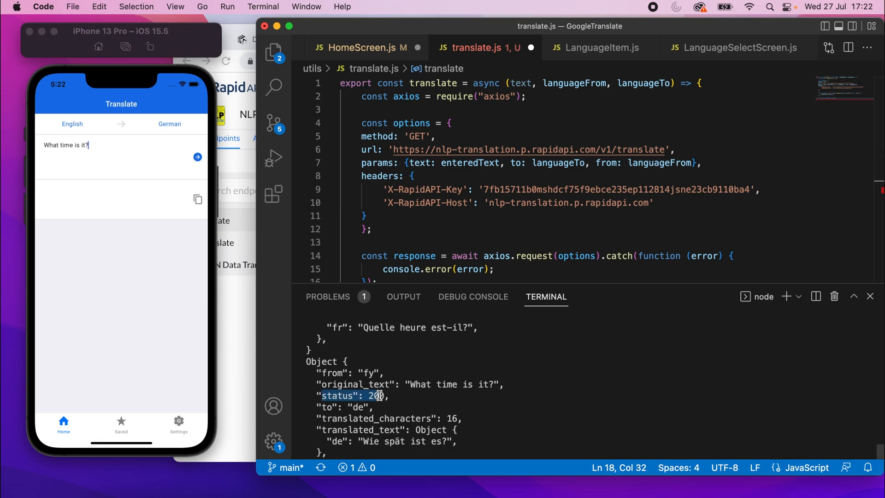
{"action": "mouse_move", "coordinate": [507, 283]}
{"action": "type", "text": "console.log(respo"}
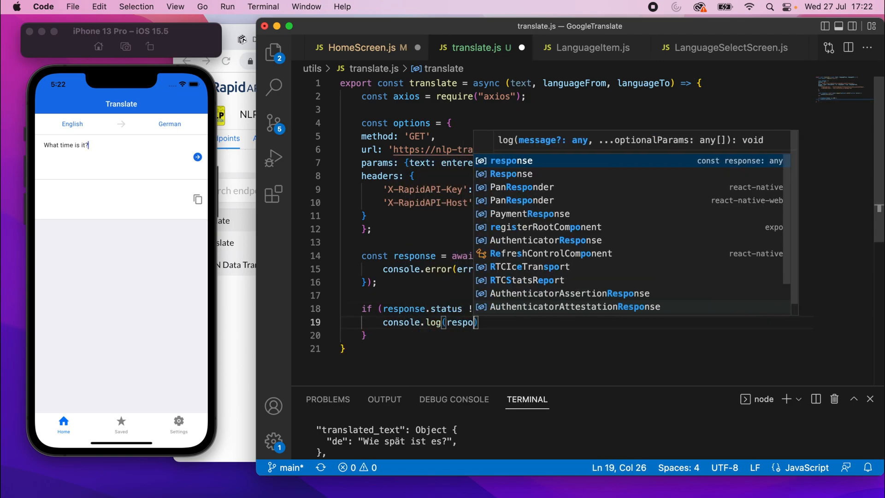
{"action": "key", "text": "enter"}
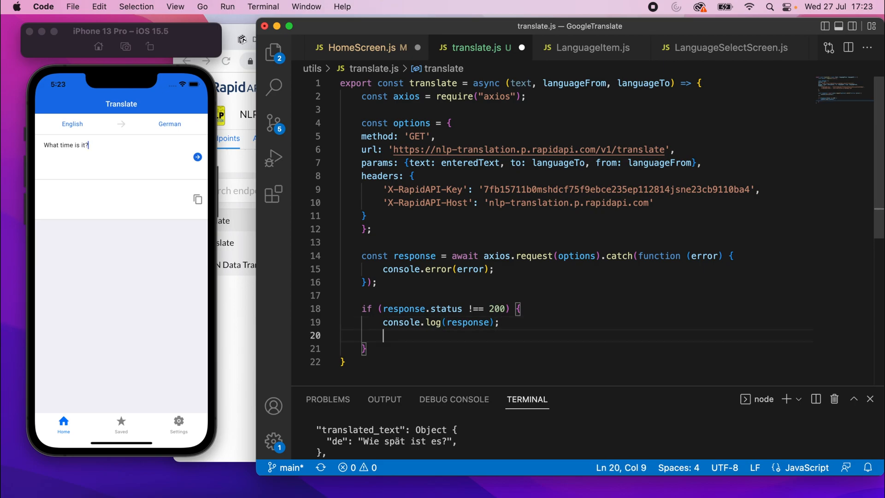
{"action": "type", "text": "throw new Error"}
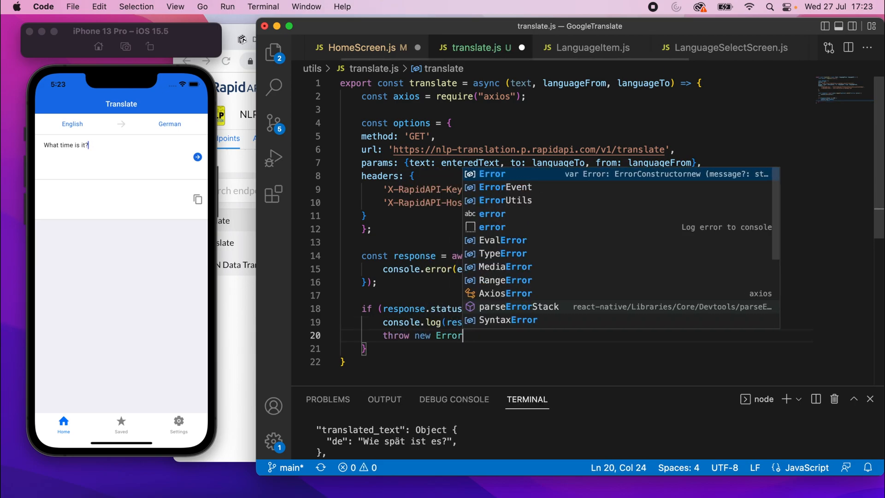
{"action": "type", "text": "(\"T"}
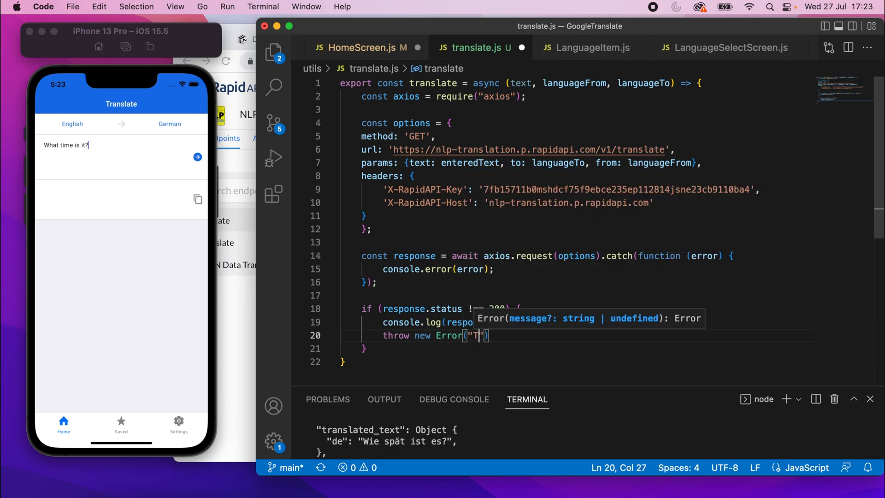
{"action": "type", "text": "ranslate x"}
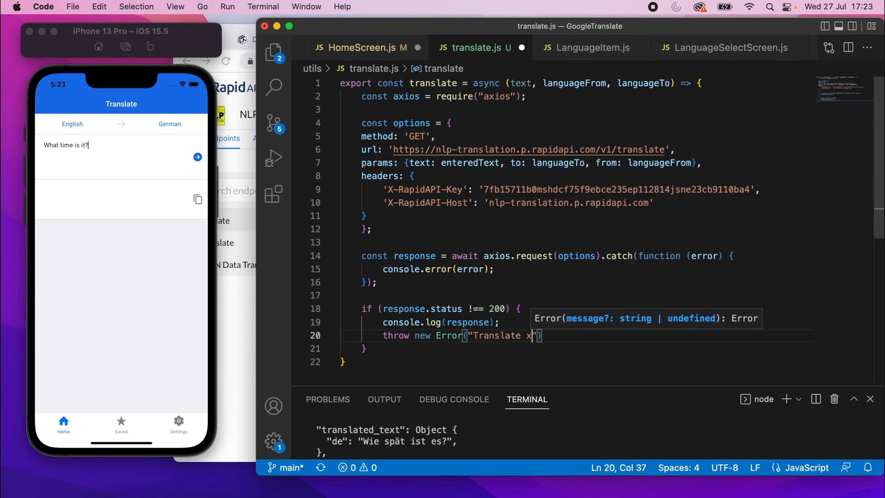
{"action": "type", "text": "axkk"}
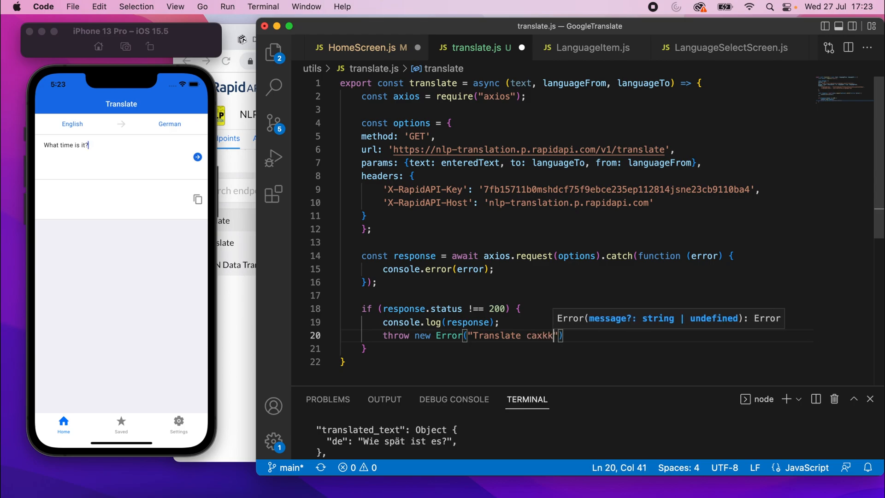
{"action": "type", "text": "call failed."}
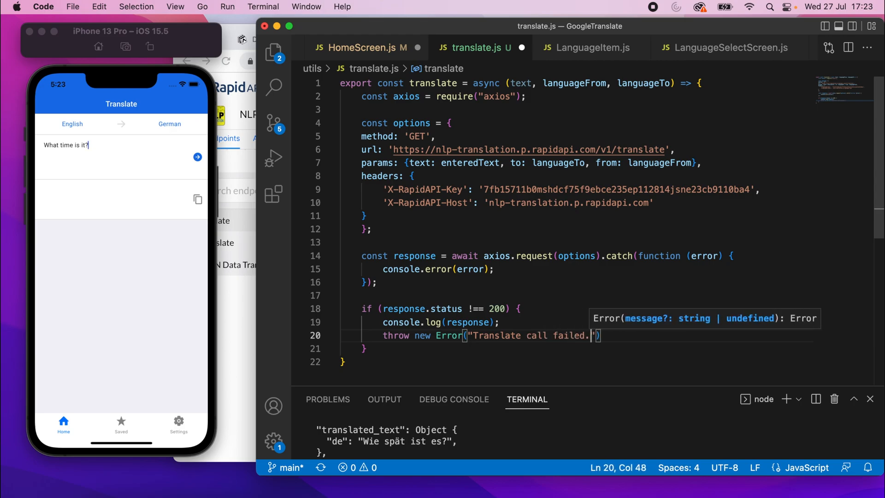
{"action": "type", "text": "Response status:"}
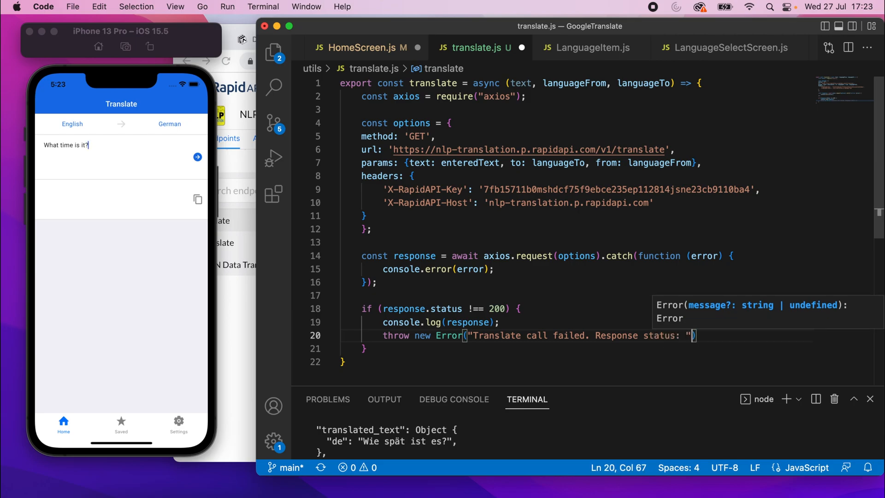
{"action": "type", "text": "+ response.status"}
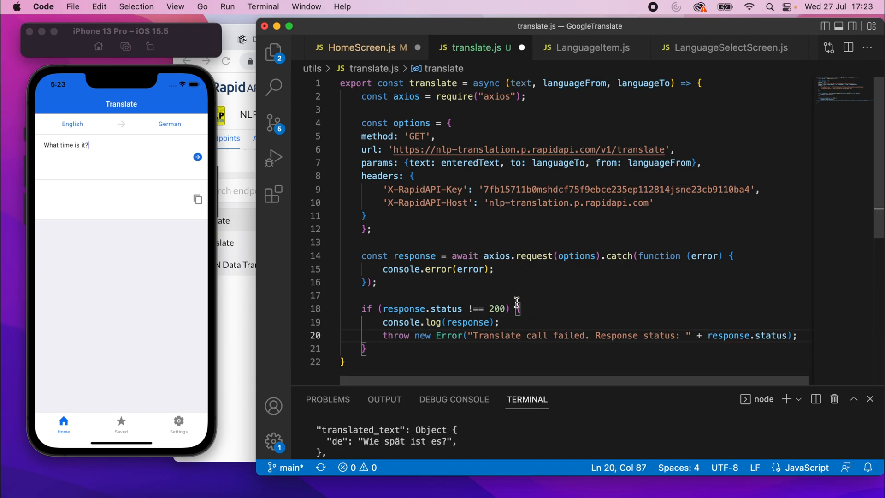
{"action": "key", "text": "enter"}
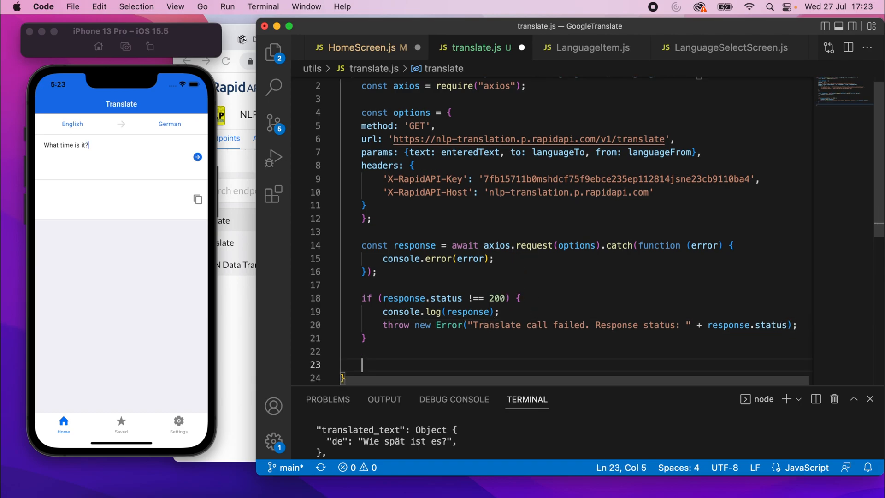
{"action": "mouse_move", "coordinate": [421, 325]}
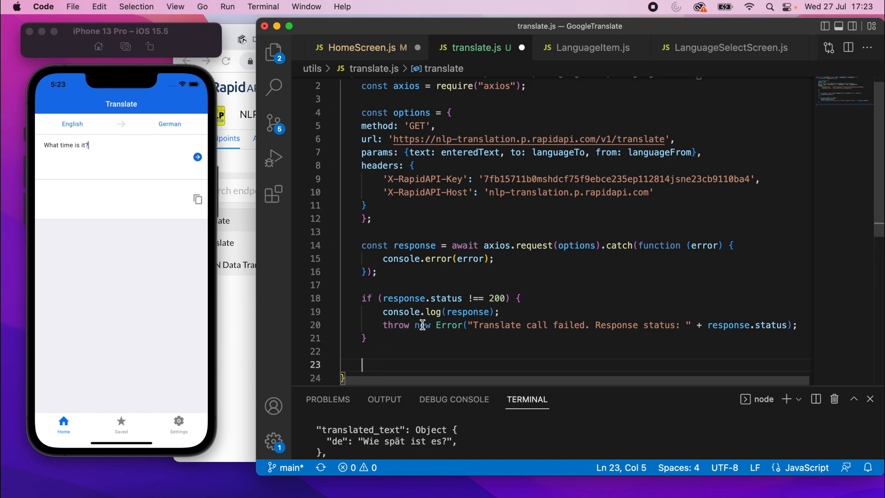
Return response.data at the end of translate and go back to HomeScreen.js.
{"action": "type", "text": "return"}
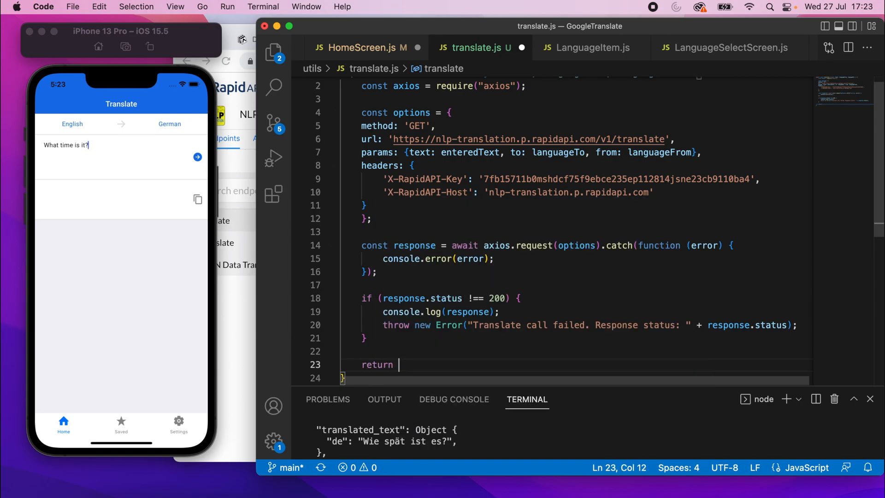
{"action": "type", "text": "response.data"}
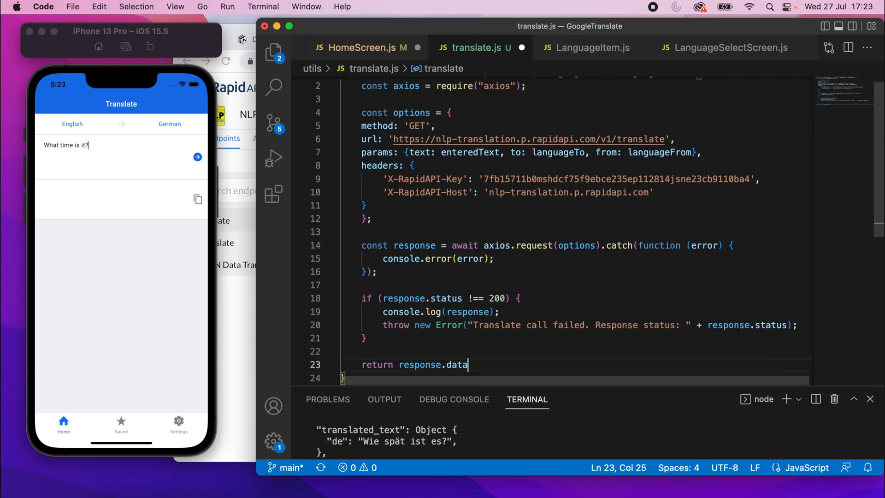
{"action": "type", "text": ";"}
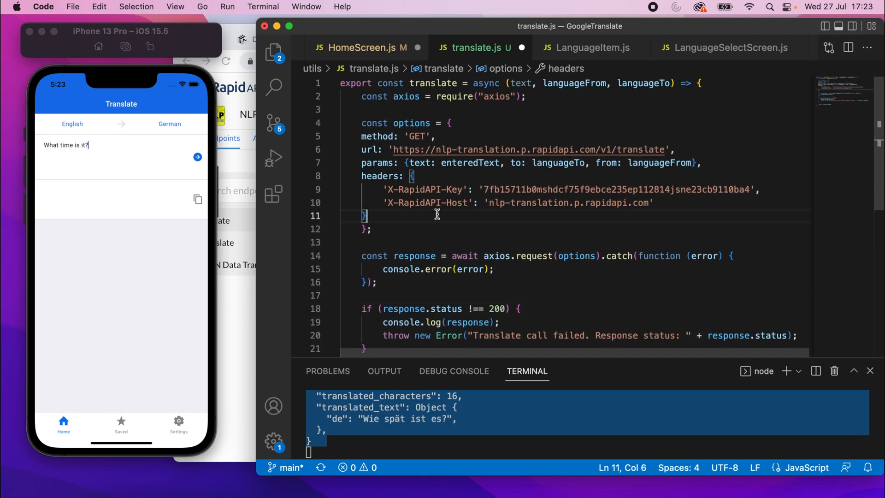
{"action": "left_click", "coordinate": [364, 47]}
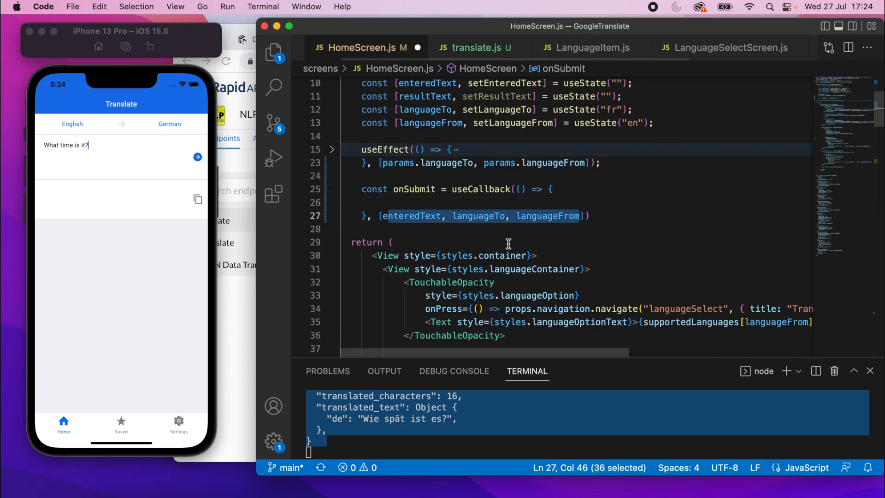
Replace enteredText with the text parameter in translate.js request params, then return to HomeScreen.js.
{"action": "left_click", "coordinate": [478, 47]}
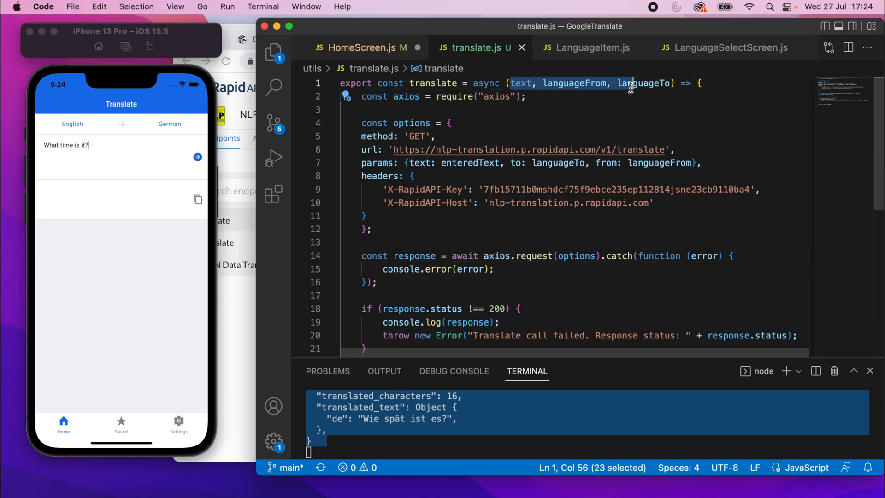
{"action": "double_click", "coordinate": [574, 83]}
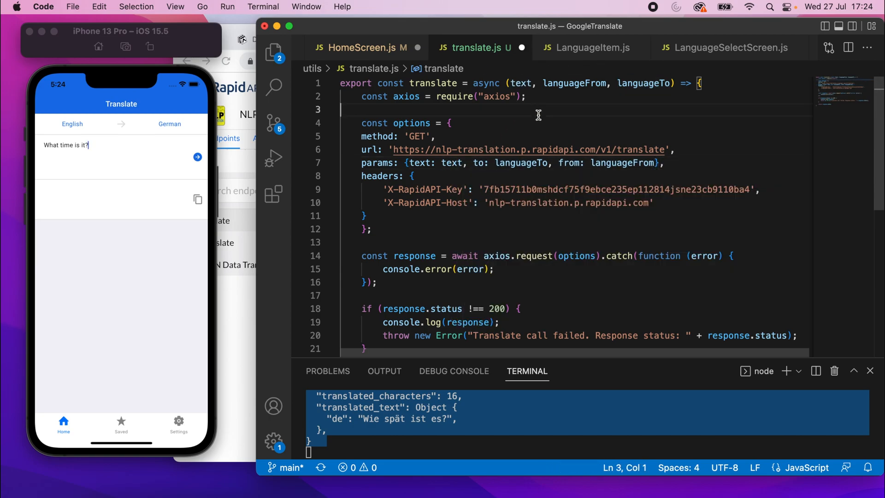
{"action": "left_click", "coordinate": [362, 47]}
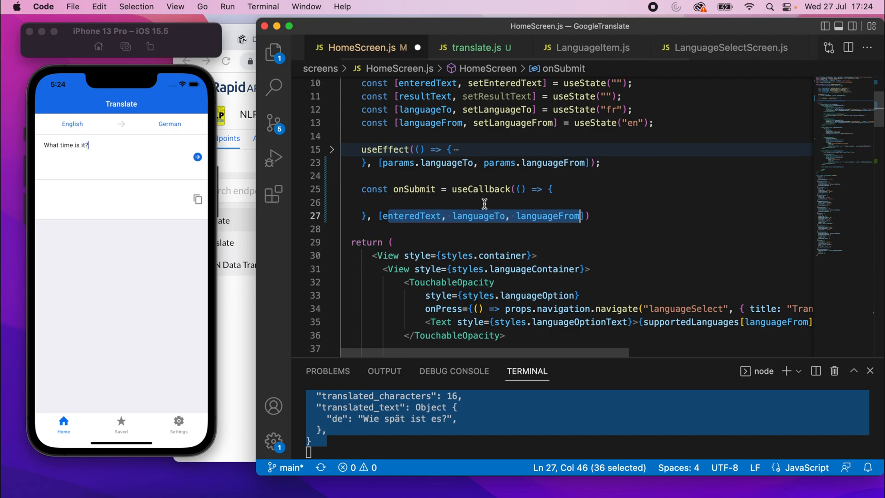
In onSubmit write const result = await translate(enteredText, languageFrom, languageTo).
{"action": "left_click", "coordinate": [484, 202]}
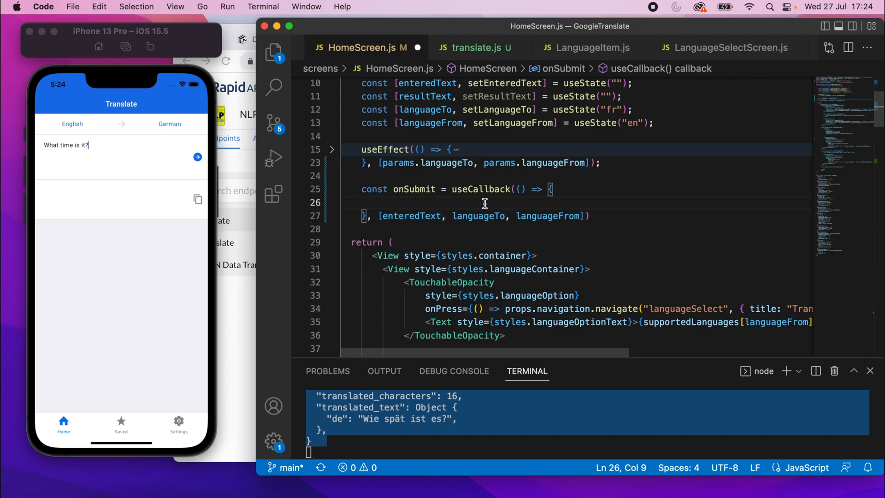
{"action": "type", "text": "cost"}
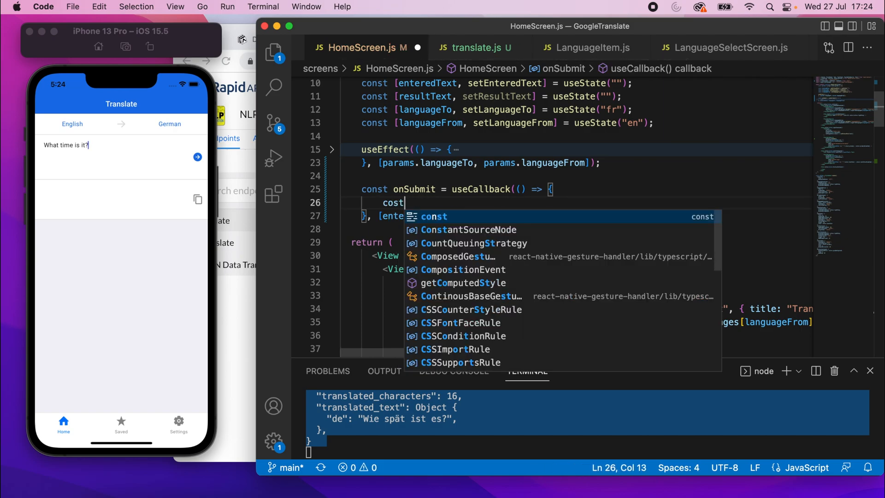
{"action": "type", "text": "result = awai"}
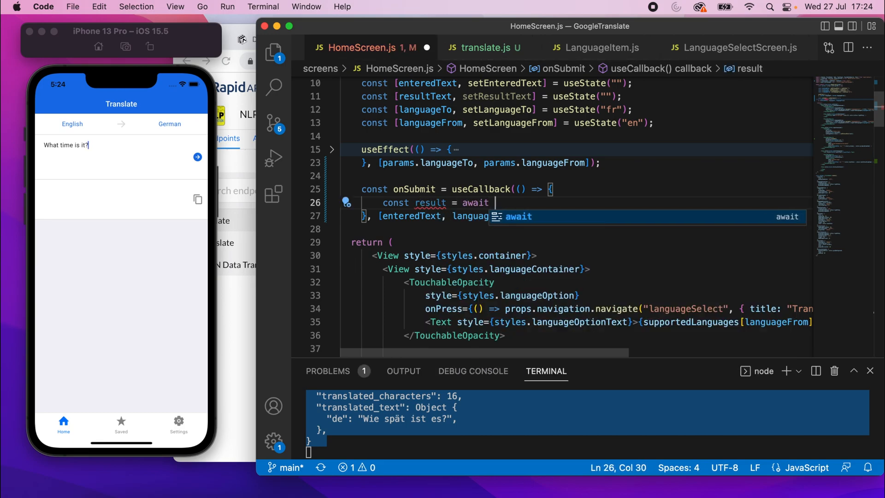
{"action": "type", "text": "tranl"}
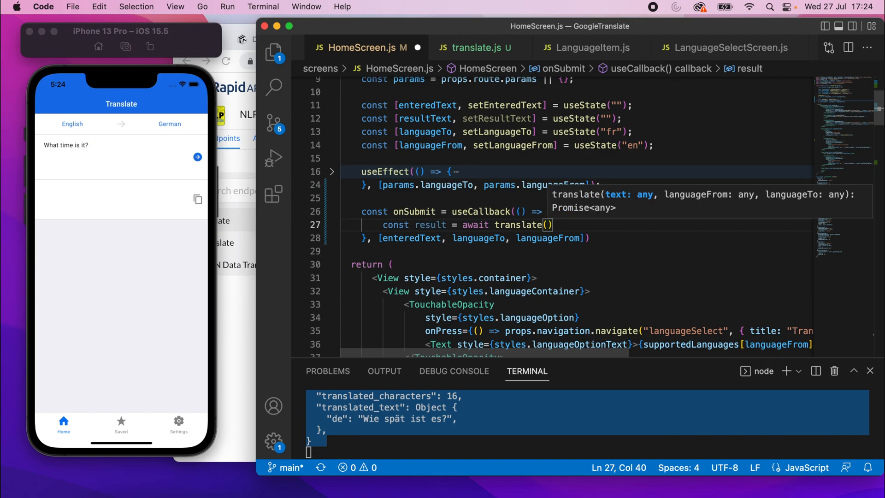
{"action": "type", "text": "enteredText,"}
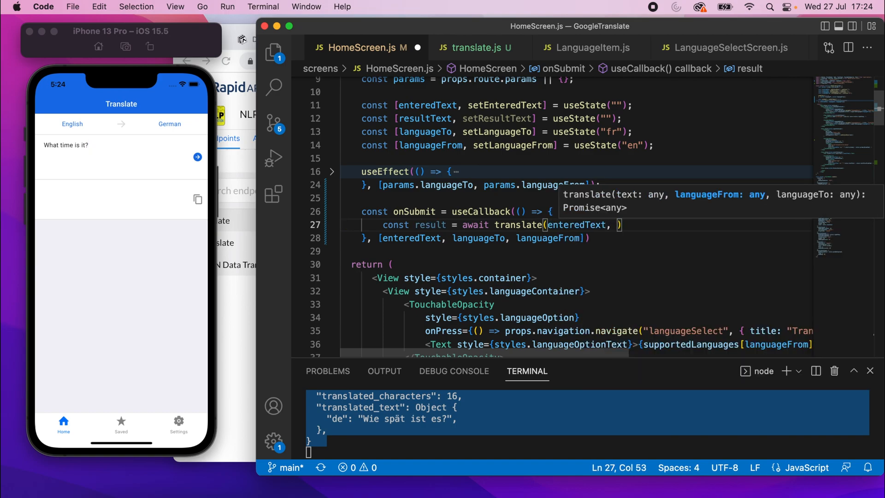
{"action": "type", "text": "languag"}
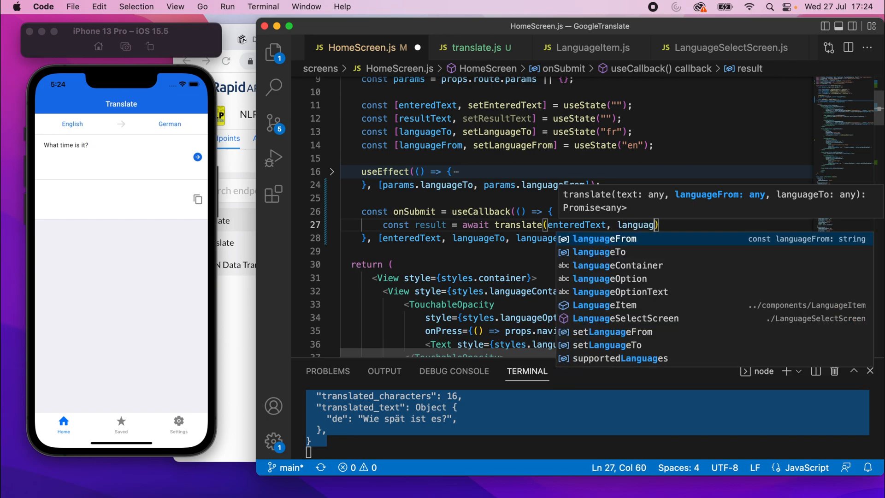
{"action": "type", "text": "eFrom, languageTo"}
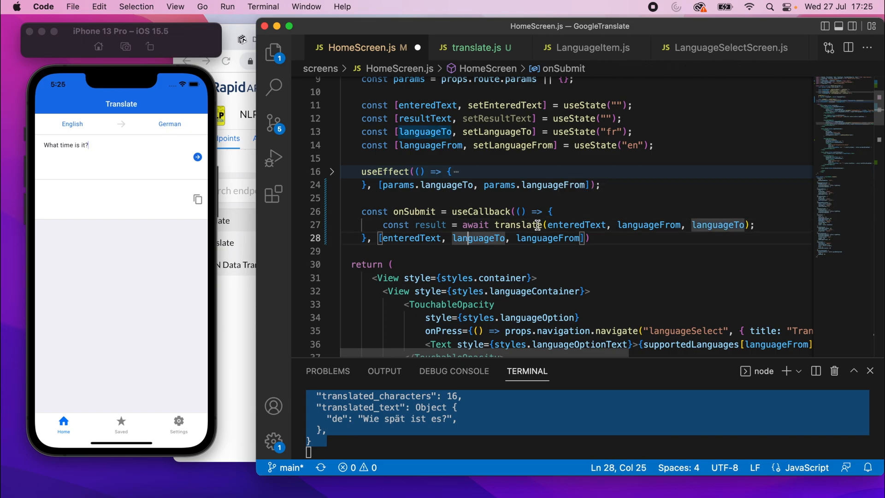
Mark the onSubmit useCallback function async and check translate's return value.
{"action": "type", "text": "async"}
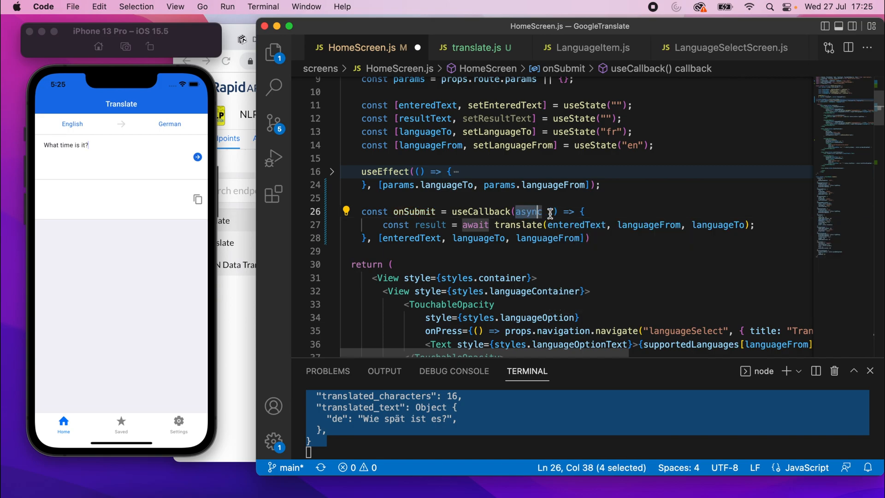
{"action": "left_click", "coordinate": [575, 211]}
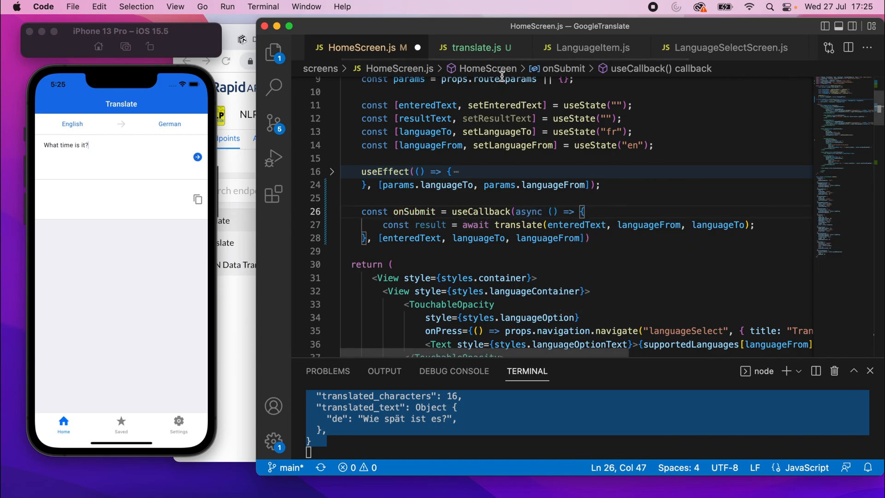
{"action": "left_click", "coordinate": [474, 47]}
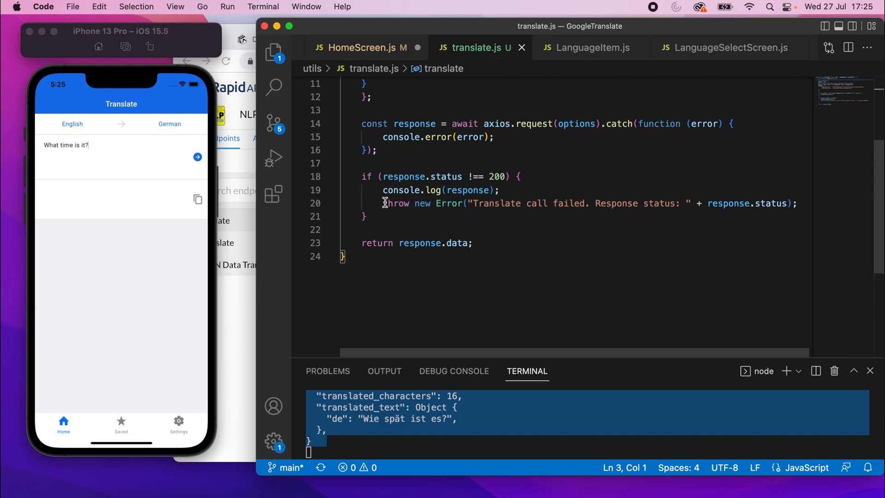
{"action": "left_click", "coordinate": [362, 47]}
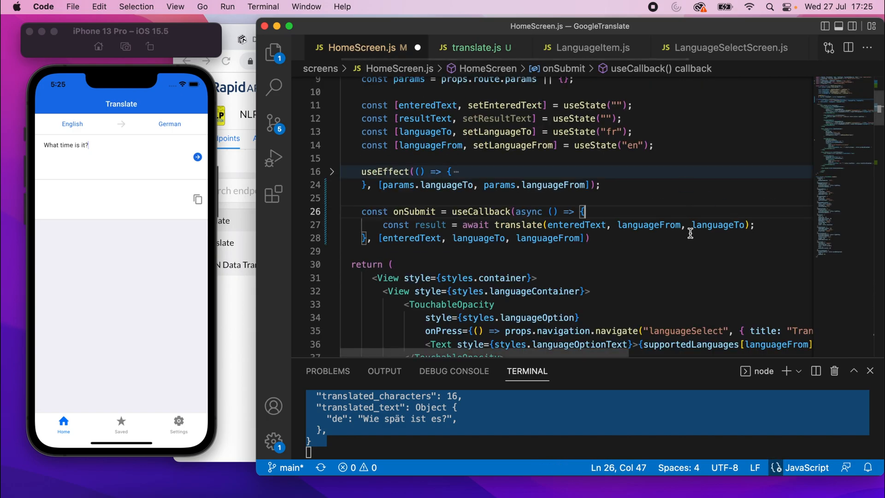
Wrap the translate call in a try/catch snippet and log the error in catch.
{"action": "key", "text": "enter"}
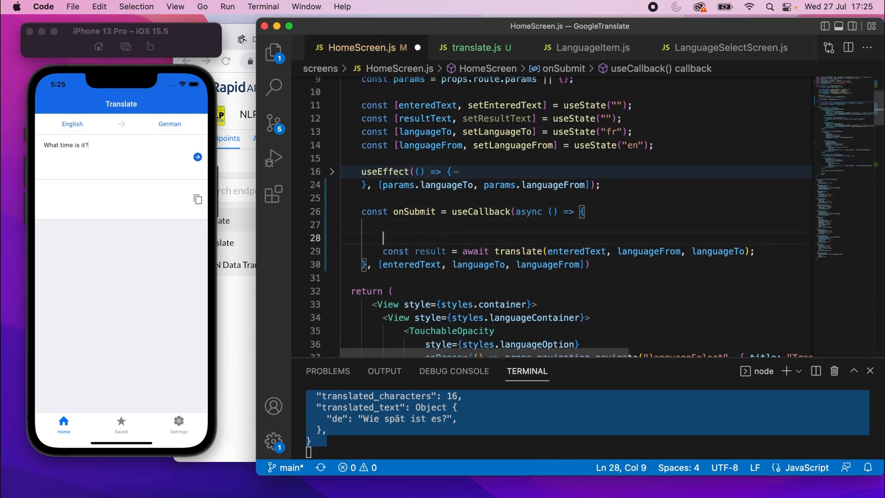
{"action": "type", "text": "tr"}
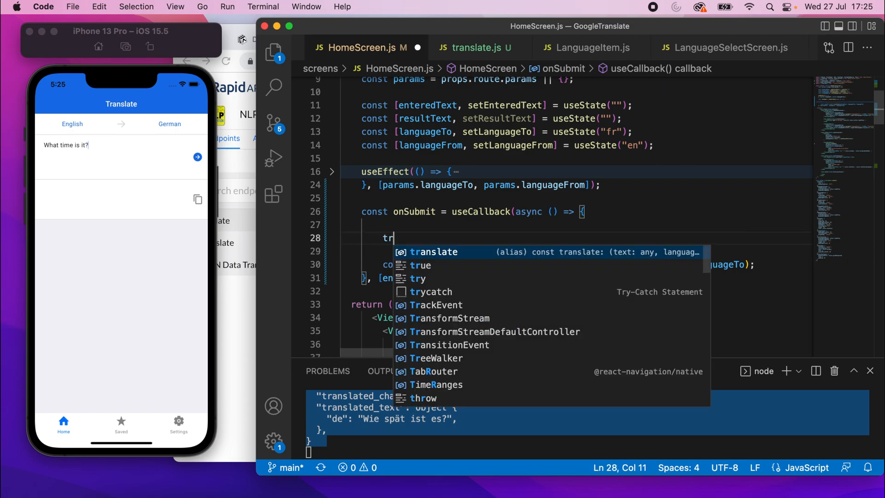
{"action": "left_click", "coordinate": [431, 291]}
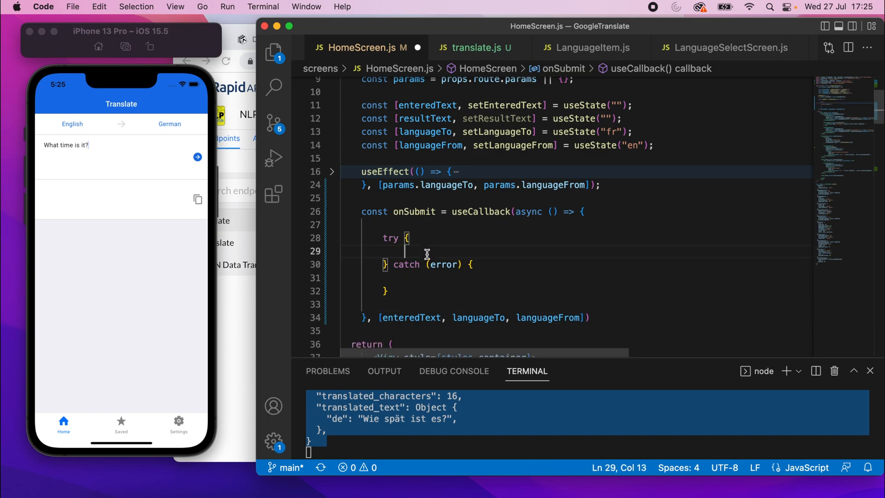
{"action": "type", "text": "const result = await translate(enteredText, languageFrom, languageTo);"}
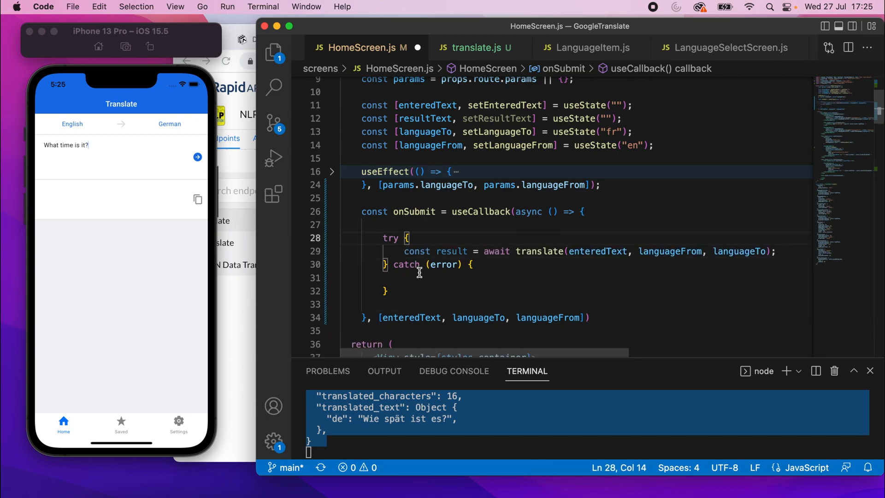
{"action": "left_click", "coordinate": [412, 277]}
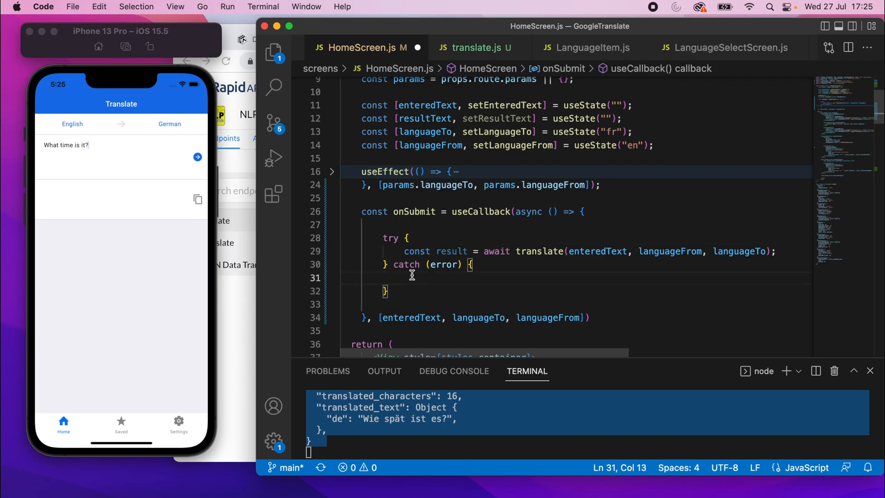
{"action": "type", "text": "console.log(error);"}
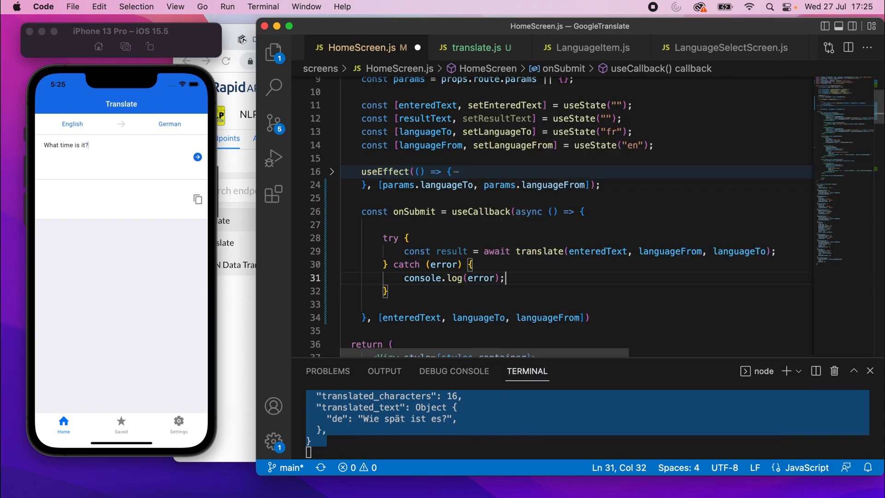
After the translate call add if (!result) { setResultText(""); return; }.
{"action": "left_click", "coordinate": [777, 251]}
{"action": "type", "text": "if (!result"}
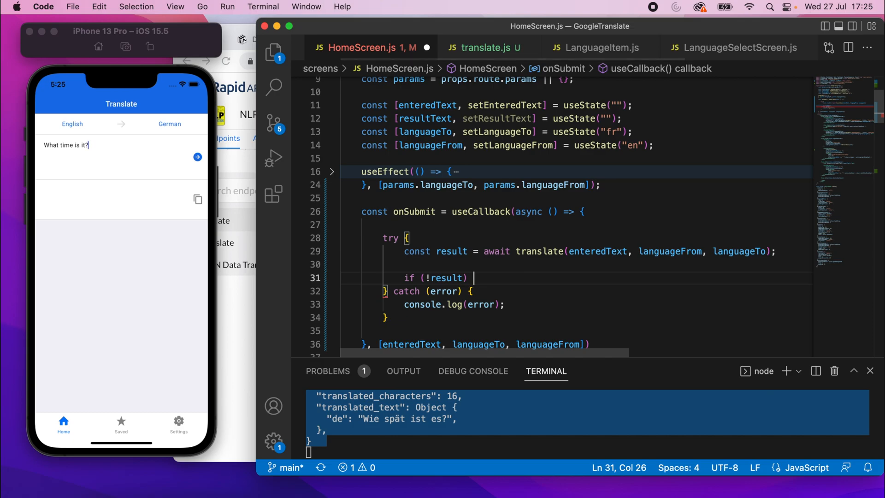
{"action": "type", "text": "setResultText(\""}
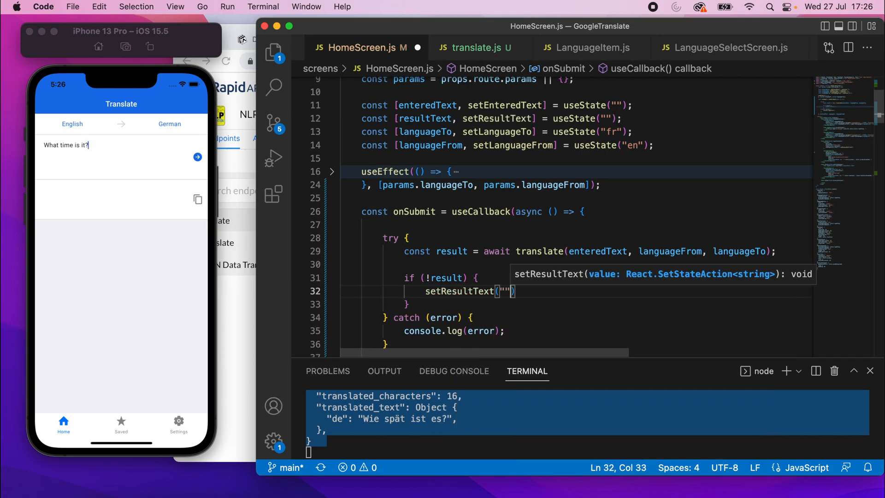
{"action": "type", "text": ";"}
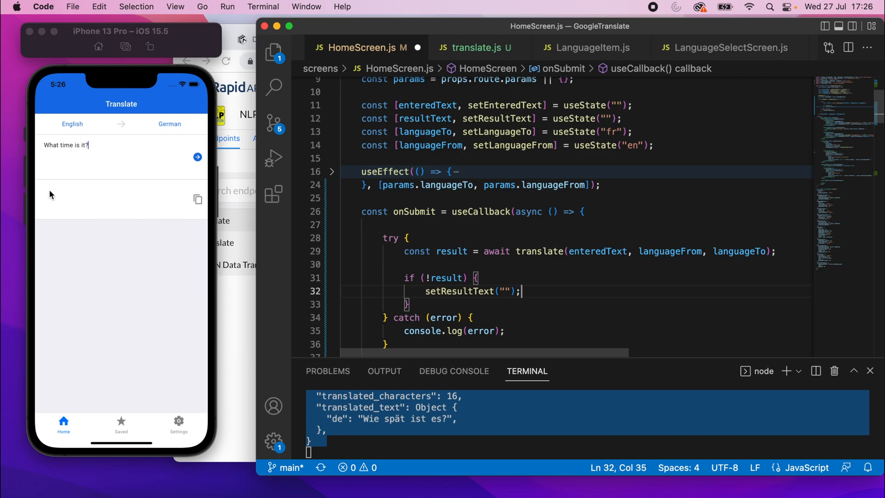
{"action": "mouse_move", "coordinate": [150, 252]}
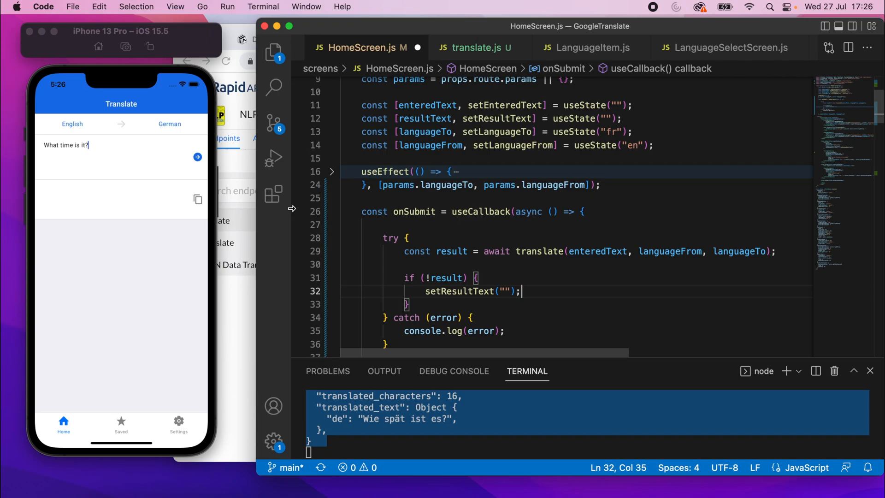
{"action": "type", "text": "return;"}
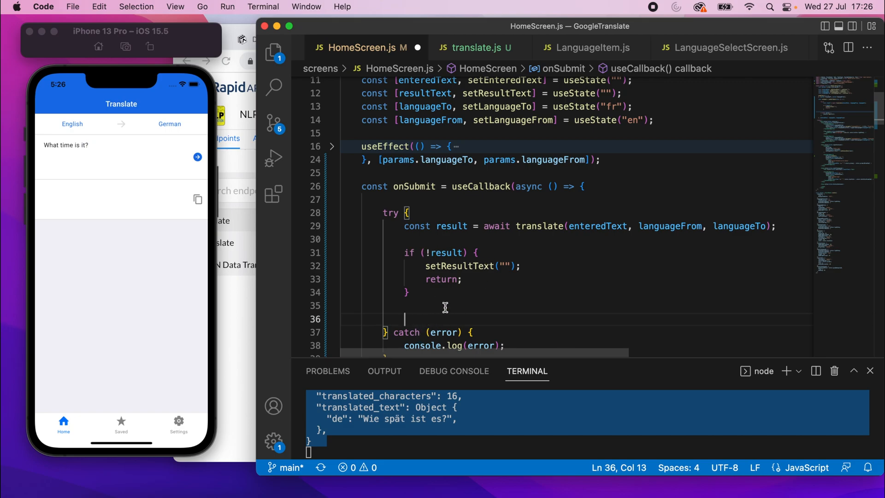
Assign const textResult = result.translated_text[result.to] using the key from the logged response.
{"action": "type", "text": "co"}
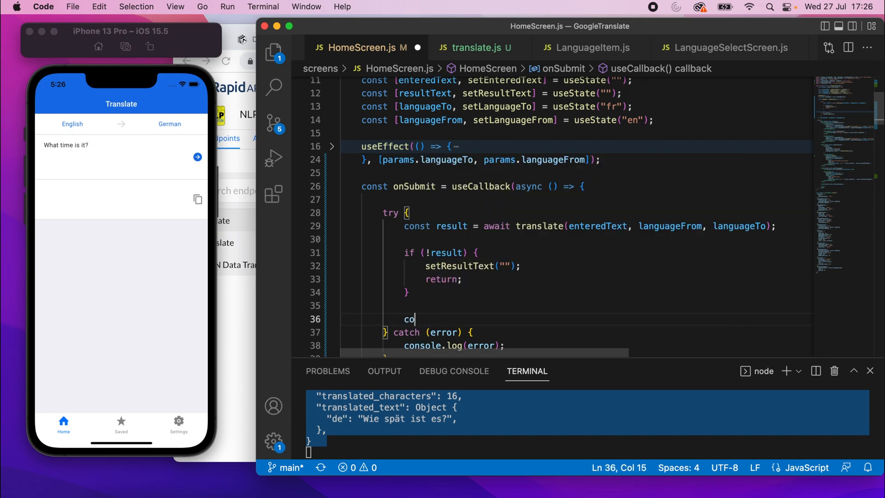
{"action": "type", "text": "nst"}
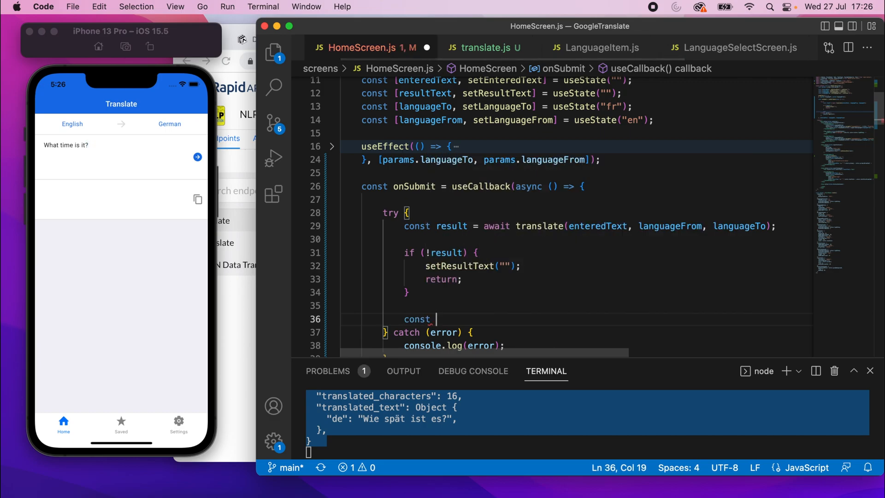
{"action": "type", "text": "textResult ="}
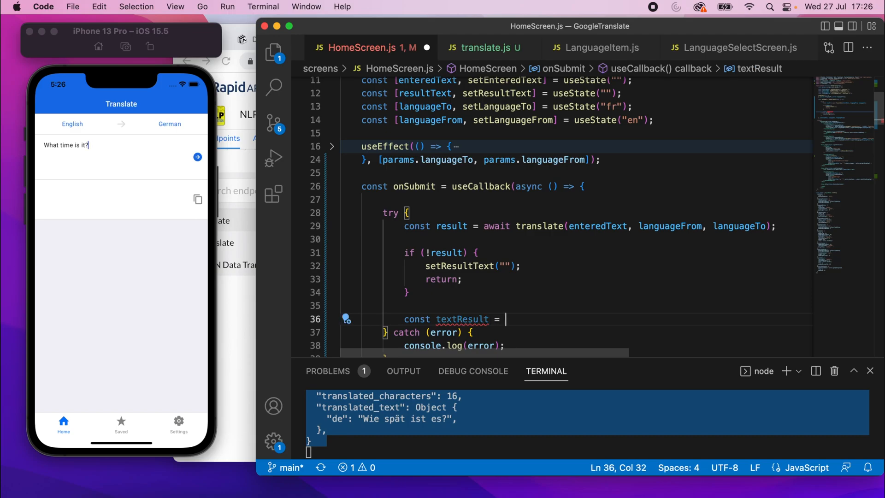
{"action": "type", "text": "result.t"}
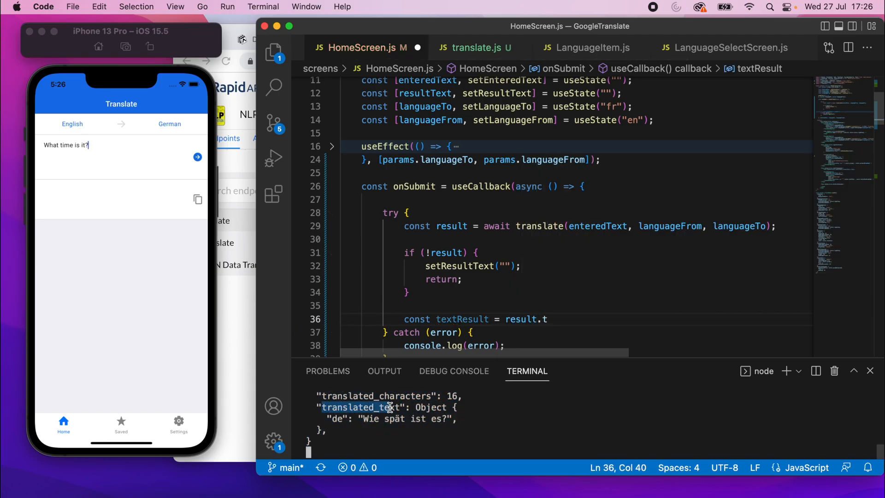
{"action": "mouse_move", "coordinate": [501, 330]}
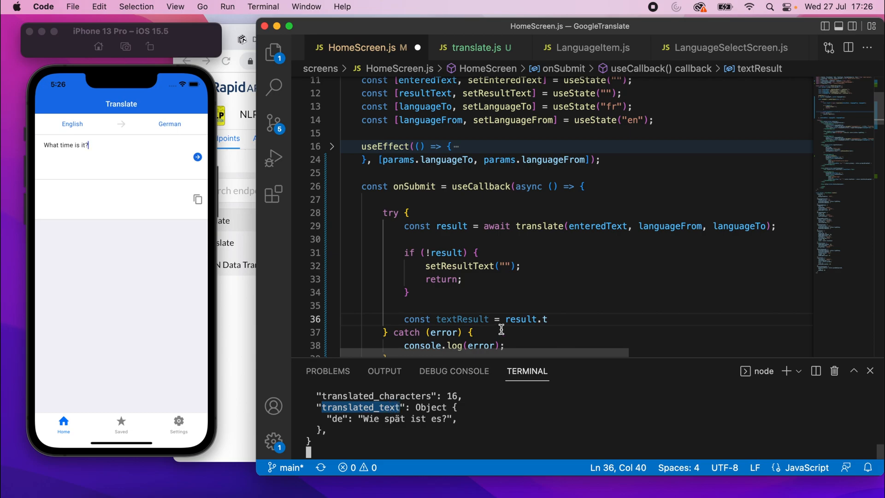
{"action": "type", "text": "ranslated_text"}
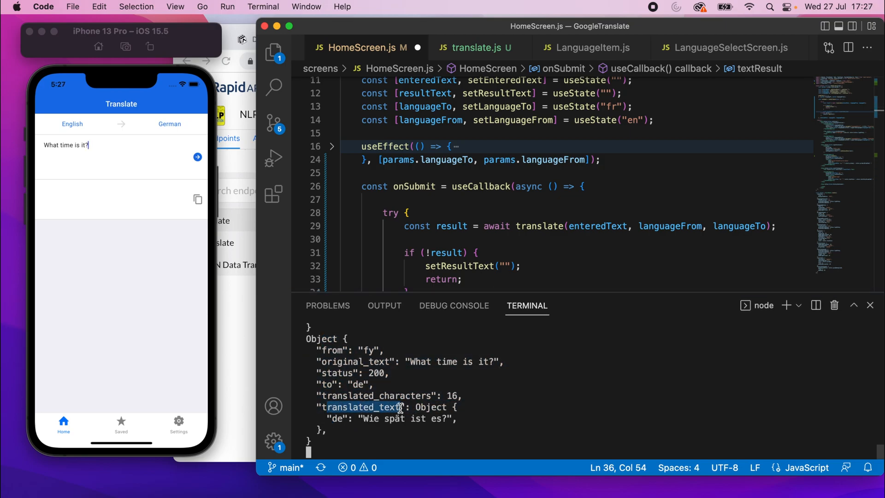
{"action": "double_click", "coordinate": [337, 418]}
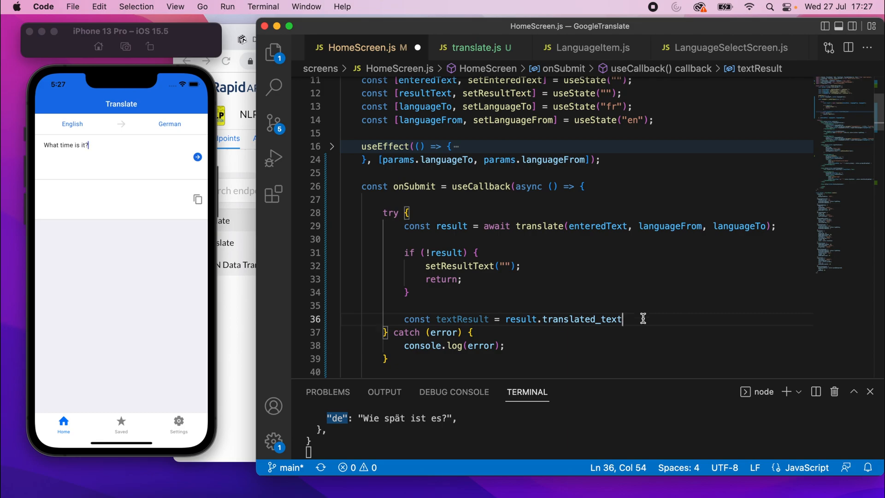
{"action": "type", "text": "[]"}
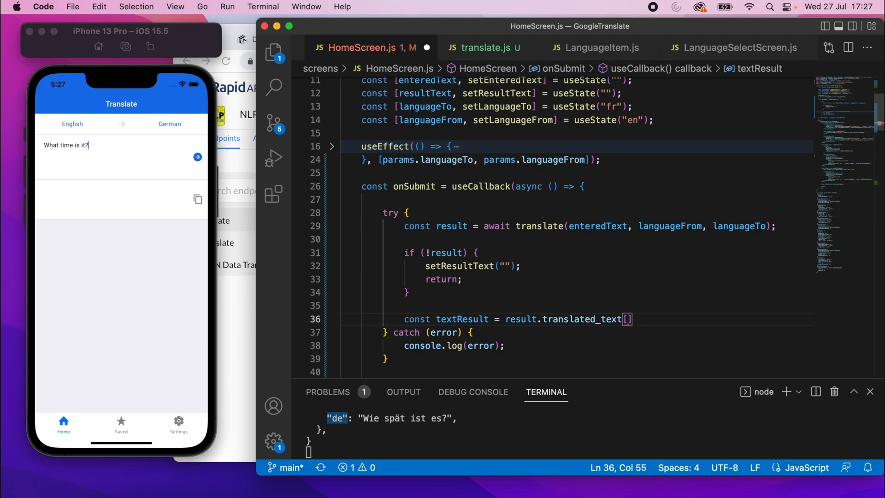
{"action": "type", "text": "result.to"}
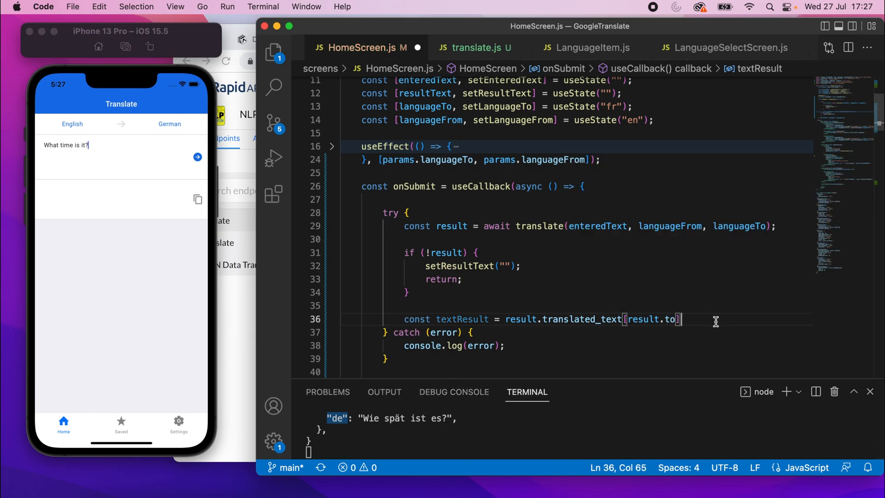
{"action": "key", "text": "enter"}
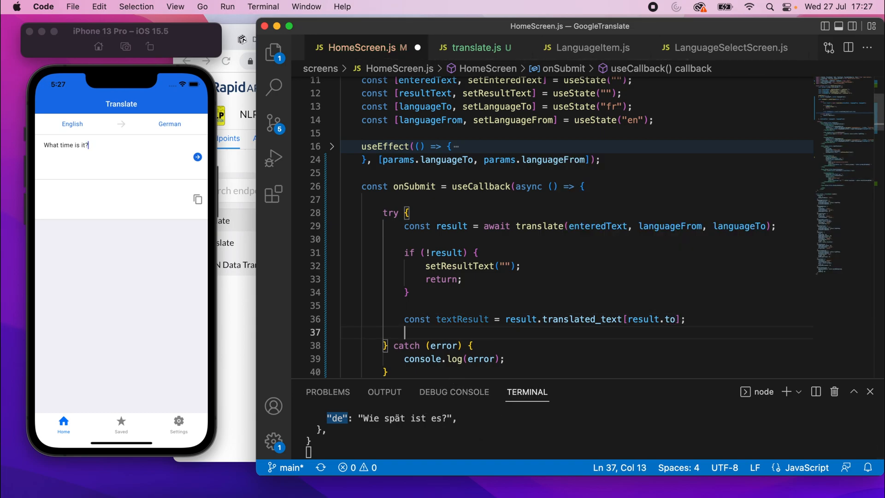
Show the translation with setResultText(textResult).
{"action": "type", "text": "setResultText"}
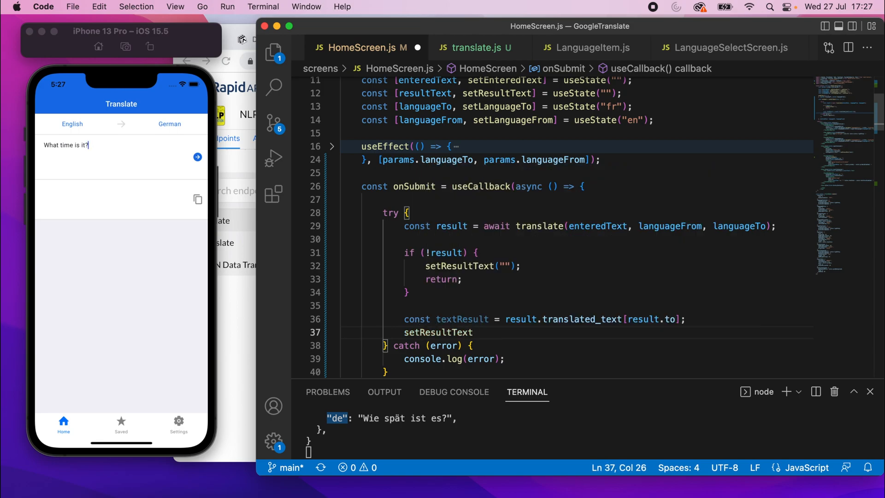
{"action": "type", "text": "(textResult);"}
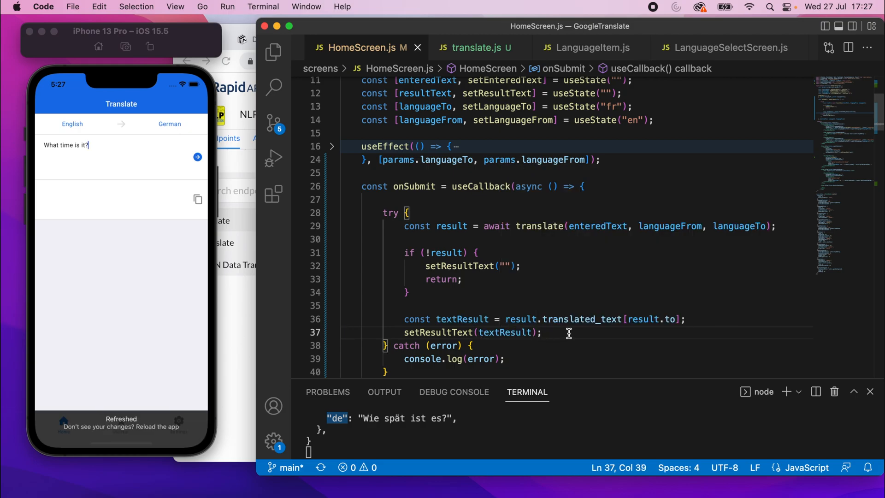
In the simulator translate "What time is it?" into German, then switch target to Arabic and translate again.
{"action": "left_click", "coordinate": [140, 165]}
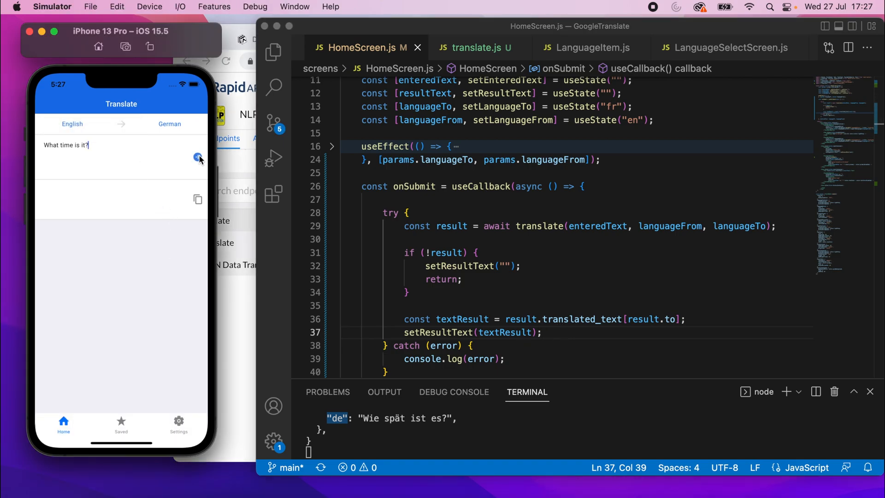
{"action": "left_click", "coordinate": [197, 157]}
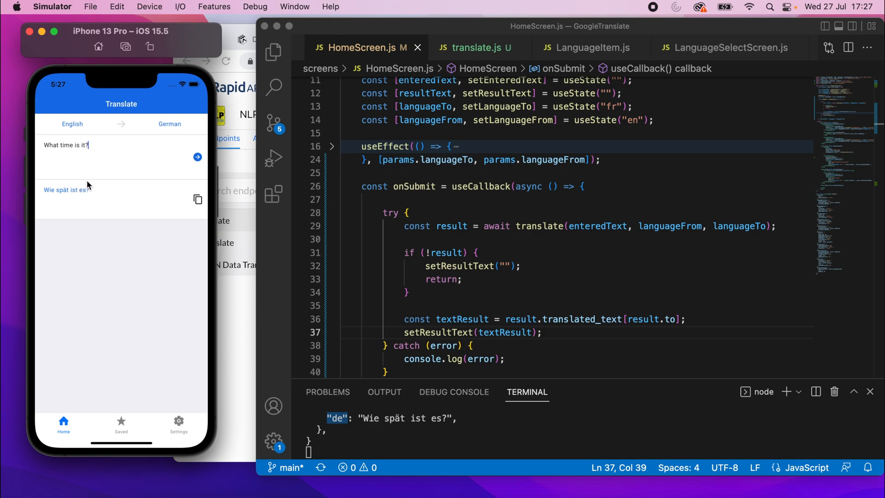
{"action": "left_click", "coordinate": [170, 124]}
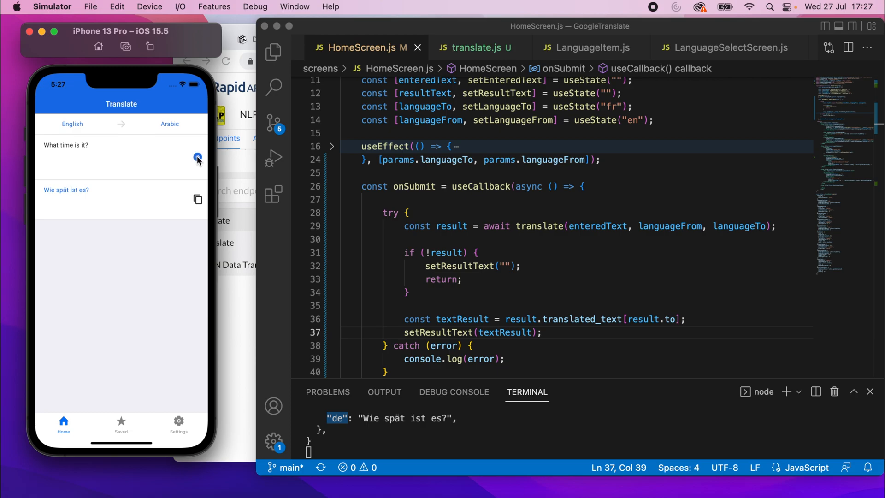
{"action": "left_click", "coordinate": [198, 157]}
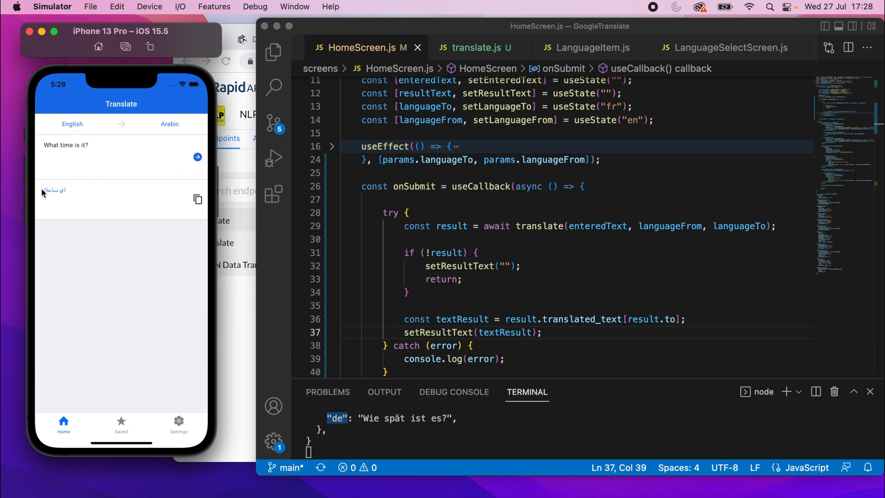
{"action": "mouse_move", "coordinate": [53, 156]}
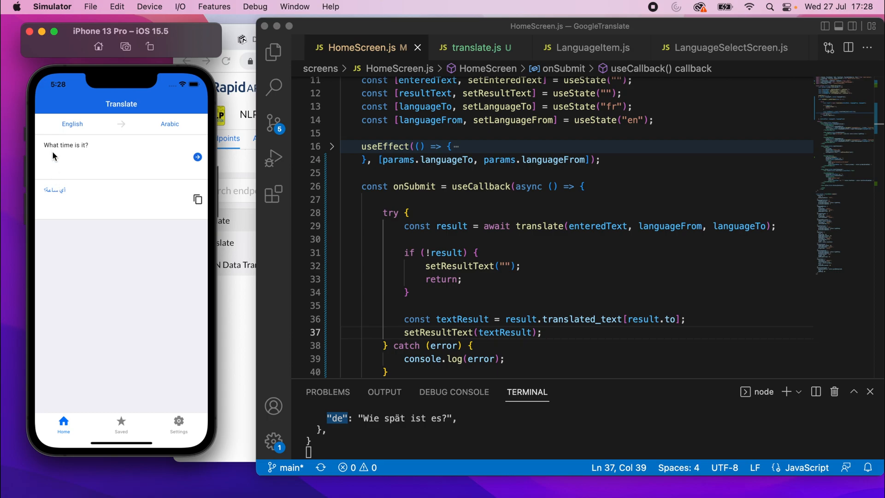
{"action": "mouse_move", "coordinate": [437, 450]}
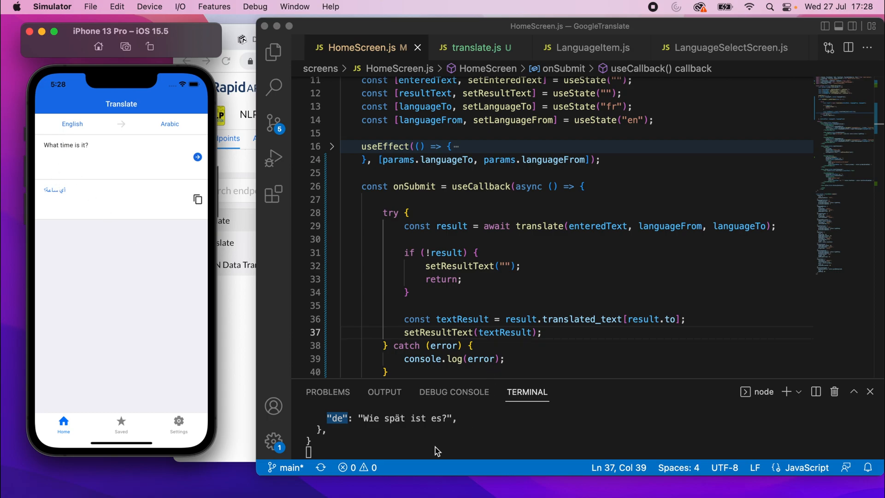
{"action": "left_click", "coordinate": [434, 435]}
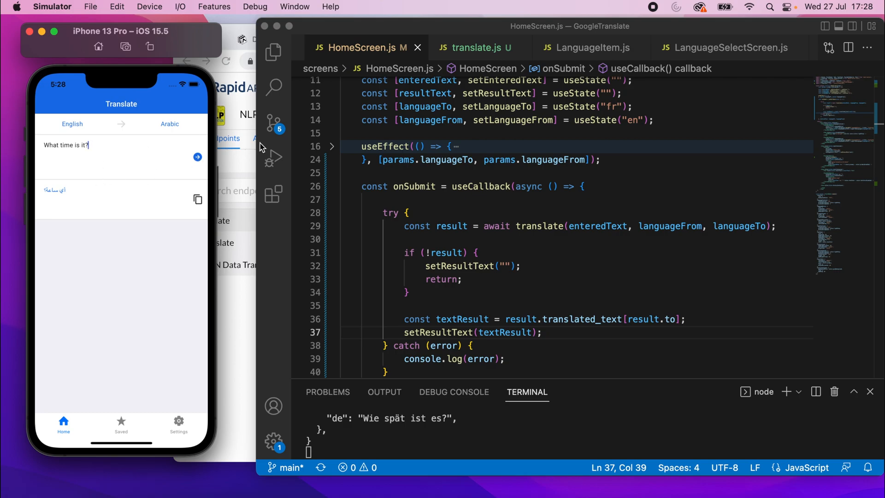
{"action": "scroll", "scroll_direction": "up", "scroll_amount": 3}
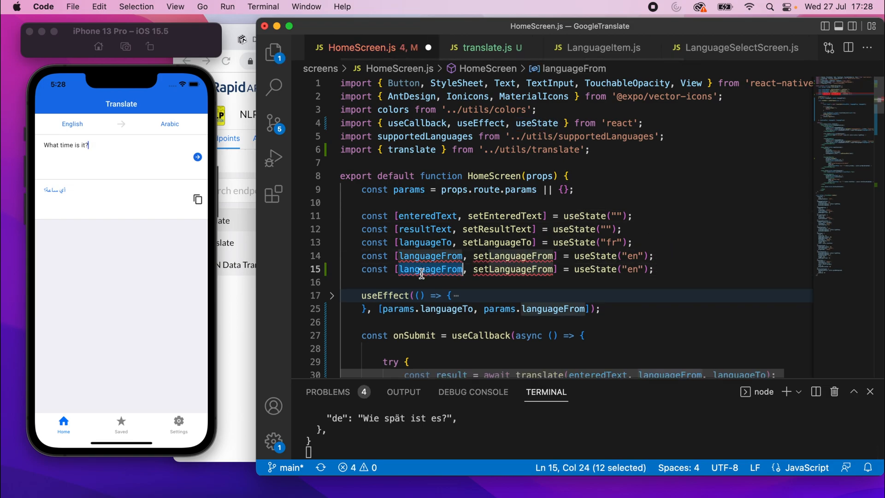
Declare const [isLoading, setIsLoading] = useState(false) in HomeScreen.js.
{"action": "type", "text": "isLoading"}
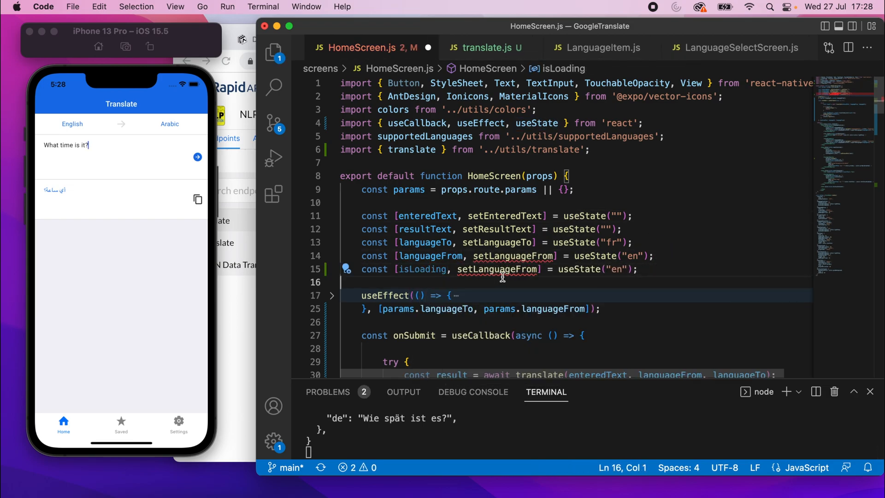
{"action": "type", "text": "set"}
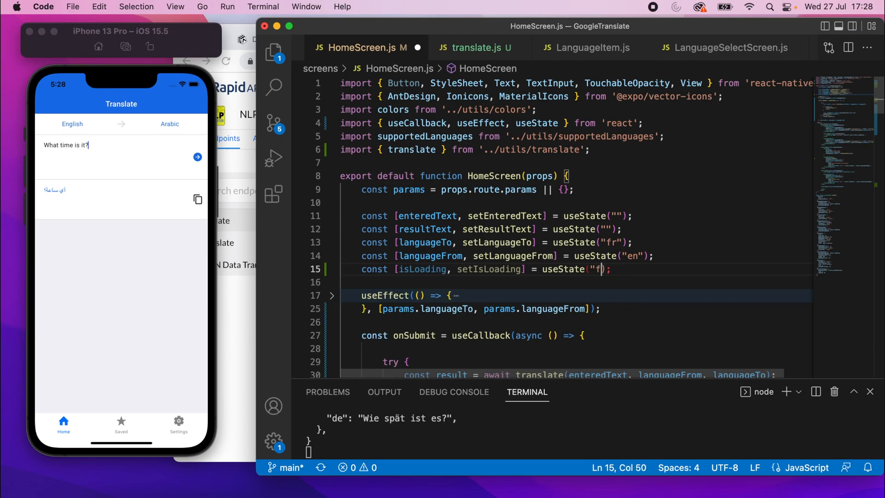
{"action": "type", "text": "alse"}
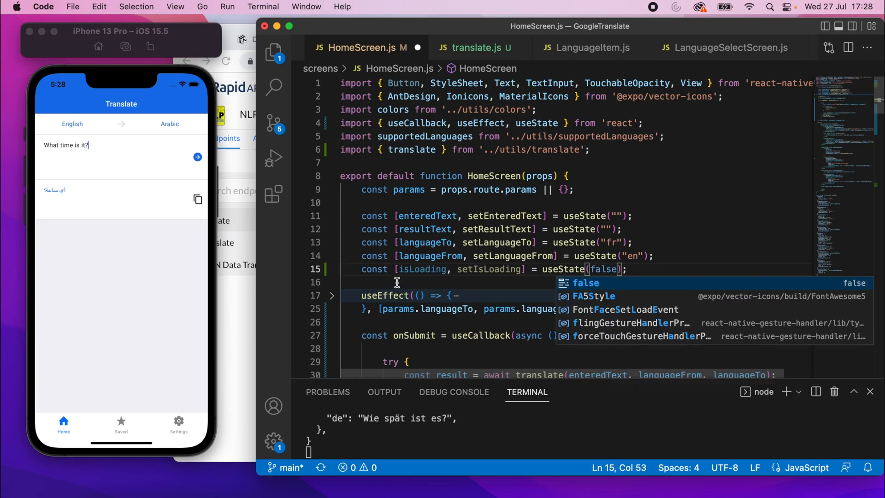
{"action": "scroll", "scroll_direction": "down", "scroll_amount": 3}
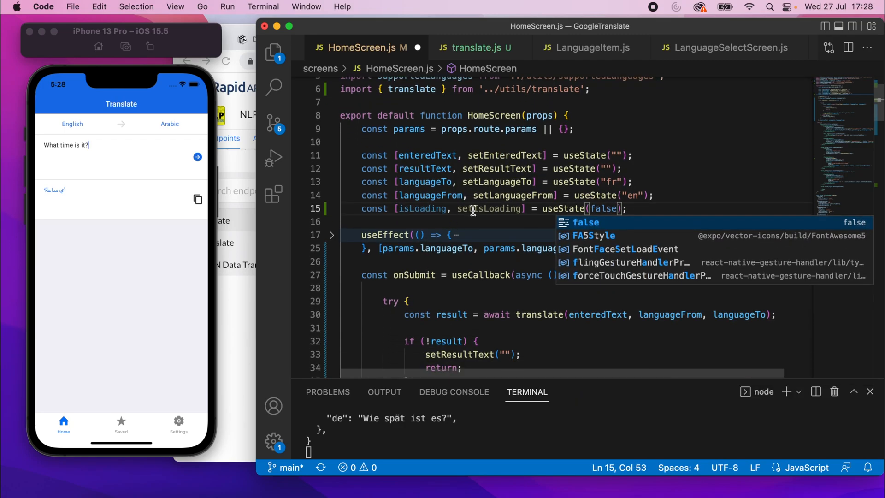
Call setIsLoading(true) in try and setIsLoading(false) in a finally block.
{"action": "double_click", "coordinate": [489, 209]}
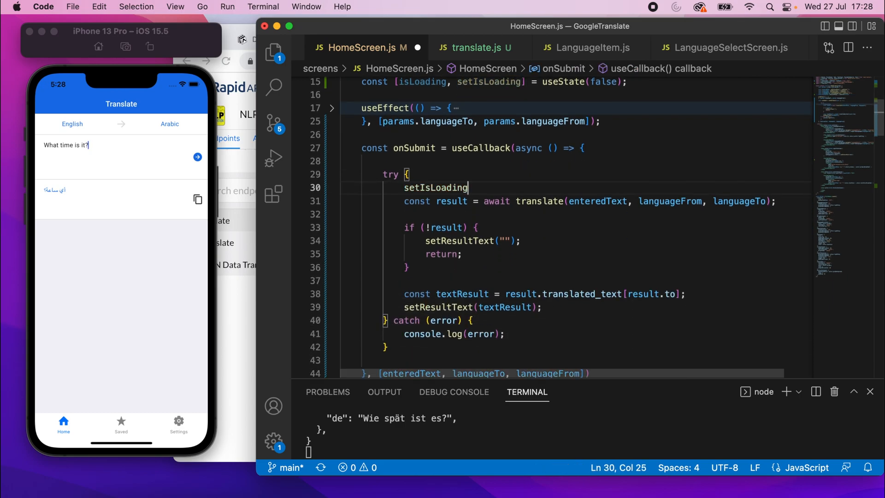
{"action": "type", "text": "(true);"}
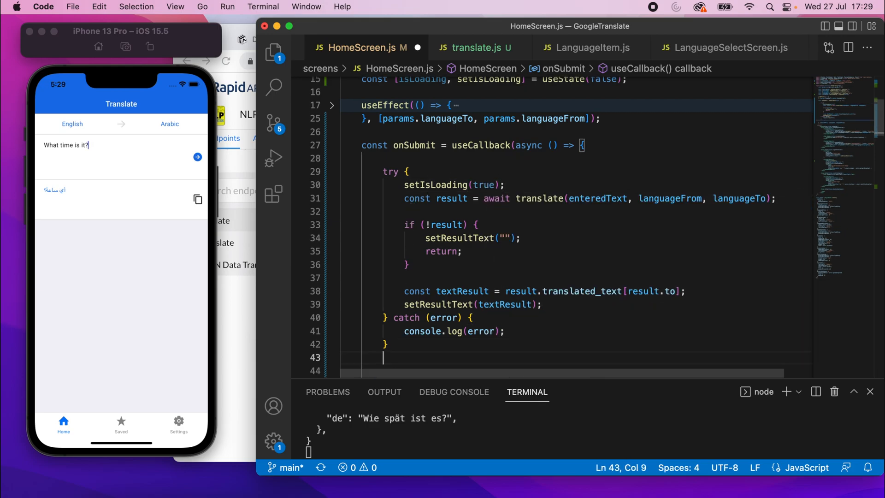
{"action": "type", "text": "finally {"}
{"action": "type", "text": "setIsLoading"}
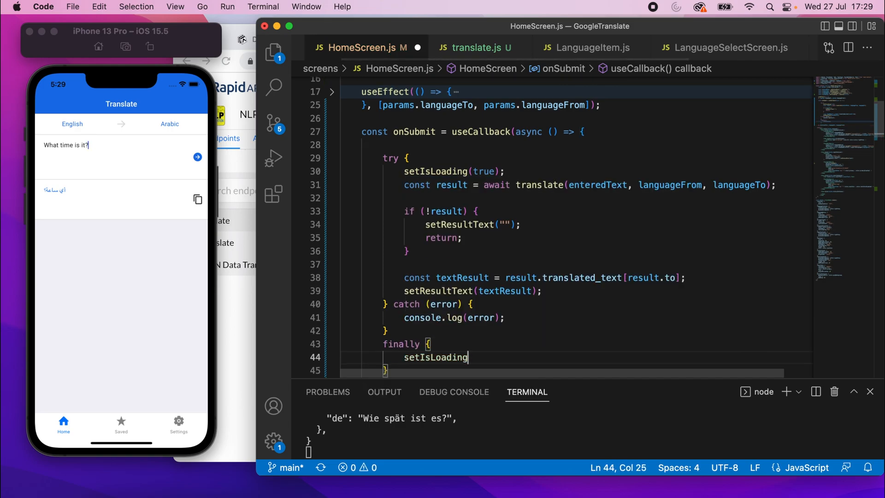
{"action": "type", "text": "(false);"}
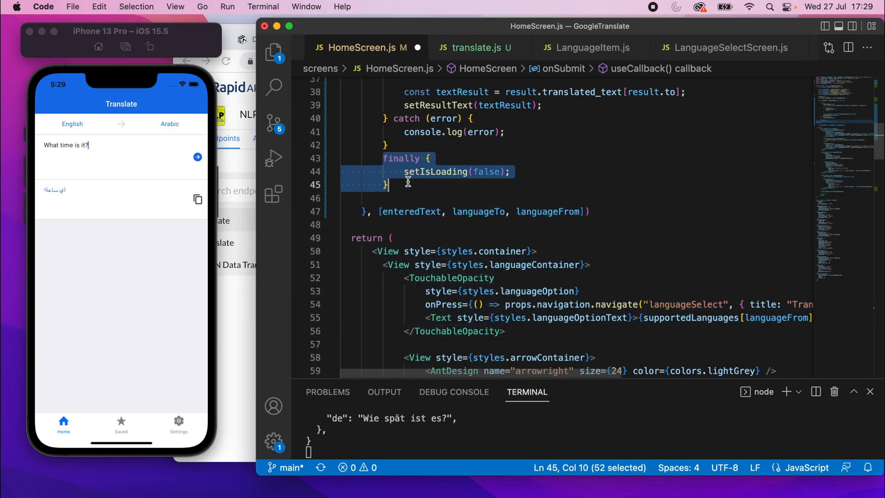
{"action": "scroll", "scroll_direction": "up", "scroll_amount": 3}
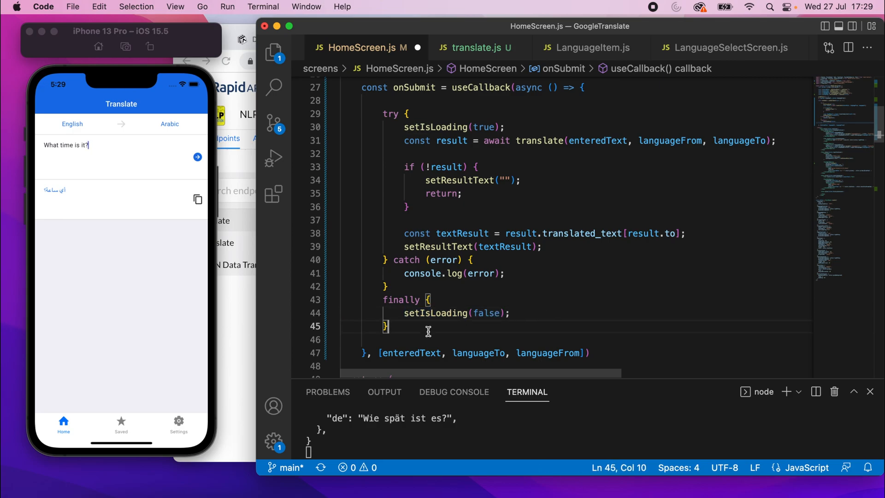
Begin the conditional: isLoading ? <ActivityIndicator size={'small'} color={colors.primary} /> inside the submit button.
{"action": "scroll", "scroll_direction": "down", "scroll_amount": 3}
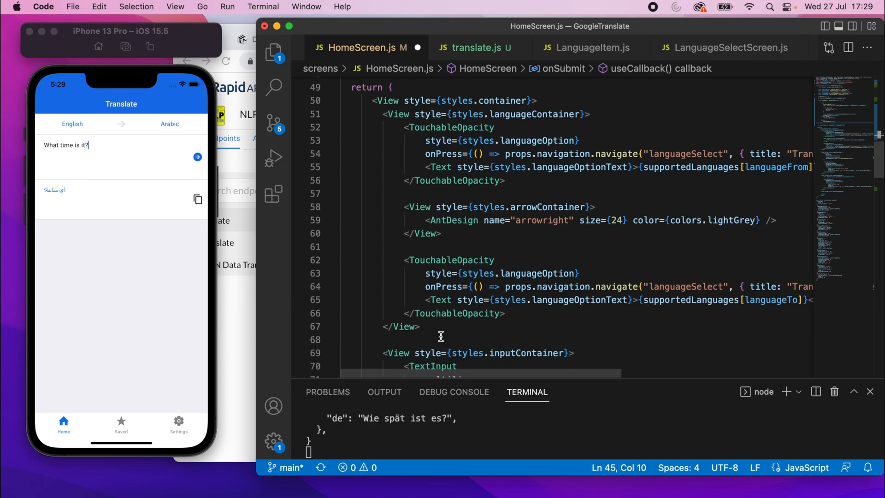
{"action": "scroll", "scroll_direction": "down", "scroll_amount": 3}
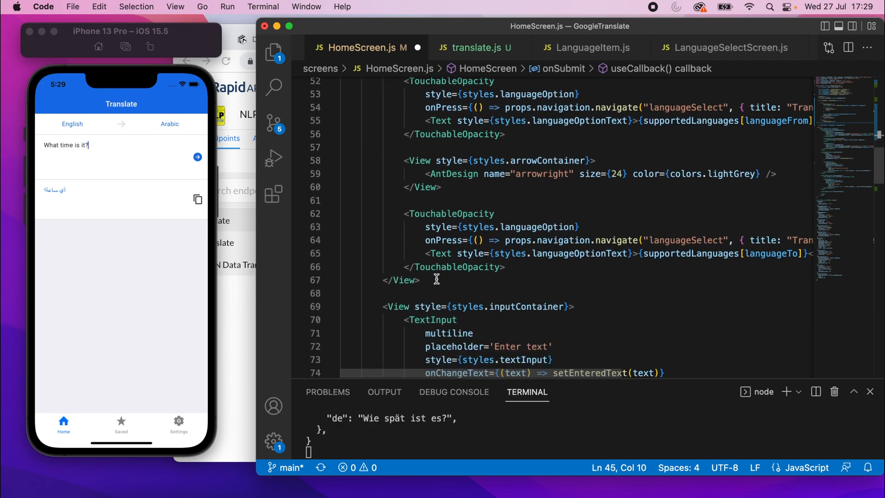
{"action": "scroll", "scroll_direction": "down", "scroll_amount": 3}
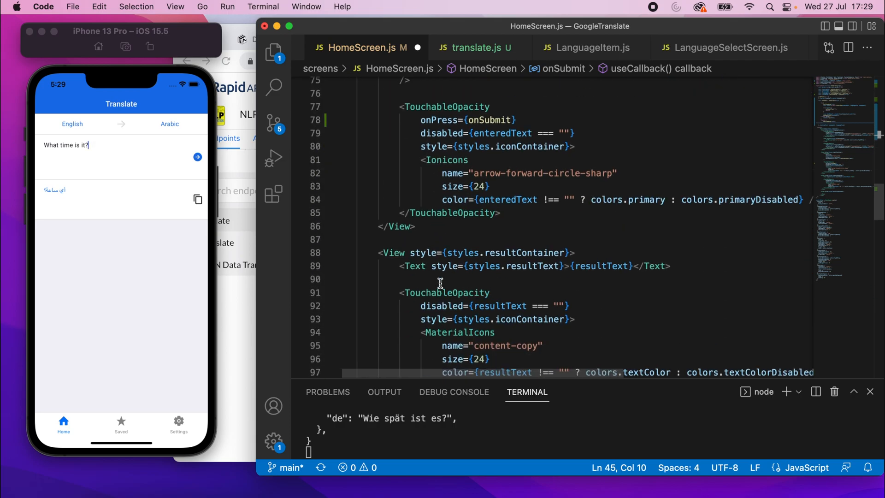
{"action": "scroll", "scroll_direction": "up", "scroll_amount": 3}
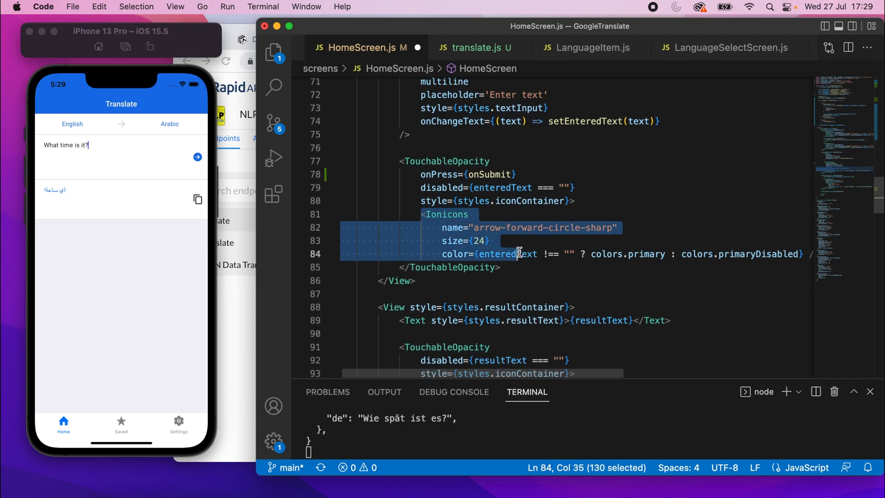
{"action": "left_click", "coordinate": [577, 200]}
{"action": "type", "text": "{"}
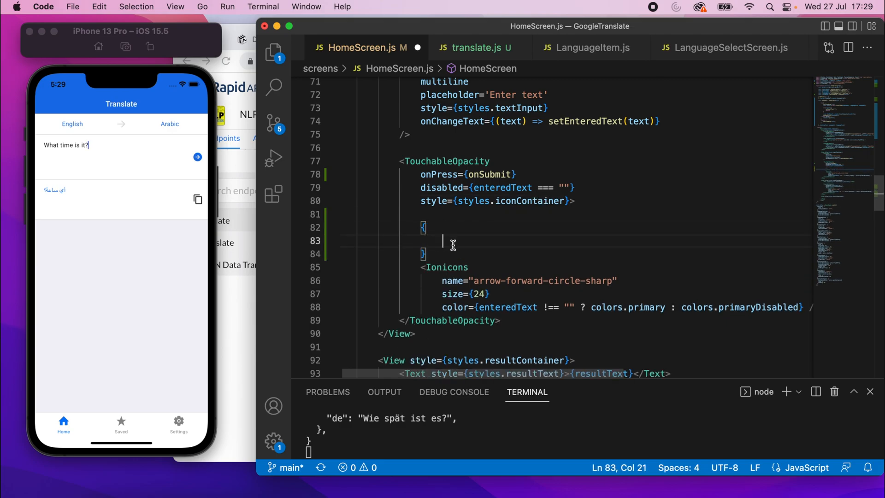
{"action": "type", "text": "isLoading ?"}
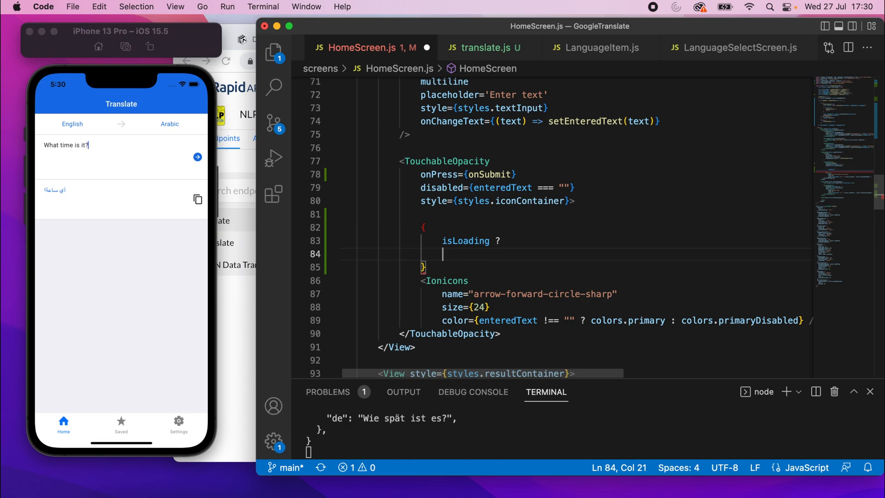
{"action": "type", "text": "<ActivityIndicator />"}
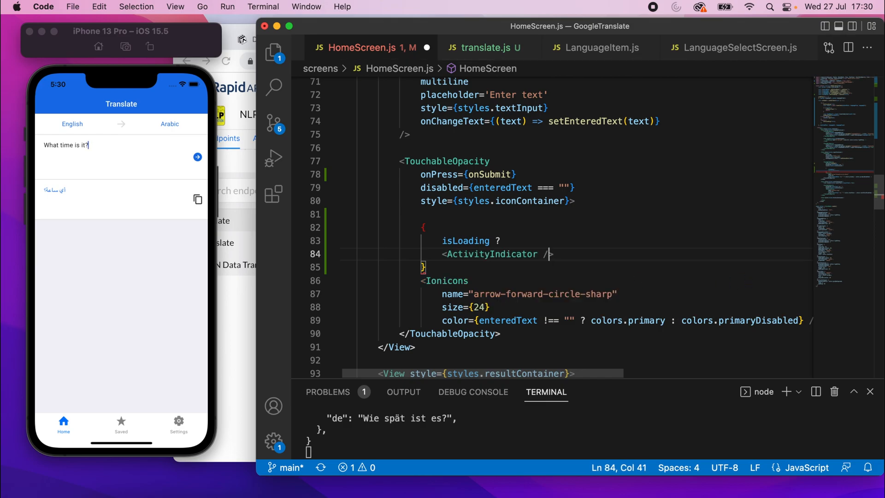
{"action": "type", "text": "size={="}
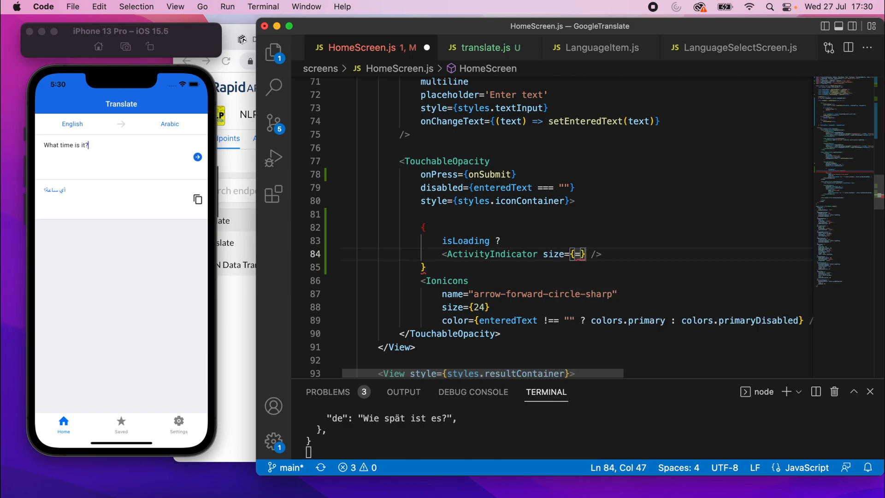
{"action": "type", "text": "'small'"}
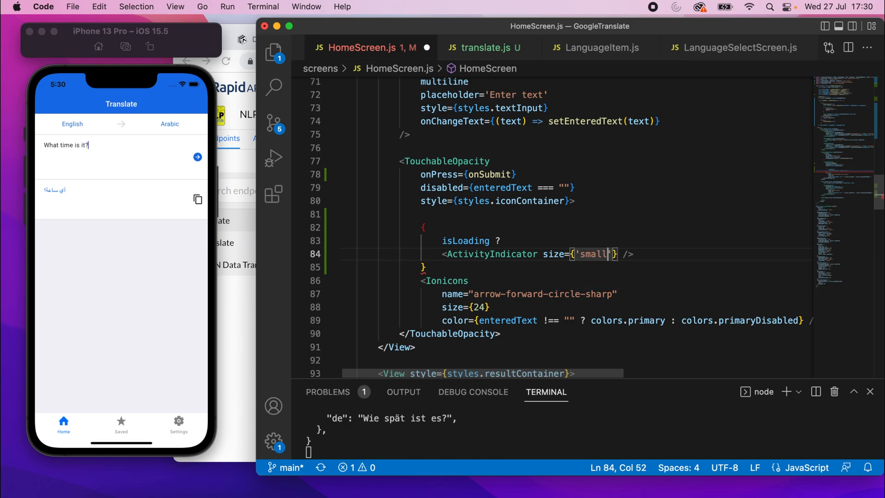
{"action": "type", "text": "color"}
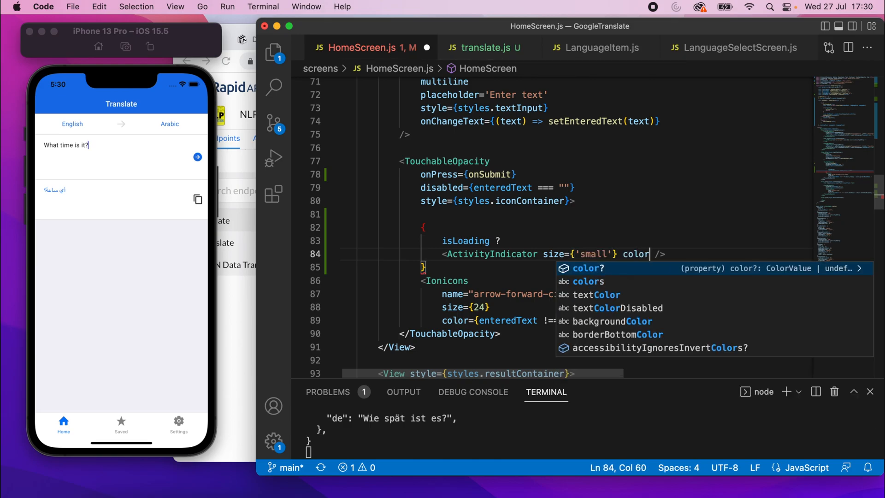
{"action": "type", "text": "={colors"}
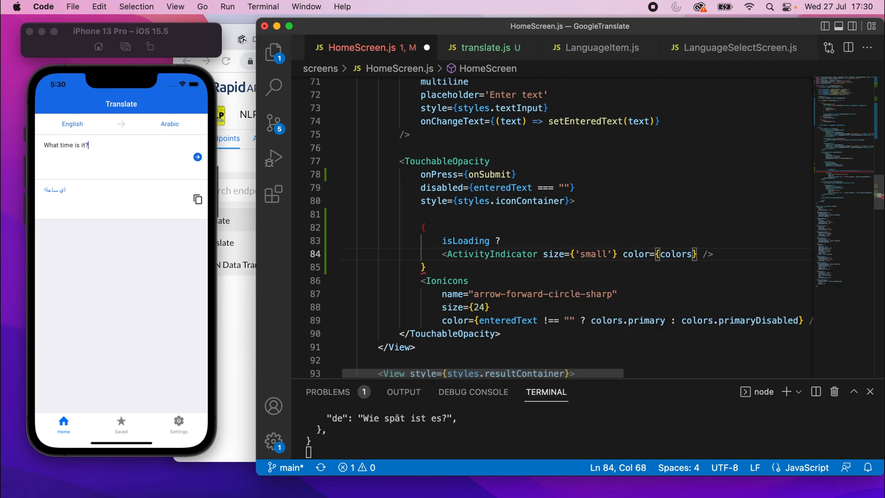
{"action": "type", "text": ".primary"}
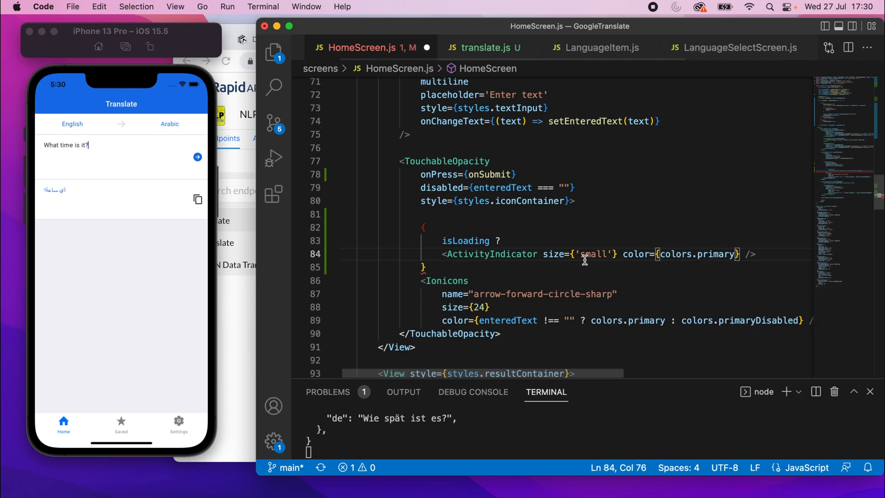
Add the ':' branch so the arrow Ionicons icon renders when not loading, re-indented inside the braces.
{"action": "left_click", "coordinate": [759, 255]}
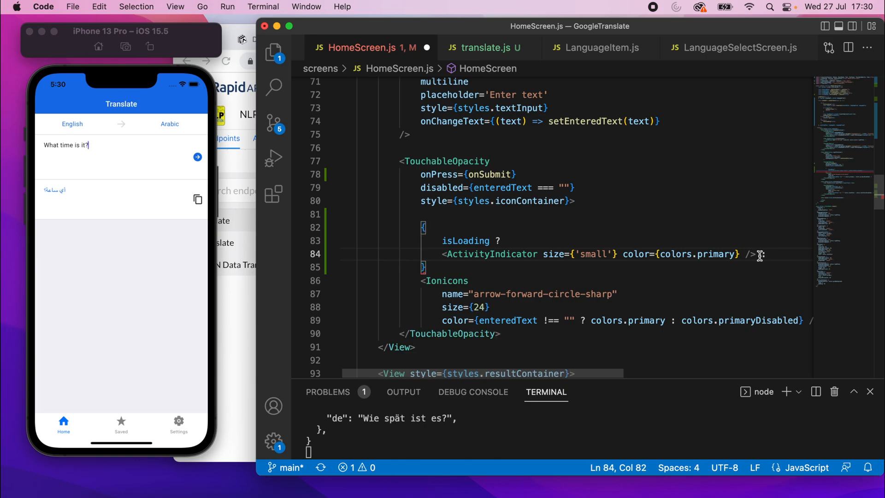
{"action": "key", "text": "enter"}
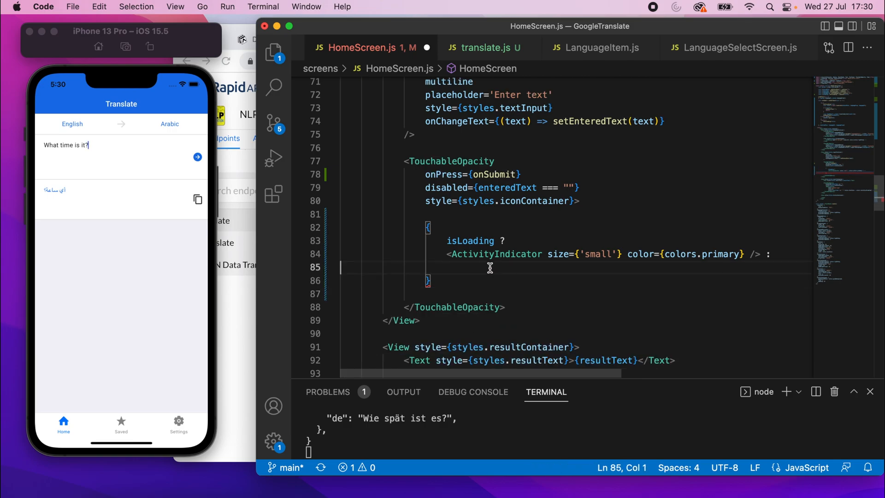
{"action": "type", "text": "<Ionicons"}
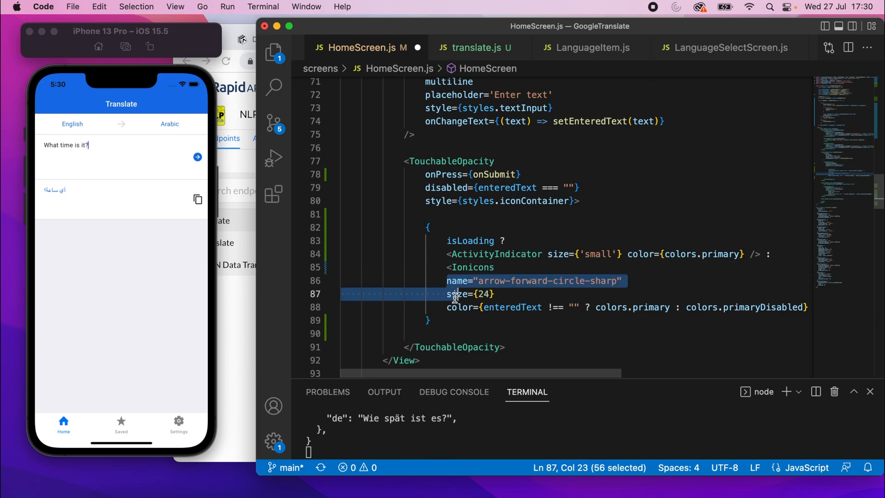
{"action": "left_click", "coordinate": [452, 241]}
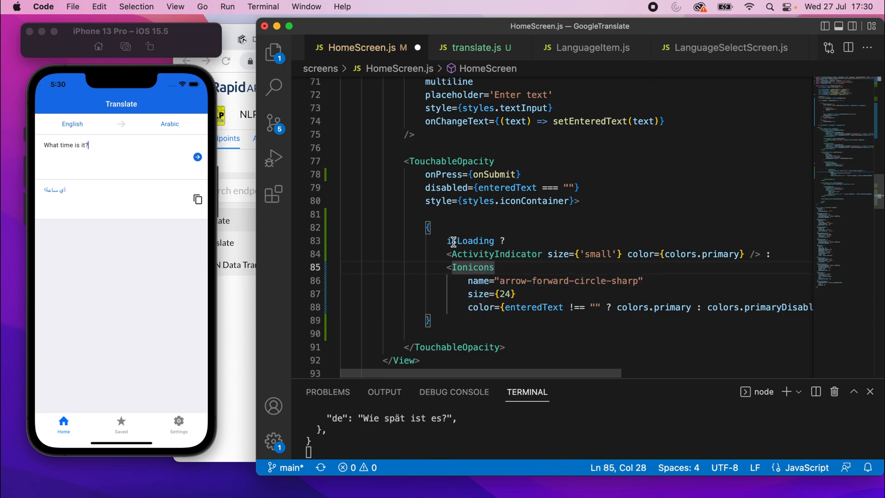
{"action": "double_click", "coordinate": [472, 241]}
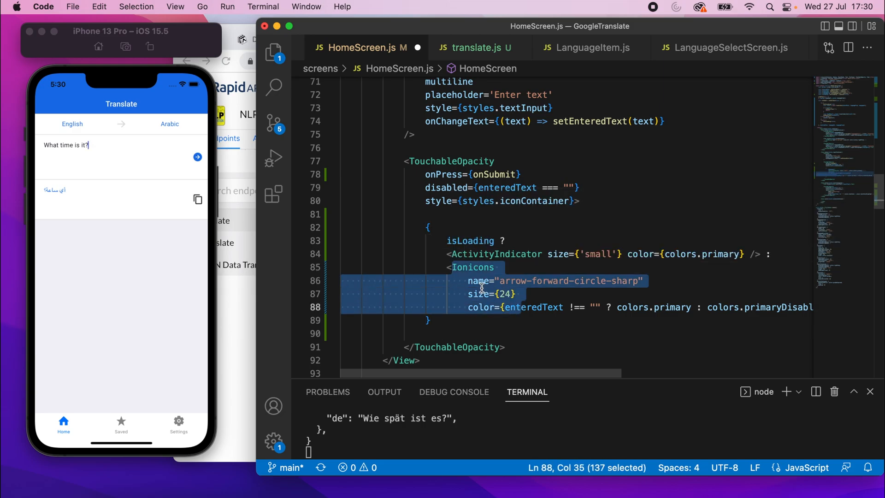
{"action": "left_click", "coordinate": [577, 269]}
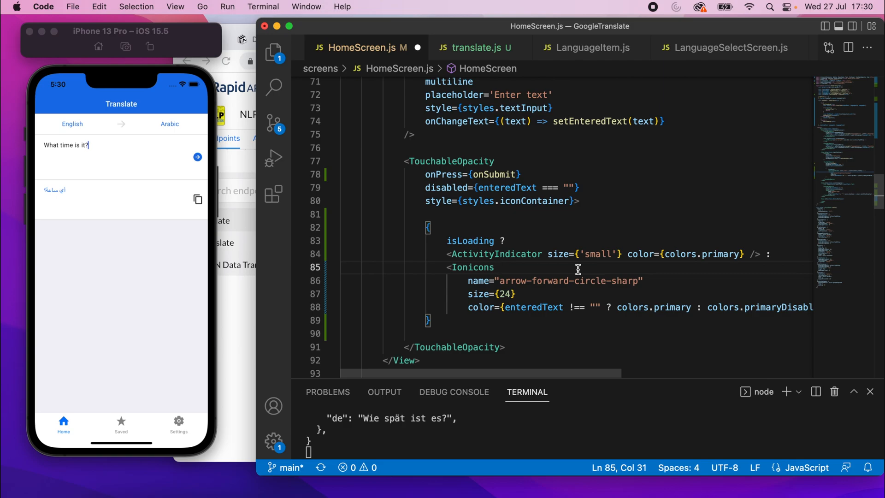
{"action": "mouse_move", "coordinate": [534, 267]}
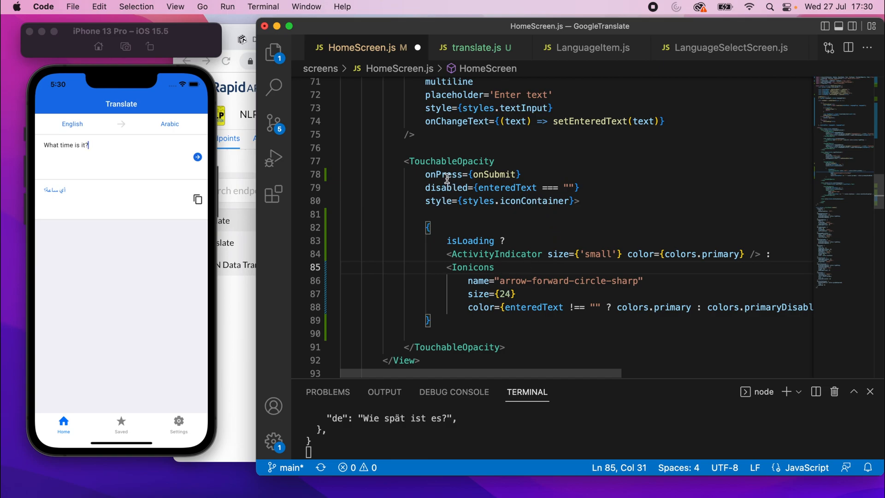
Change the button's onPress to isLoading ? undefined : onSubmit.
{"action": "double_click", "coordinate": [494, 174]}
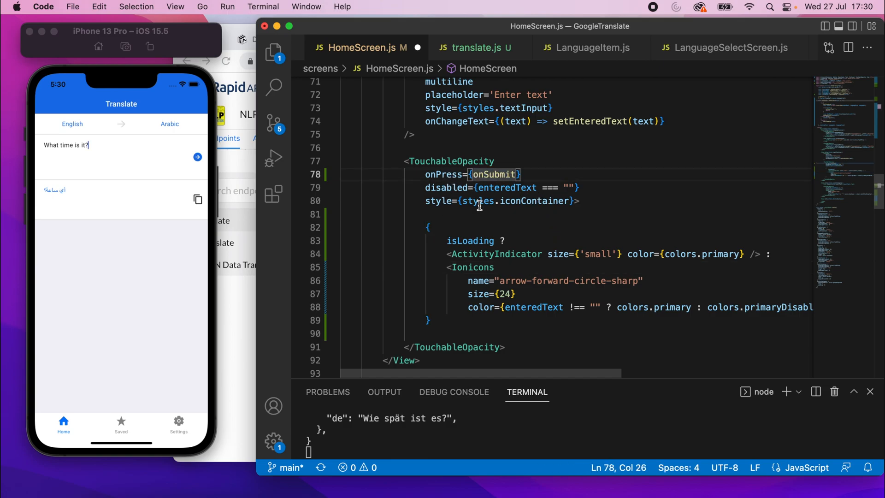
{"action": "type", "text": "isLoading ? undefined :"}
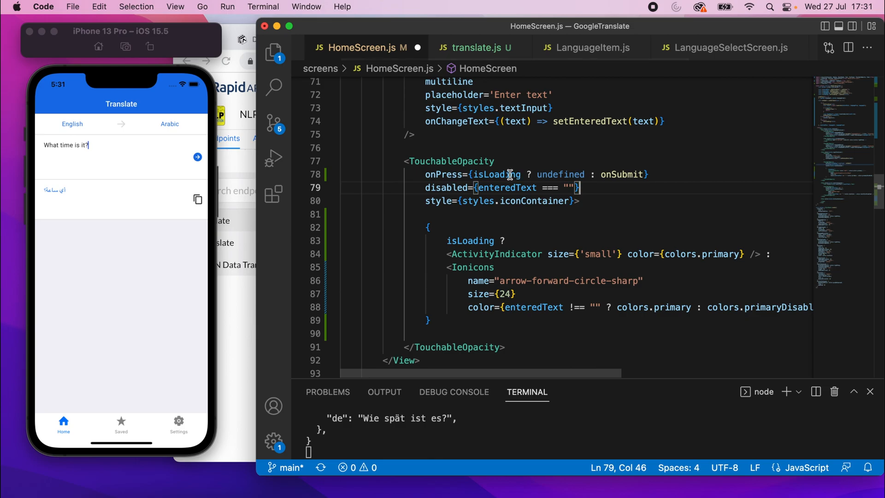
{"action": "double_click", "coordinate": [561, 174]}
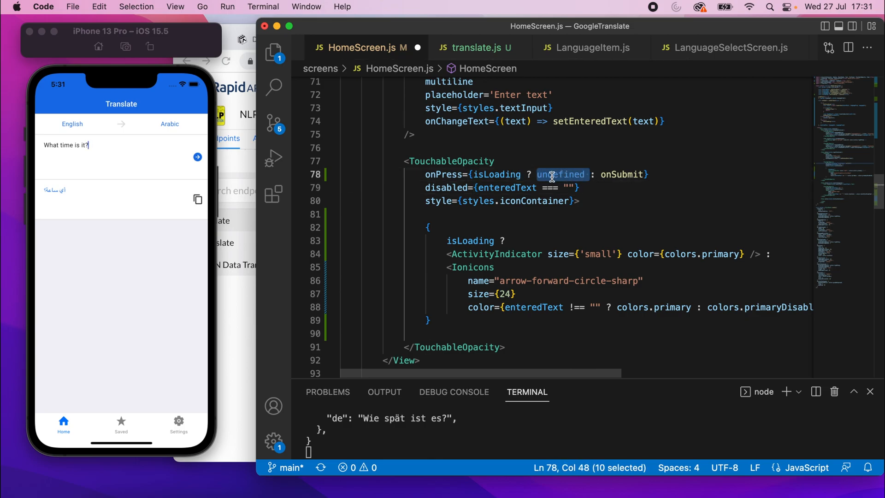
{"action": "left_click", "coordinate": [607, 174]}
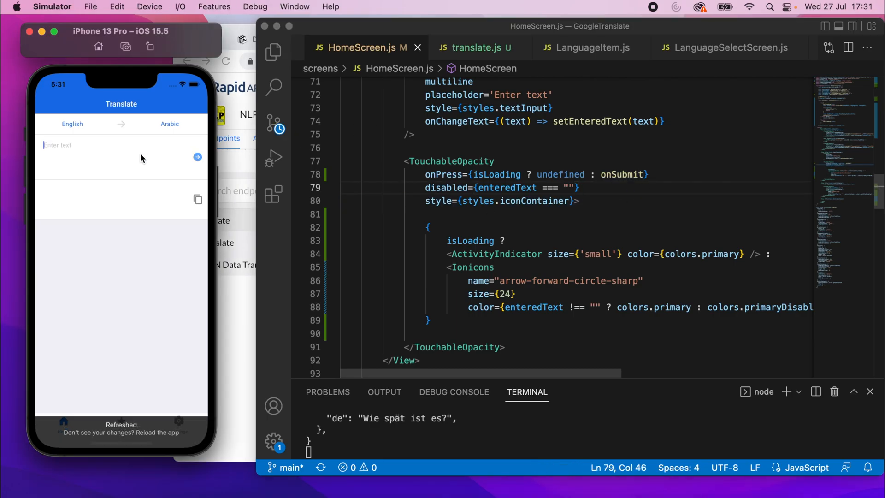
Enter "Hello, I love race cars" in the Translate app input.
{"action": "type", "text": "Hello, I love ra"}
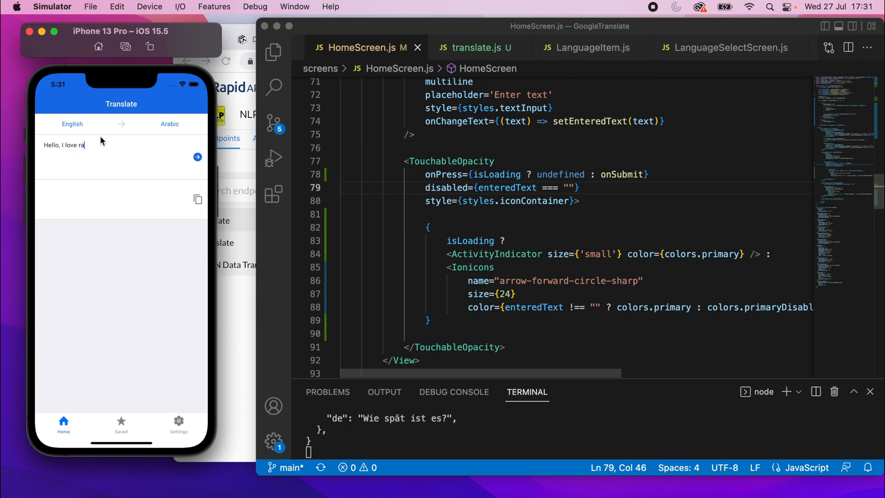
{"action": "type", "text": "ce cars"}
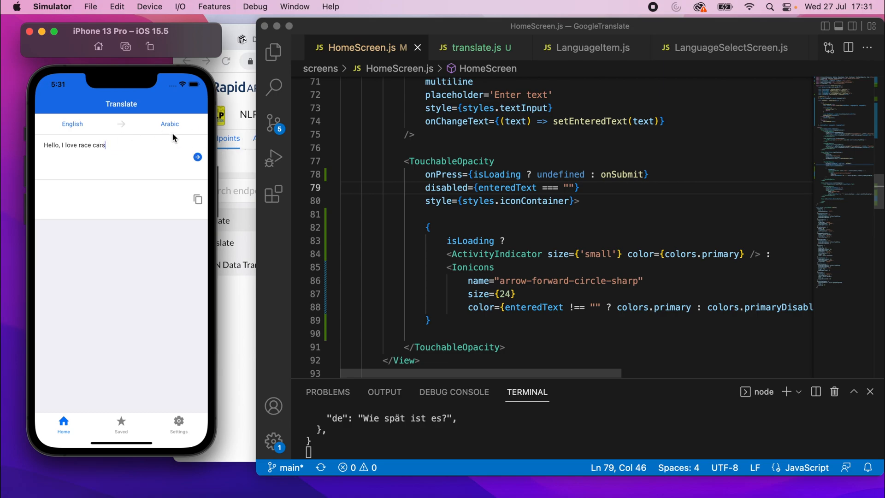
Set the target language to French and submit, getting "Bonjour, j'adore les voitures de course".
{"action": "left_click", "coordinate": [170, 123]}
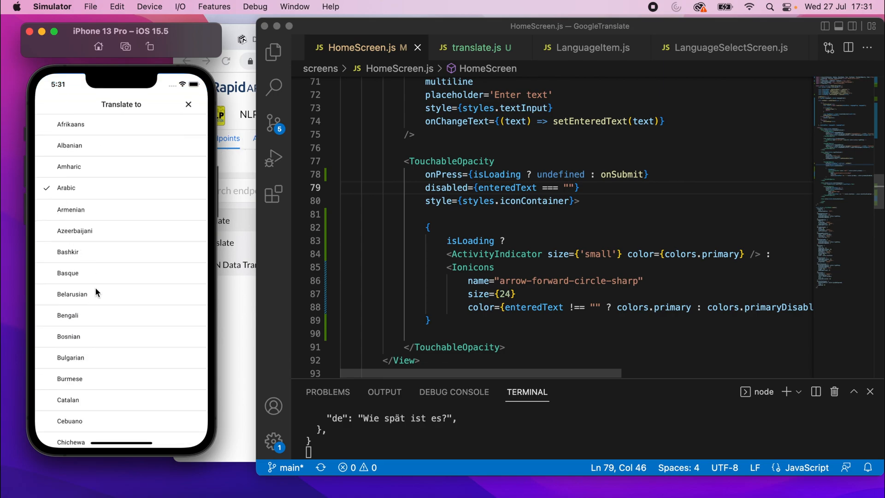
{"action": "scroll", "scroll_direction": "down", "scroll_amount": 3}
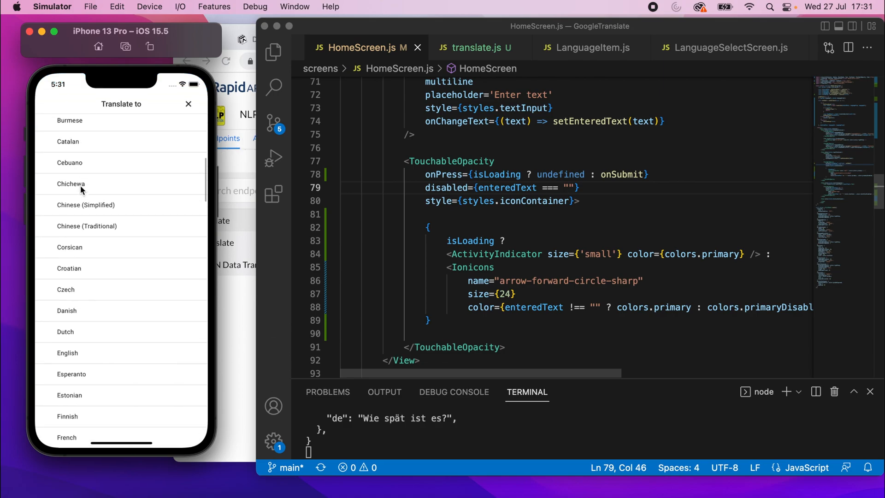
{"action": "scroll", "scroll_direction": "down", "scroll_amount": 3}
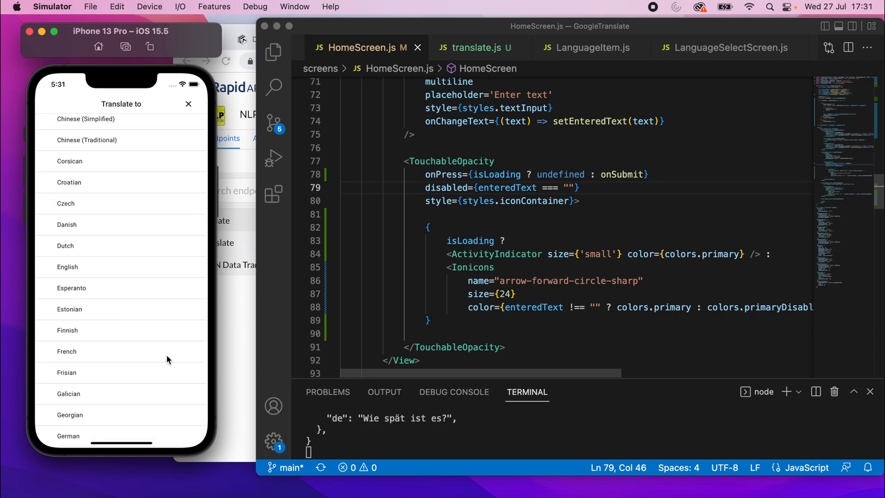
{"action": "left_click", "coordinate": [67, 351]}
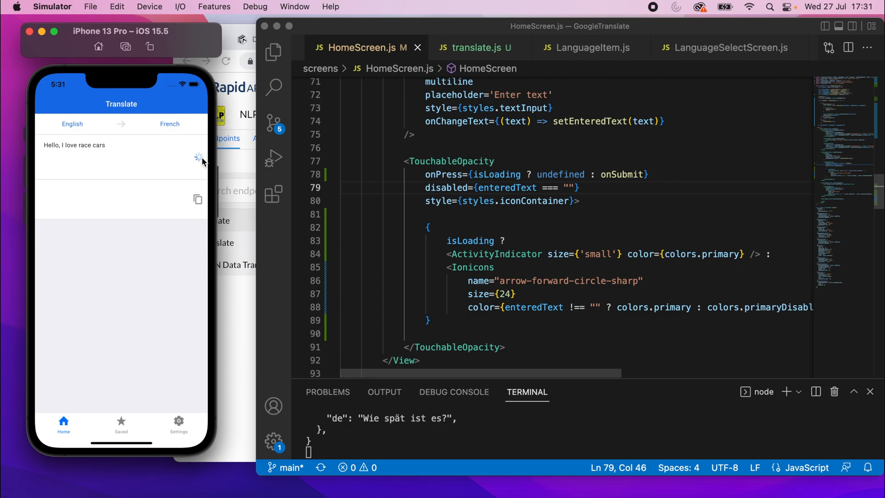
{"action": "left_click", "coordinate": [197, 157]}
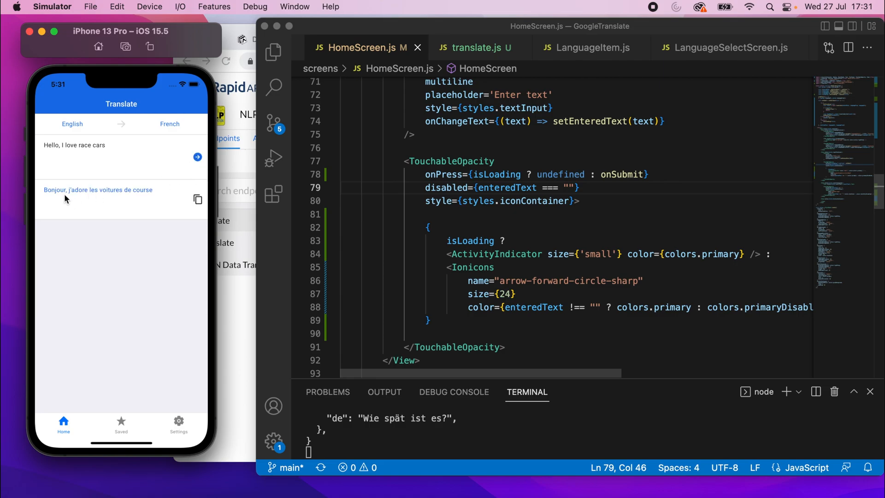
{"action": "mouse_move", "coordinate": [129, 205]}
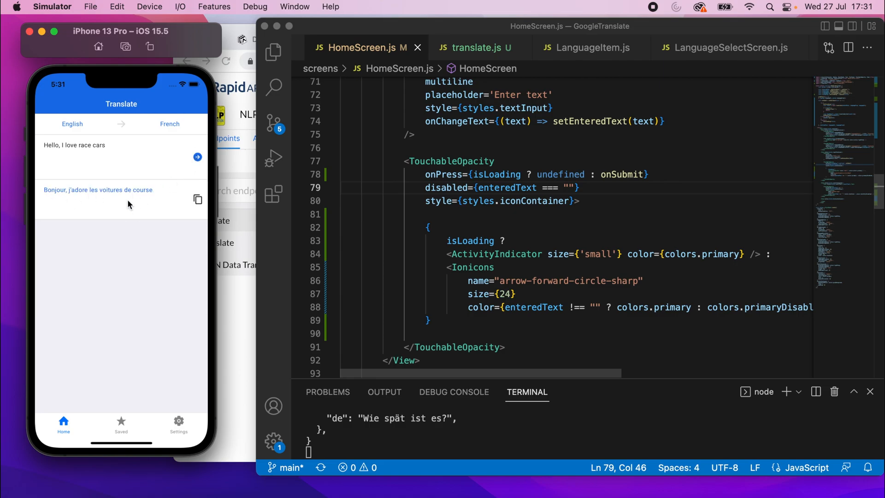